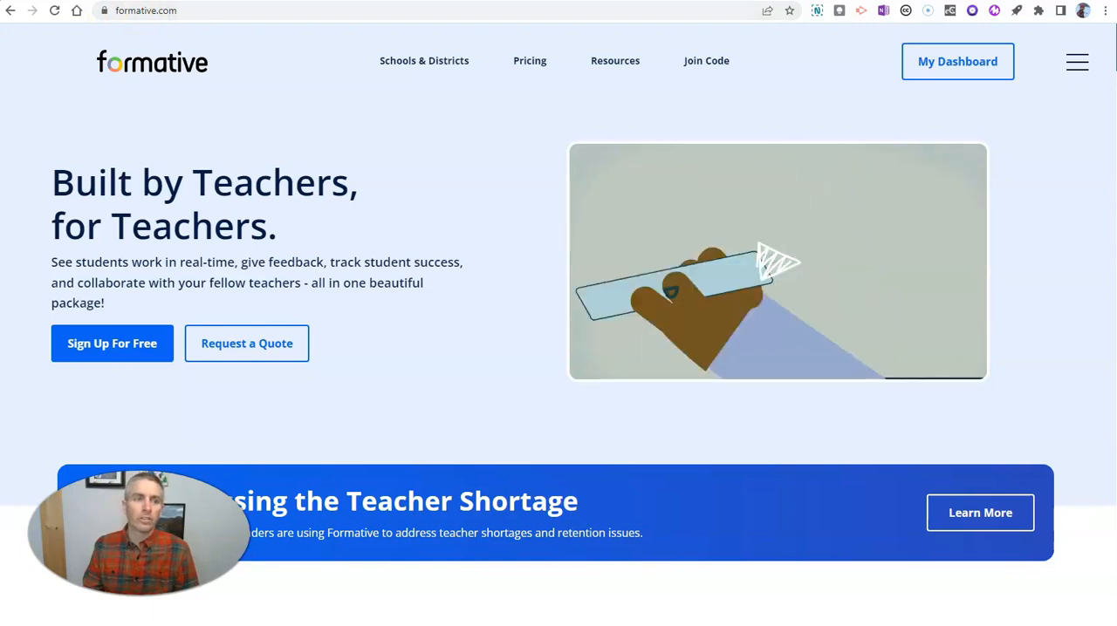
- From My Dashboard's Formatives list, create a new untitled formative
{"action": "left_click", "coordinate": [958, 61]}
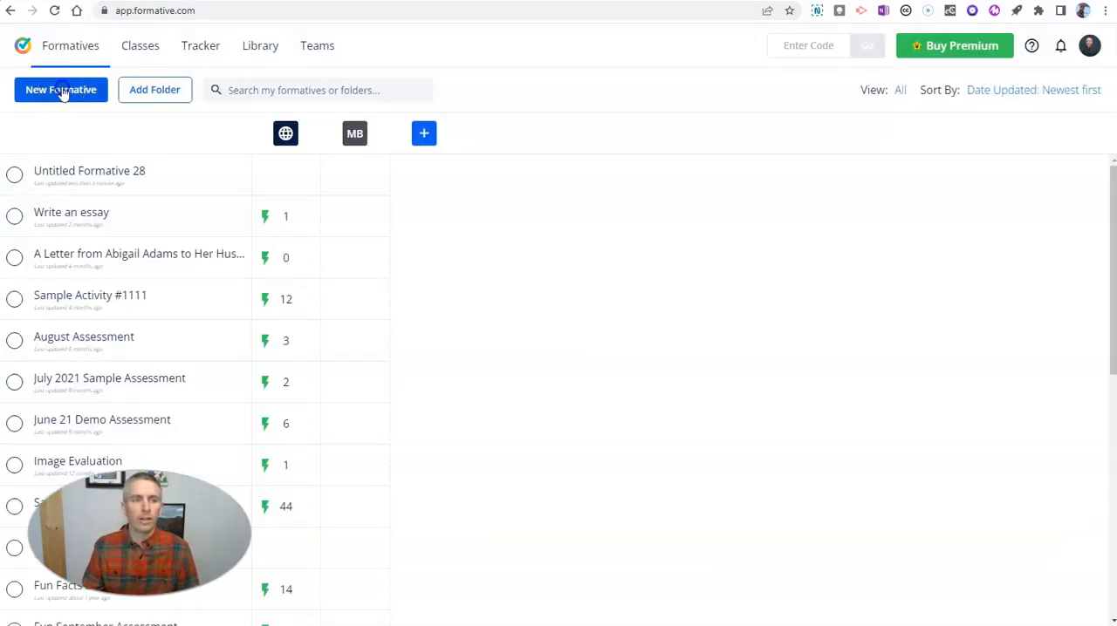
{"action": "left_click", "coordinate": [60, 90]}
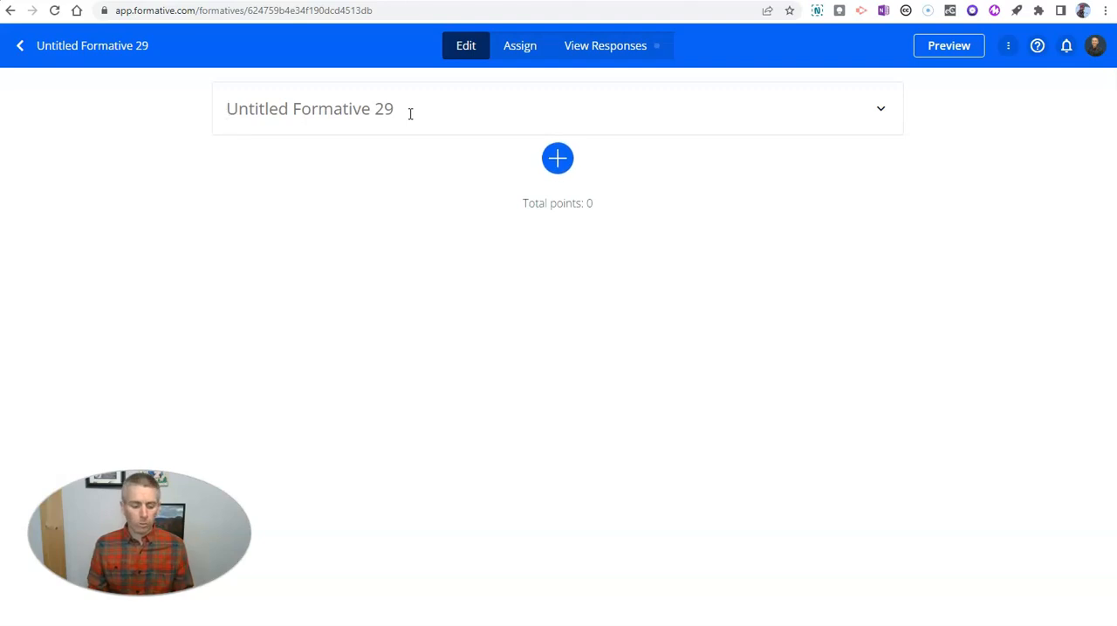
- Enter 'Sample activity #90' as the formative's title
{"action": "type", "text": "Samp"}
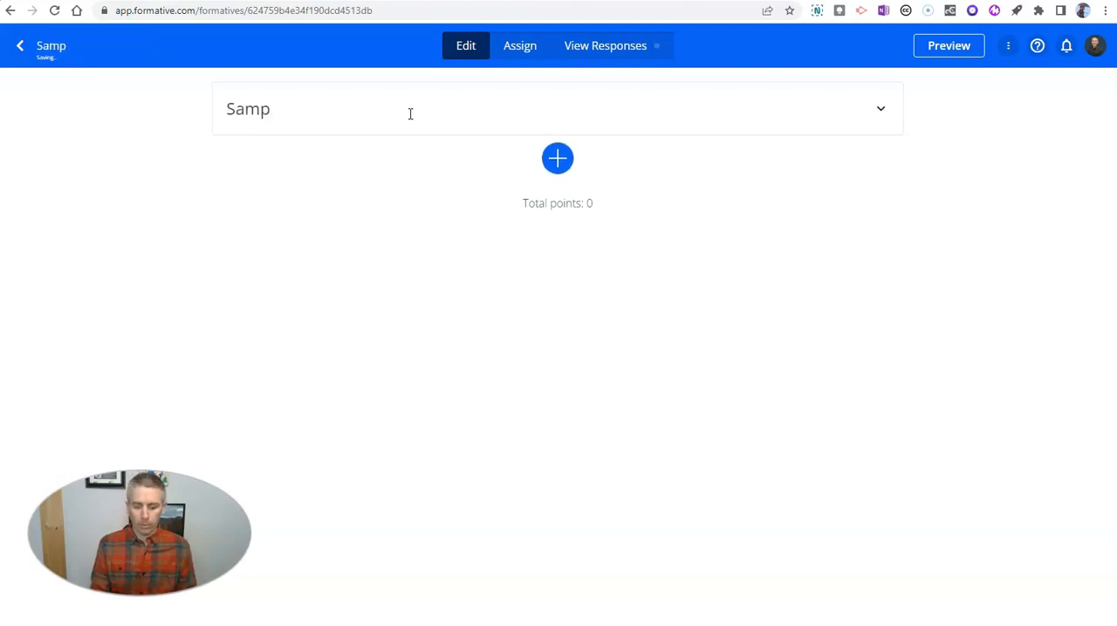
{"action": "type", "text": "le activi"}
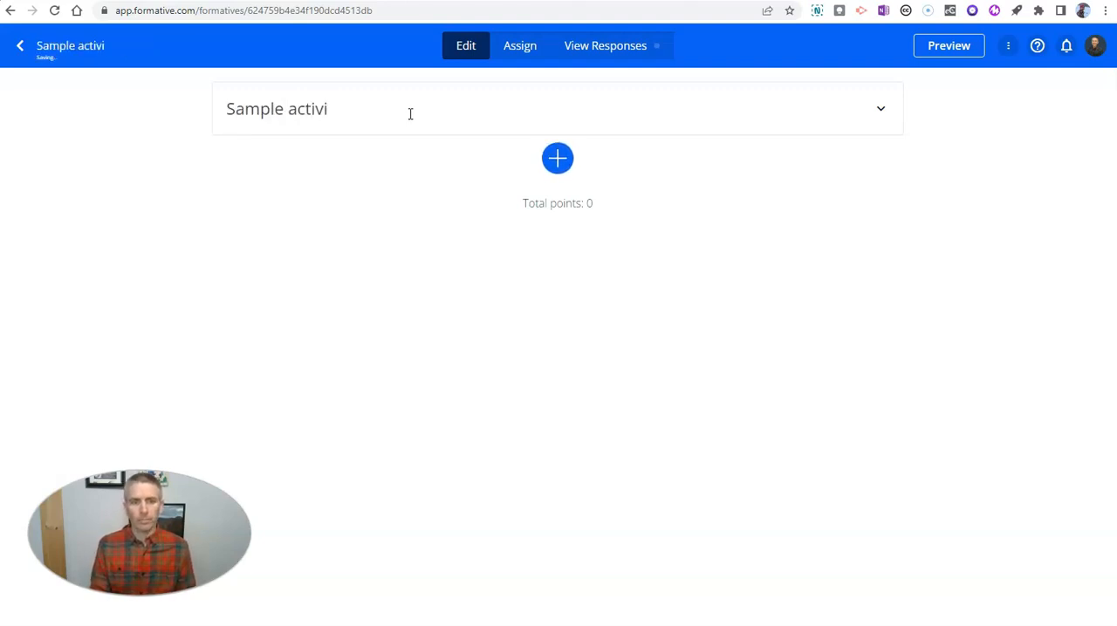
{"action": "type", "text": "ty #"}
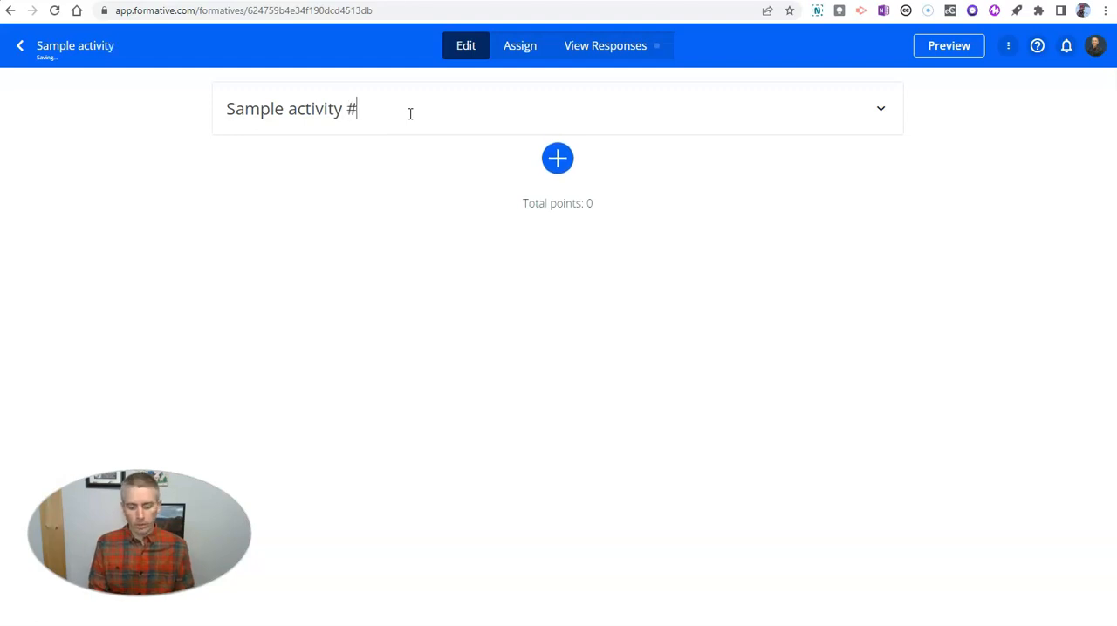
{"action": "type", "text": "90"}
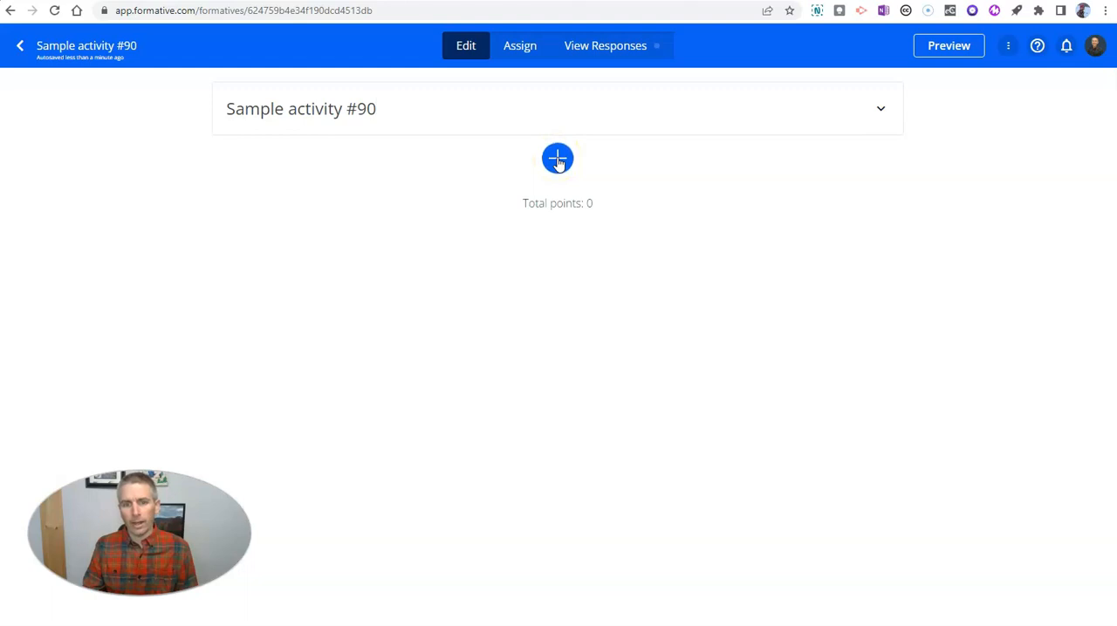
- Add a 10-point Show Your Work question: 'Draw a picture of what you had for lunch.'
{"action": "left_click", "coordinate": [557, 159]}
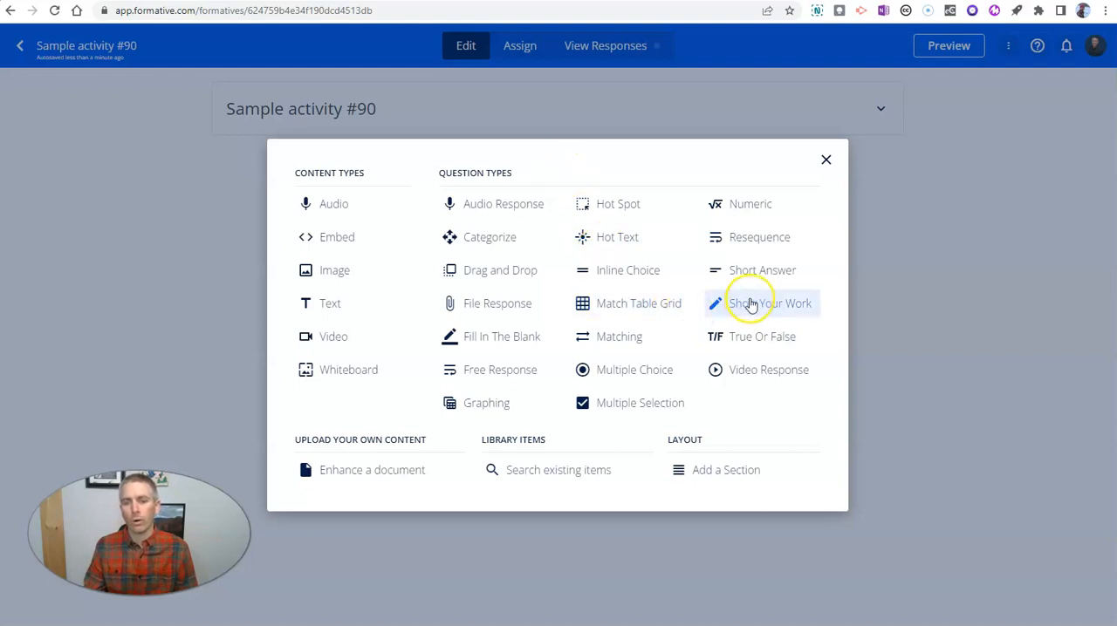
{"action": "left_click", "coordinate": [762, 303]}
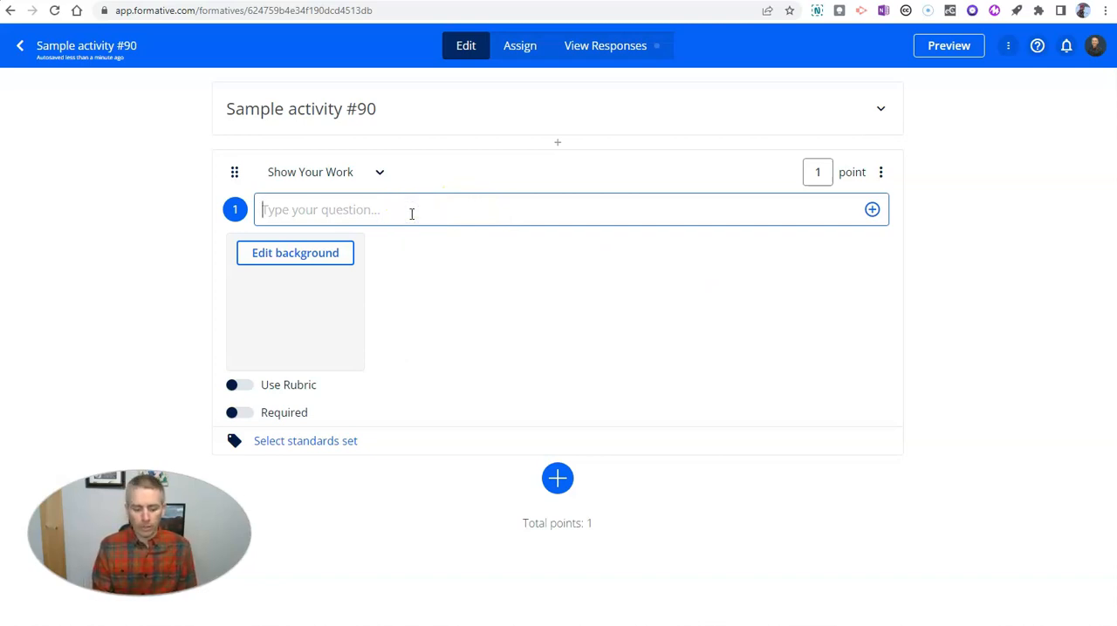
{"action": "type", "text": "Draw a pictur"}
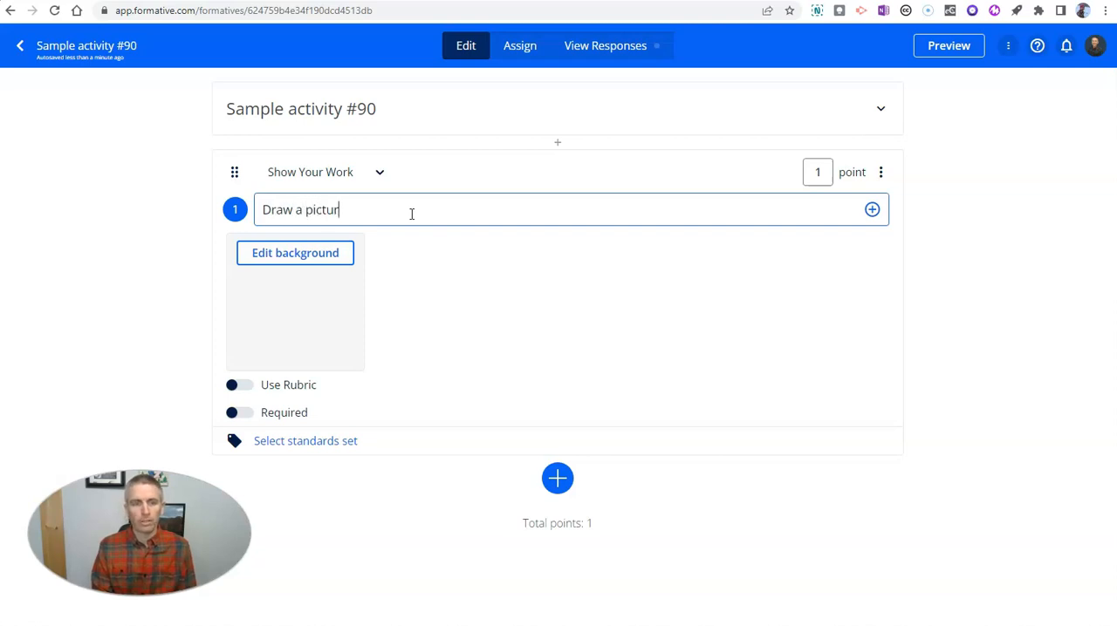
{"action": "type", "text": "e of what you had"}
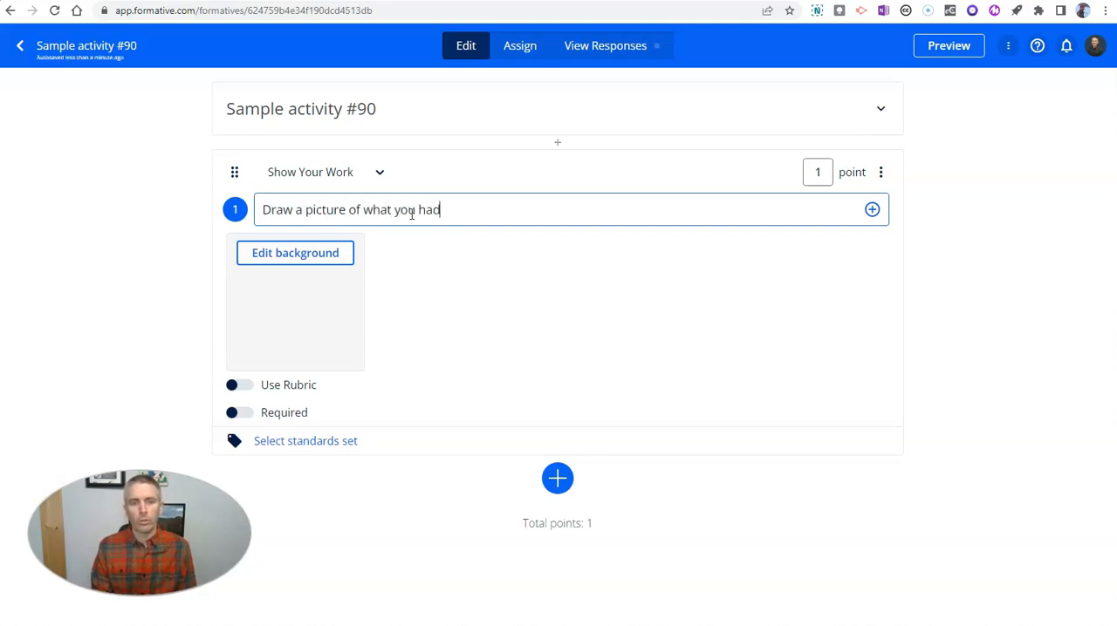
{"action": "type", "text": "for lunch"}
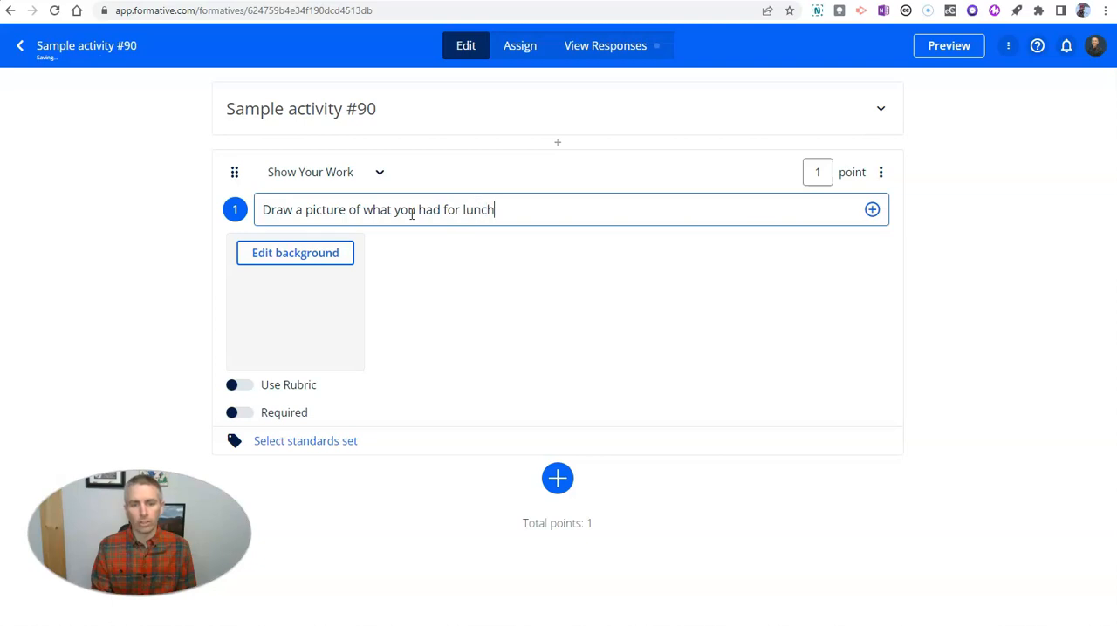
{"action": "type", "text": "."}
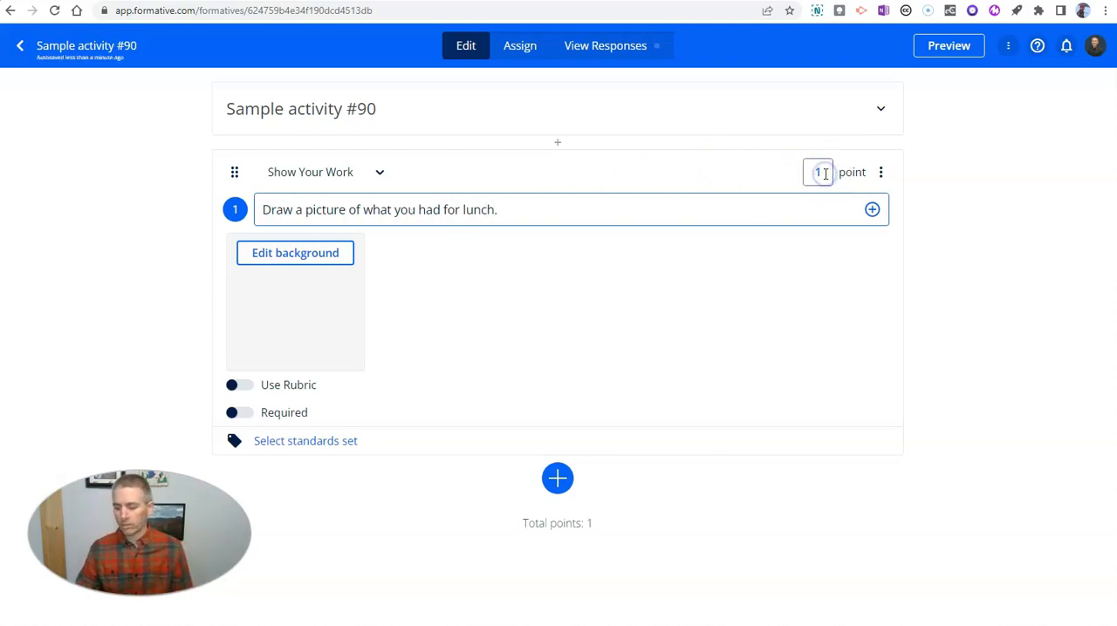
{"action": "type", "text": "10"}
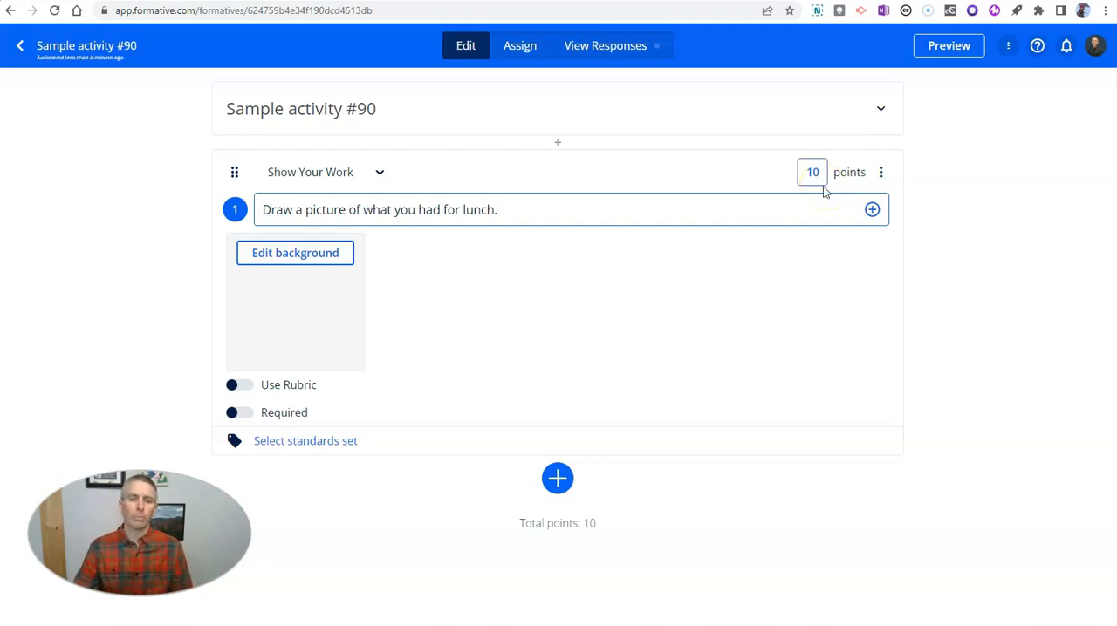
{"action": "mouse_move", "coordinate": [471, 384]}
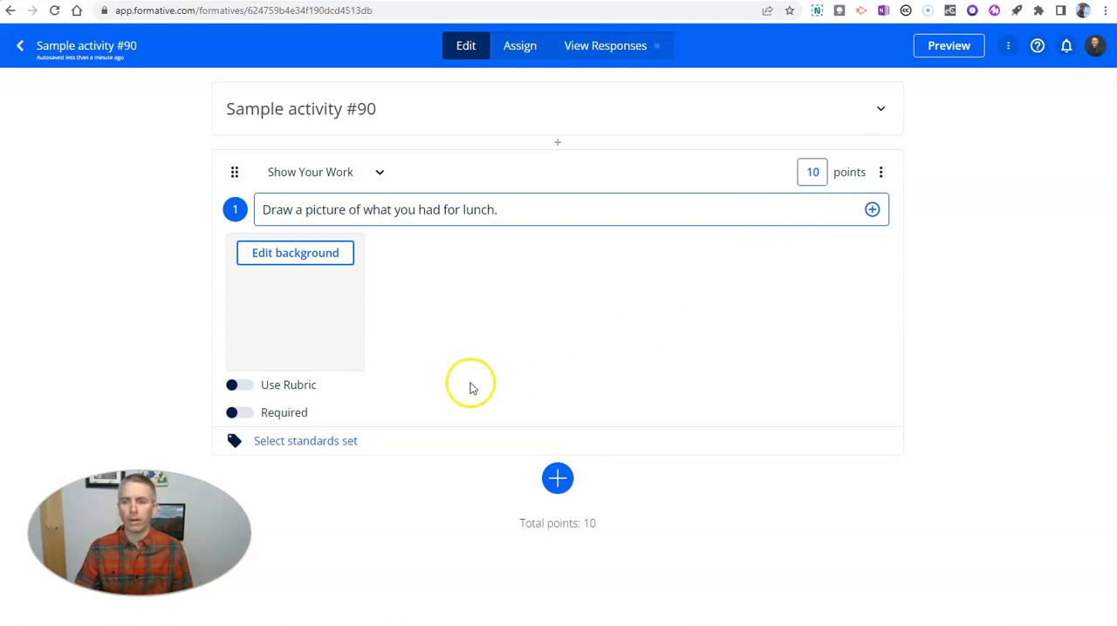
{"action": "left_click", "coordinate": [812, 172]}
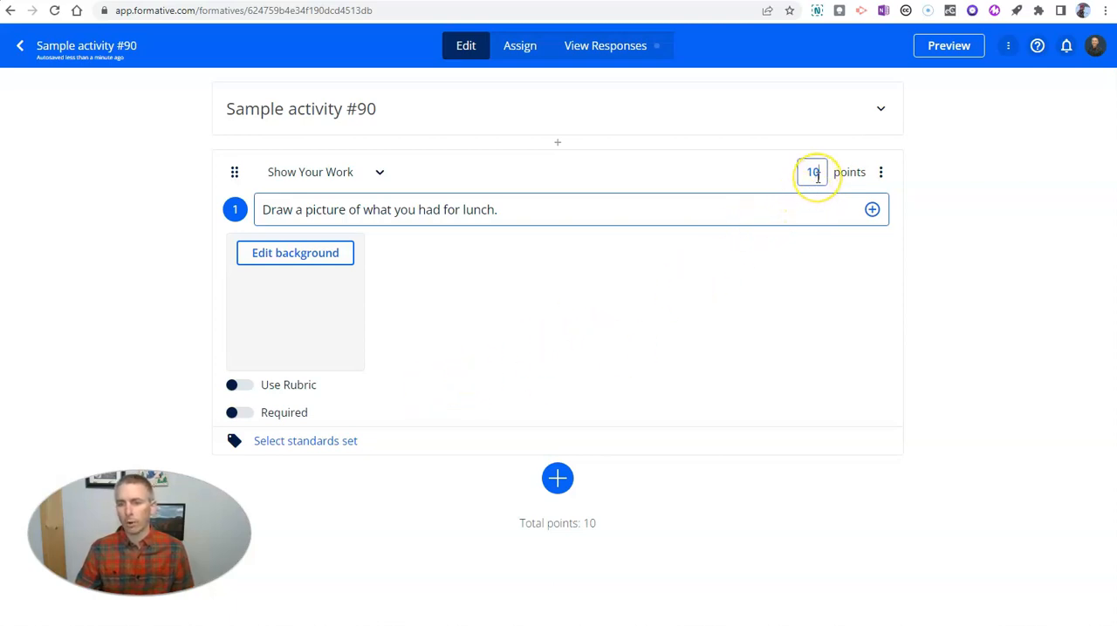
{"action": "mouse_move", "coordinate": [737, 382]}
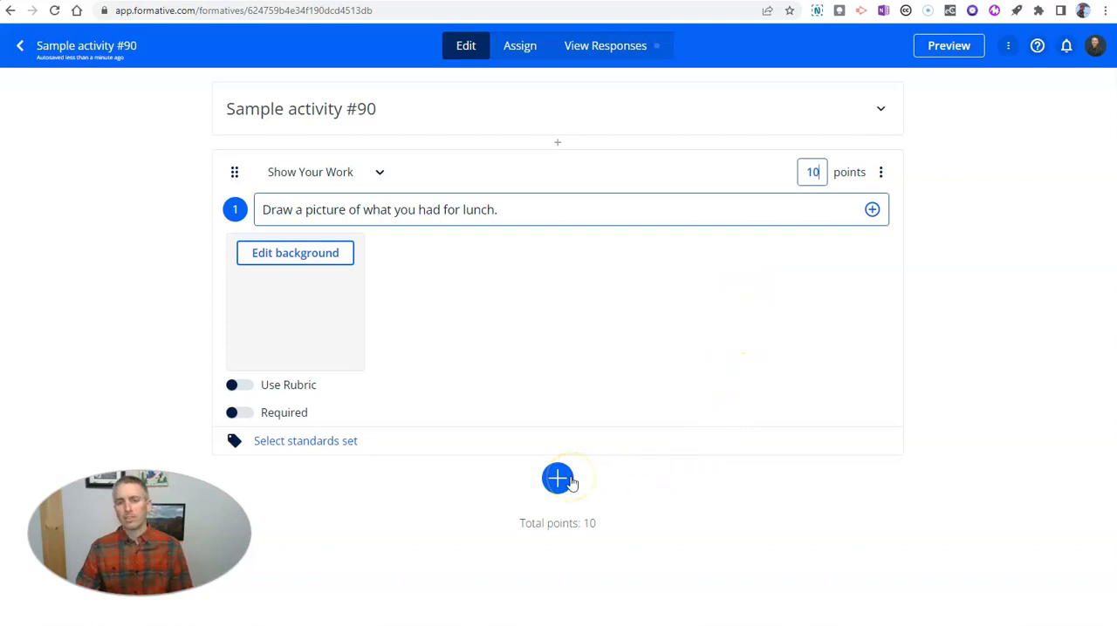
- Add an Image item and choose to upload a picture from the computer
{"action": "left_click", "coordinate": [557, 478]}
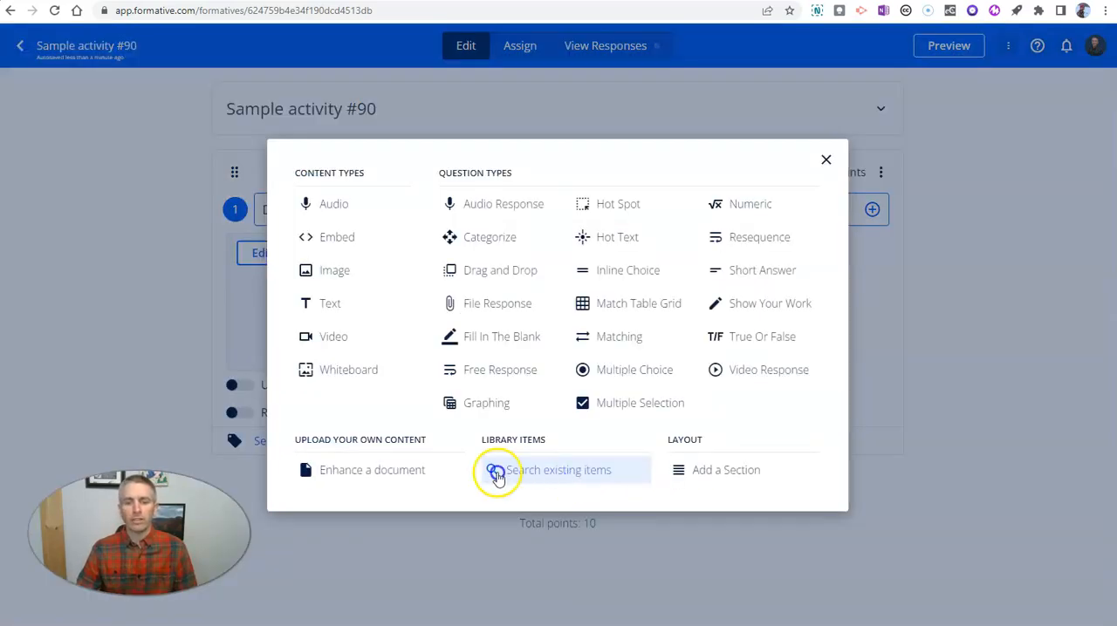
{"action": "mouse_move", "coordinate": [373, 471]}
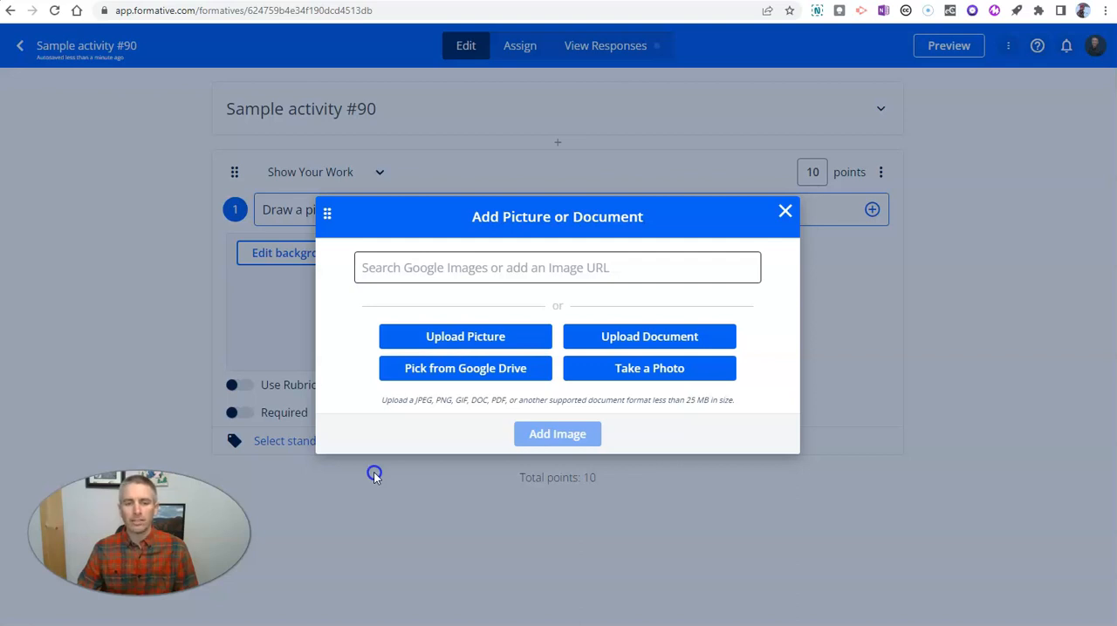
{"action": "mouse_move", "coordinate": [430, 482]}
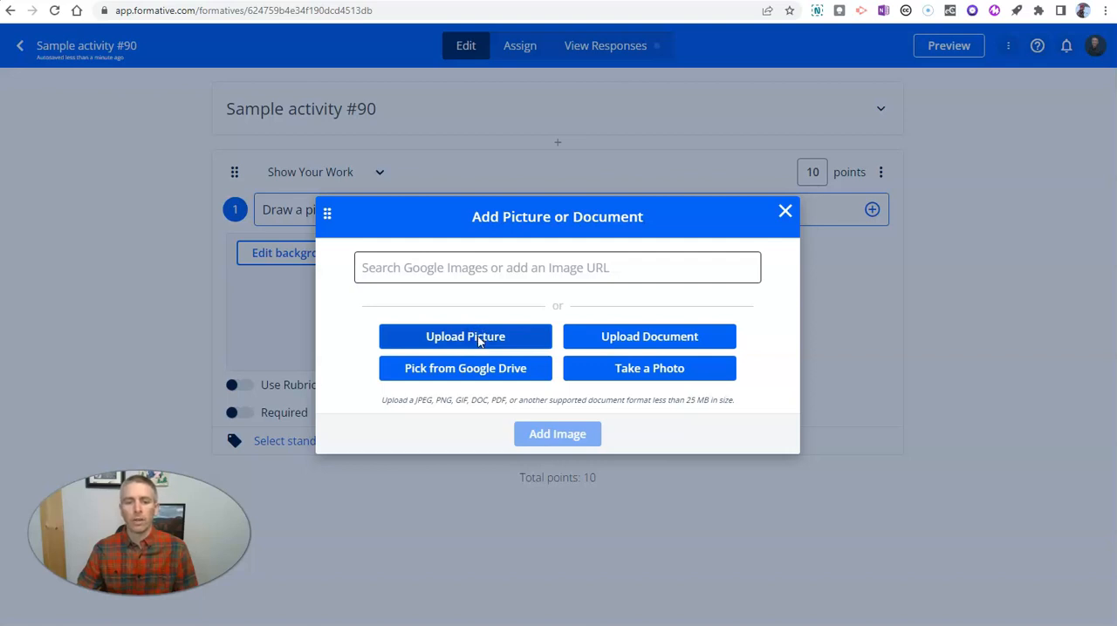
{"action": "left_click", "coordinate": [465, 336]}
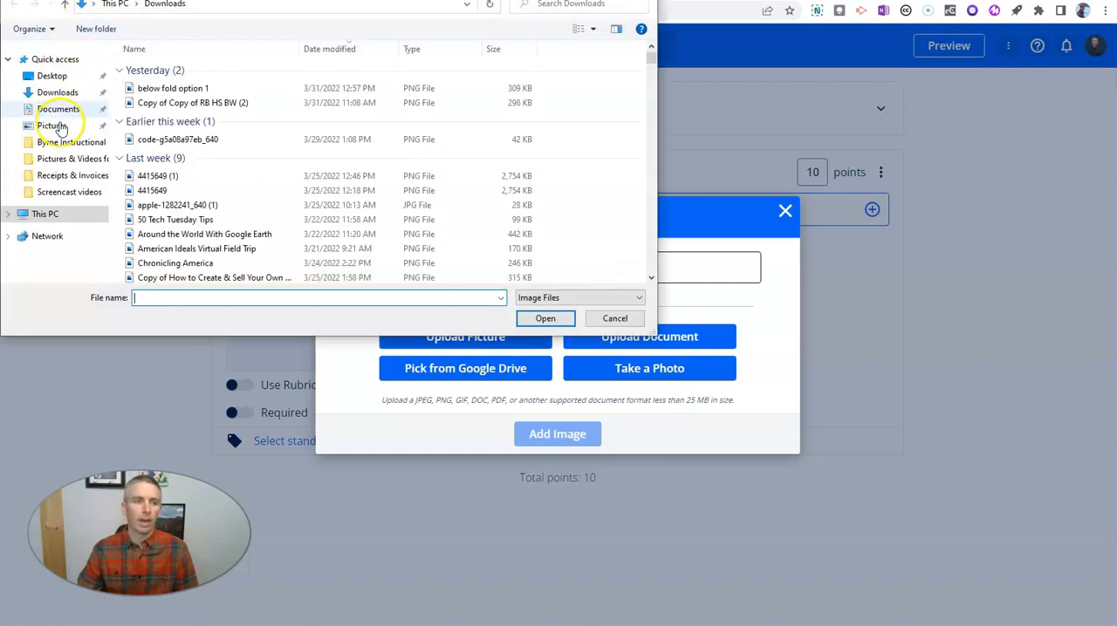
- Open the '1890 Bird Chart' picture from the Desktop folder
{"action": "left_click", "coordinate": [52, 76]}
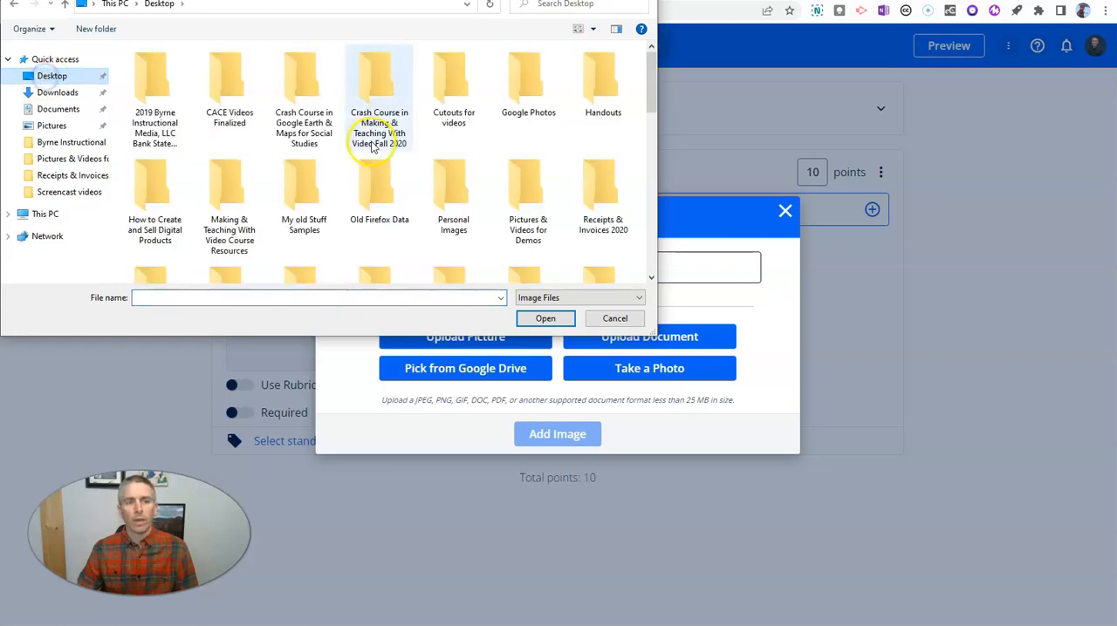
{"action": "scroll", "scroll_direction": "down", "scroll_amount": 3}
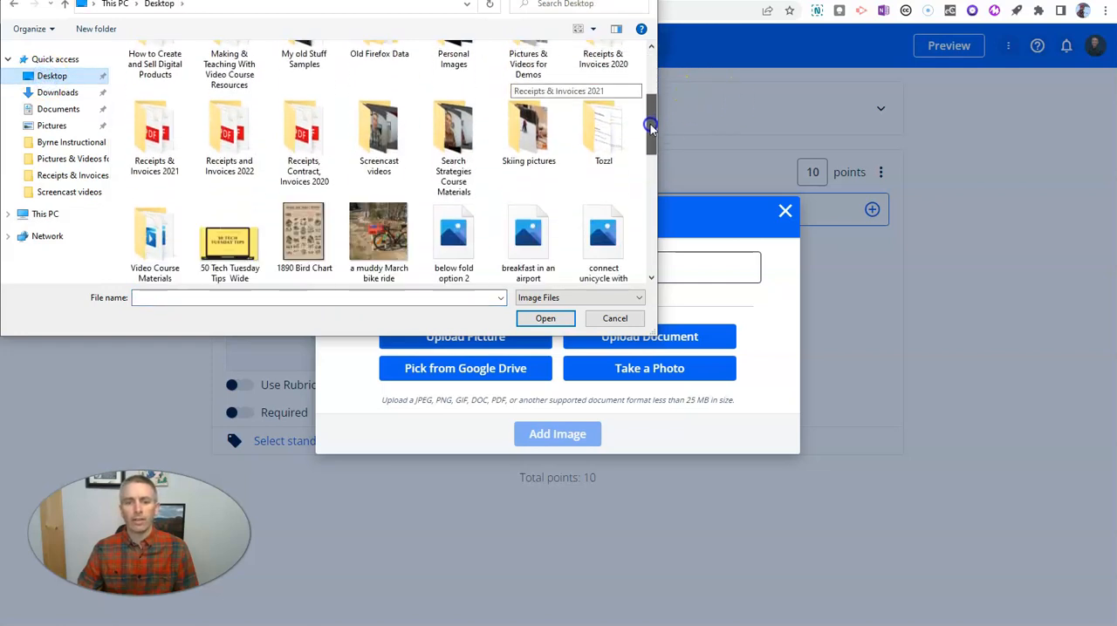
{"action": "scroll", "scroll_direction": "down", "scroll_amount": 3}
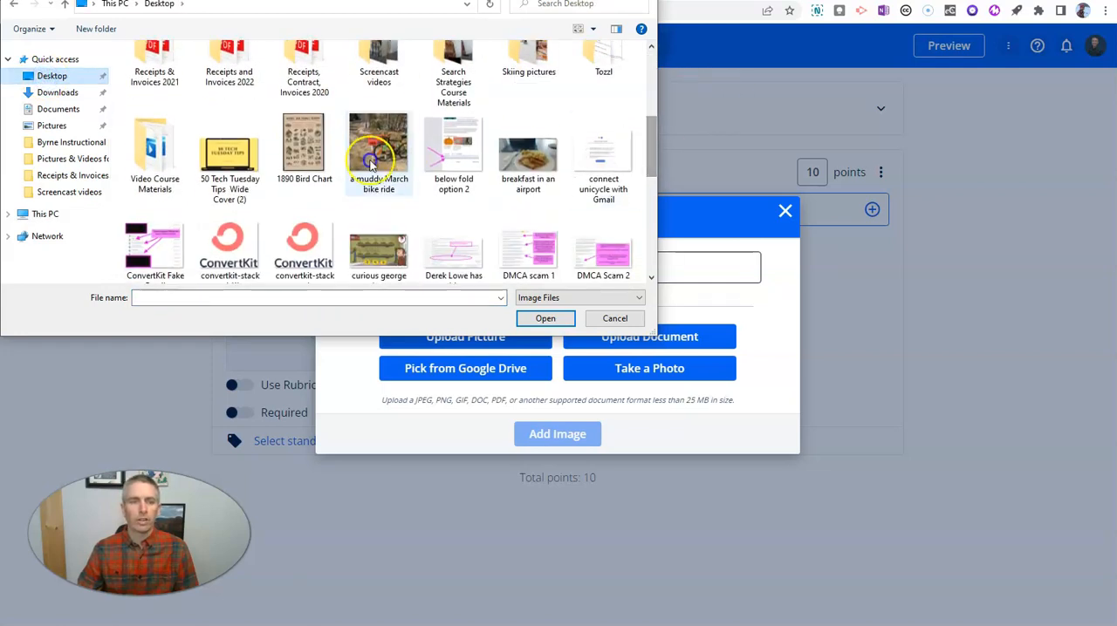
{"action": "left_click", "coordinate": [305, 148]}
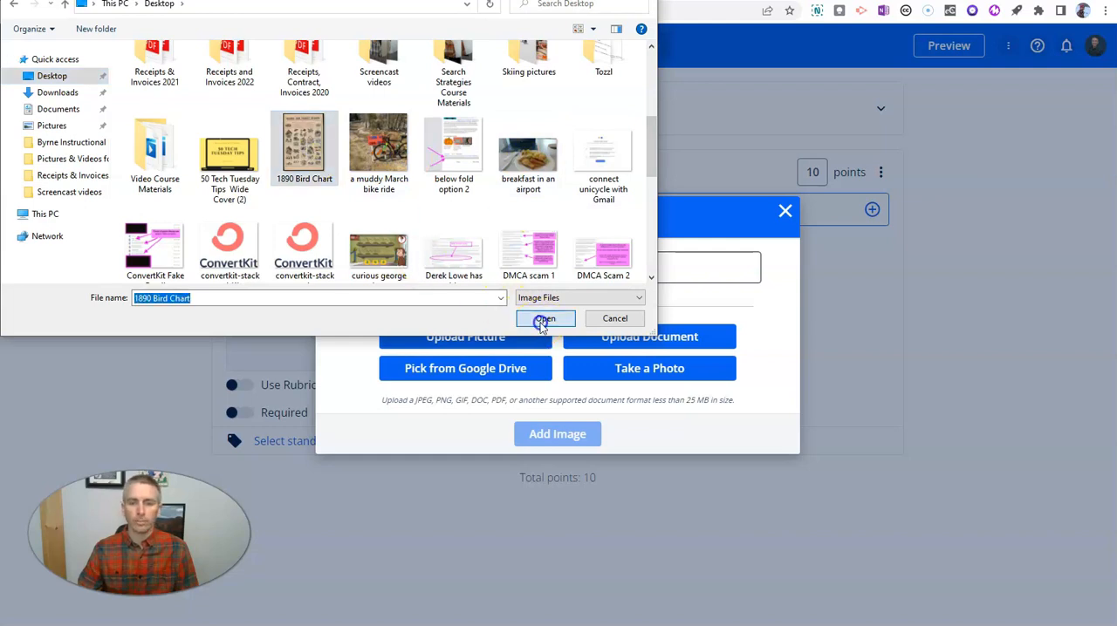
{"action": "left_click", "coordinate": [544, 318]}
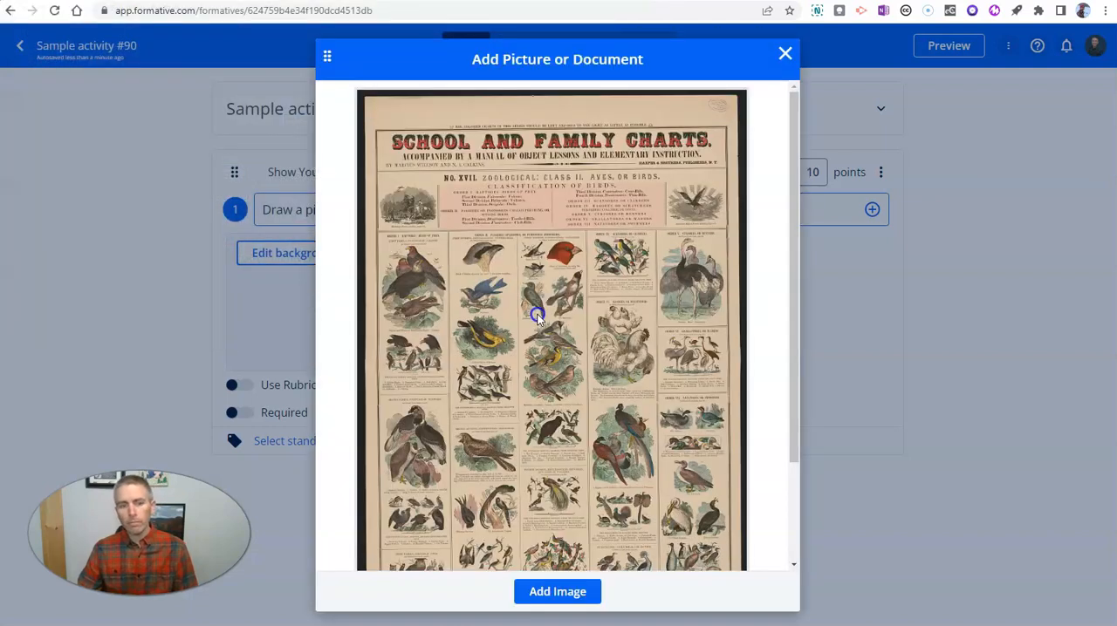
- Insert the previewed 1890 Bird Chart picture into the activity
{"action": "scroll", "scroll_direction": "up", "scroll_amount": 3}
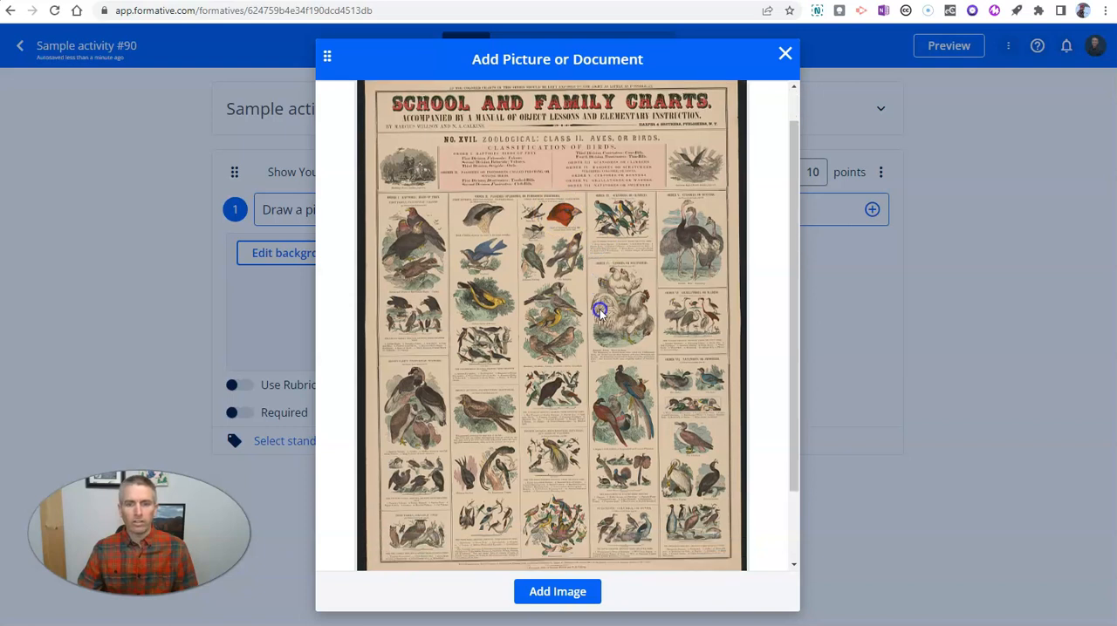
{"action": "left_click", "coordinate": [558, 592]}
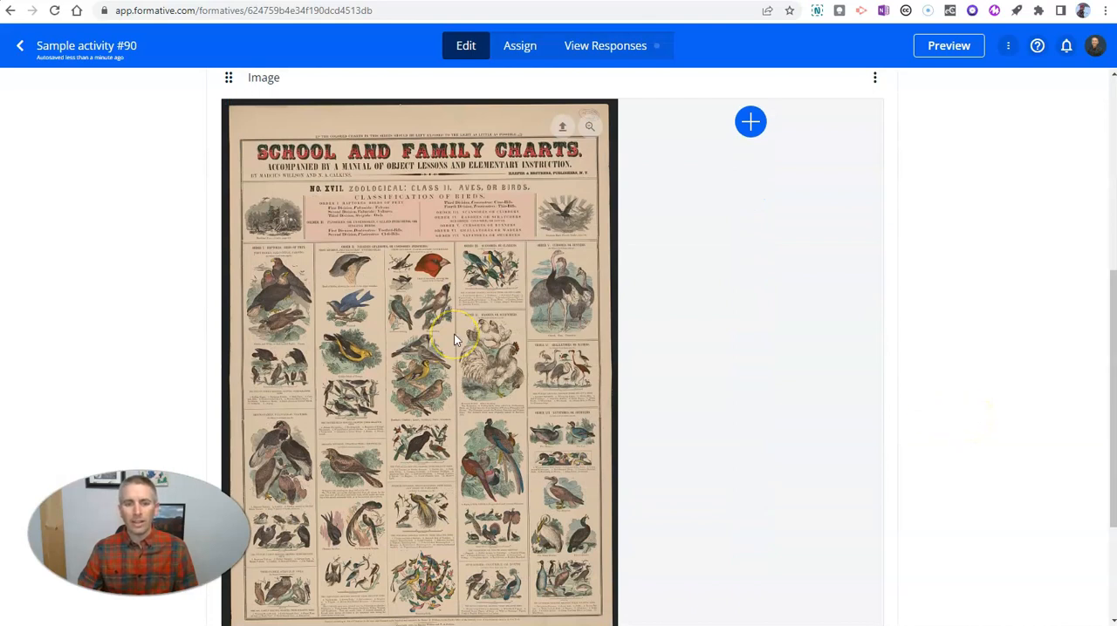
{"action": "mouse_move", "coordinate": [453, 335]}
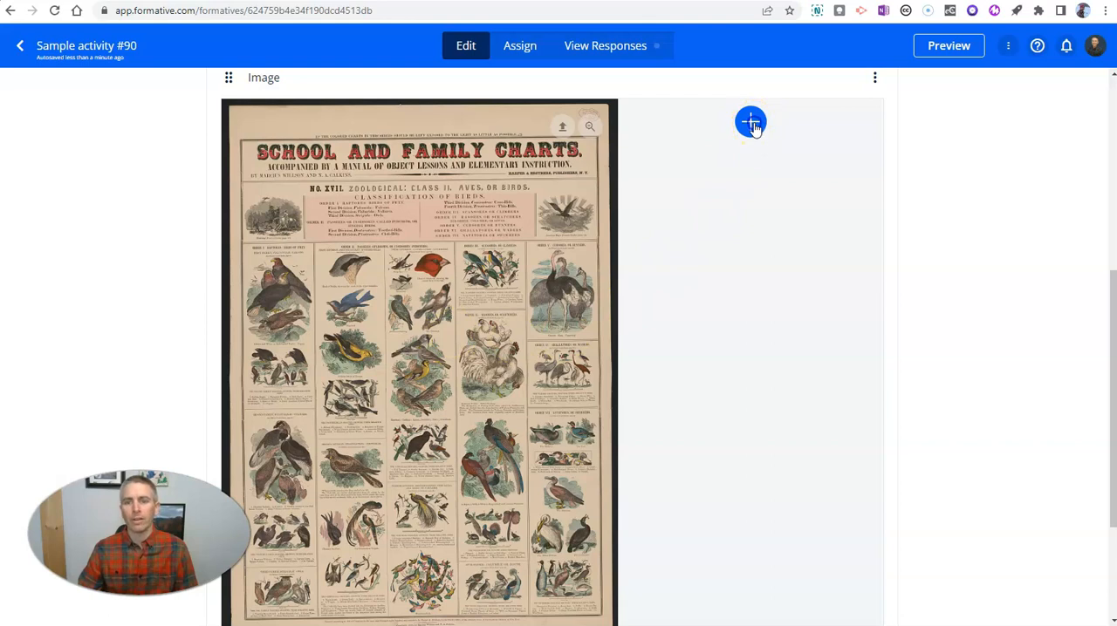
- Add a multiple-choice question on the centre bird's colour with answers Red, Blue, Green
{"action": "left_click", "coordinate": [751, 122]}
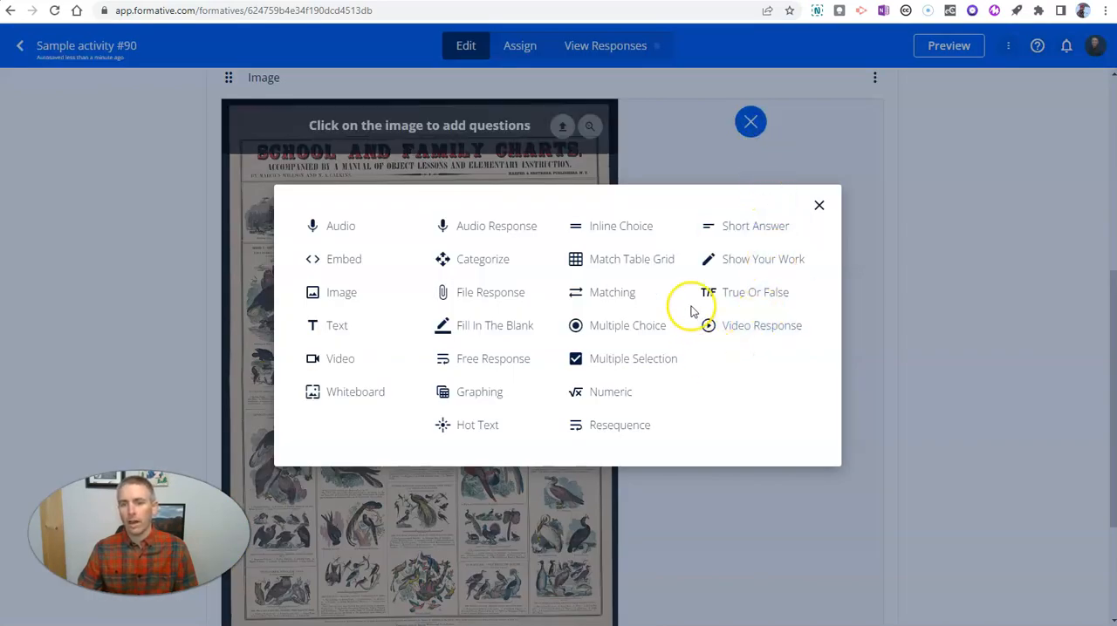
{"action": "mouse_move", "coordinate": [627, 325]}
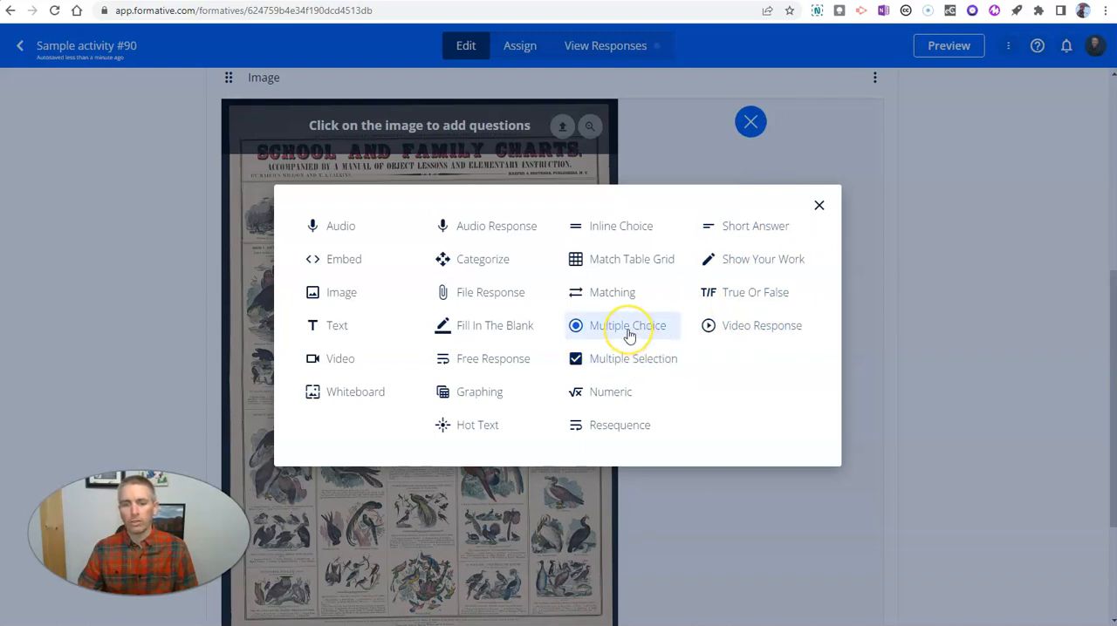
{"action": "left_click", "coordinate": [627, 326]}
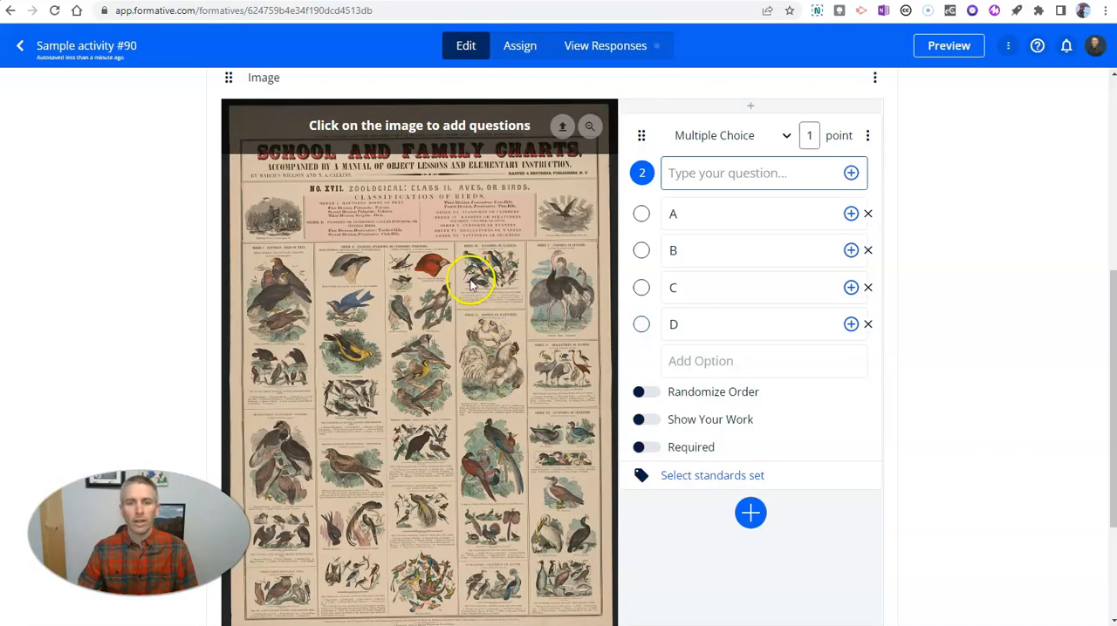
{"action": "left_click", "coordinate": [751, 173]}
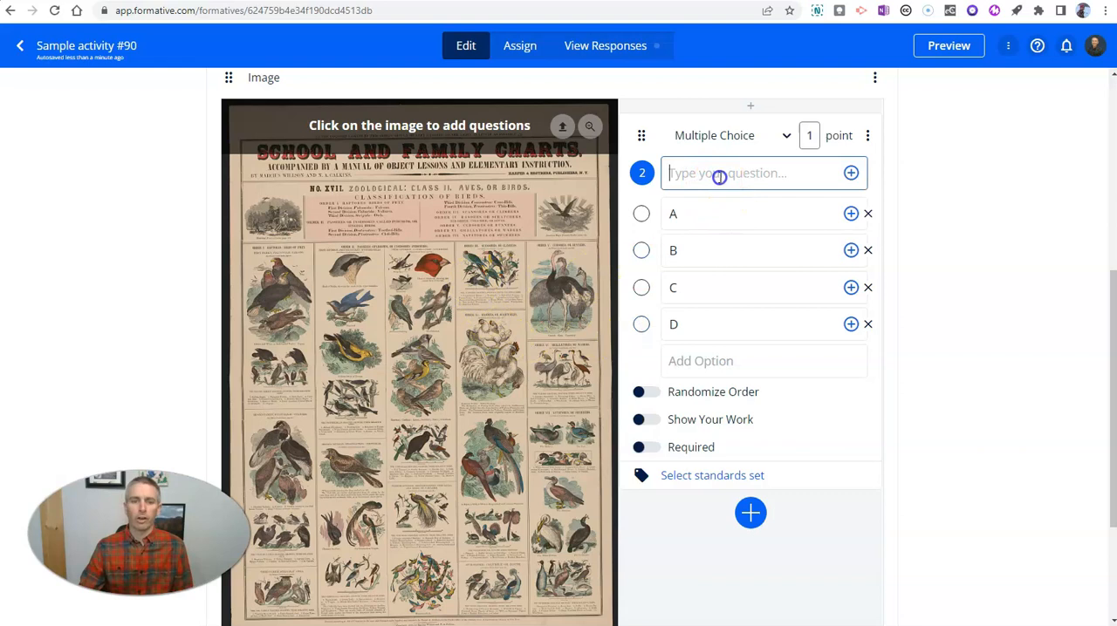
{"action": "type", "text": "What color"}
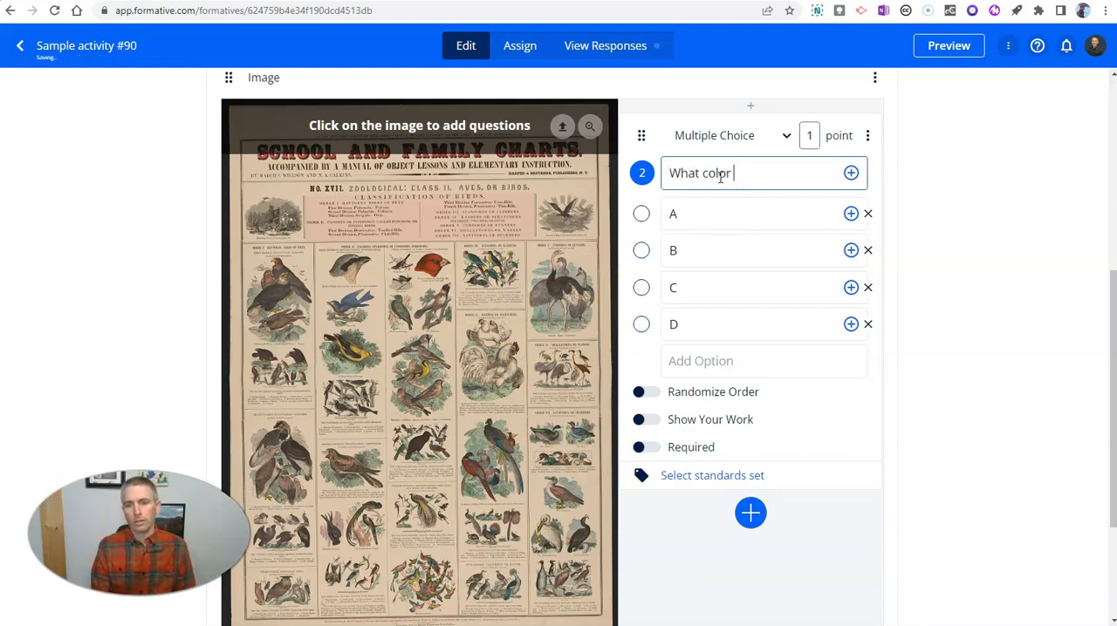
{"action": "type", "text": "is the bird"}
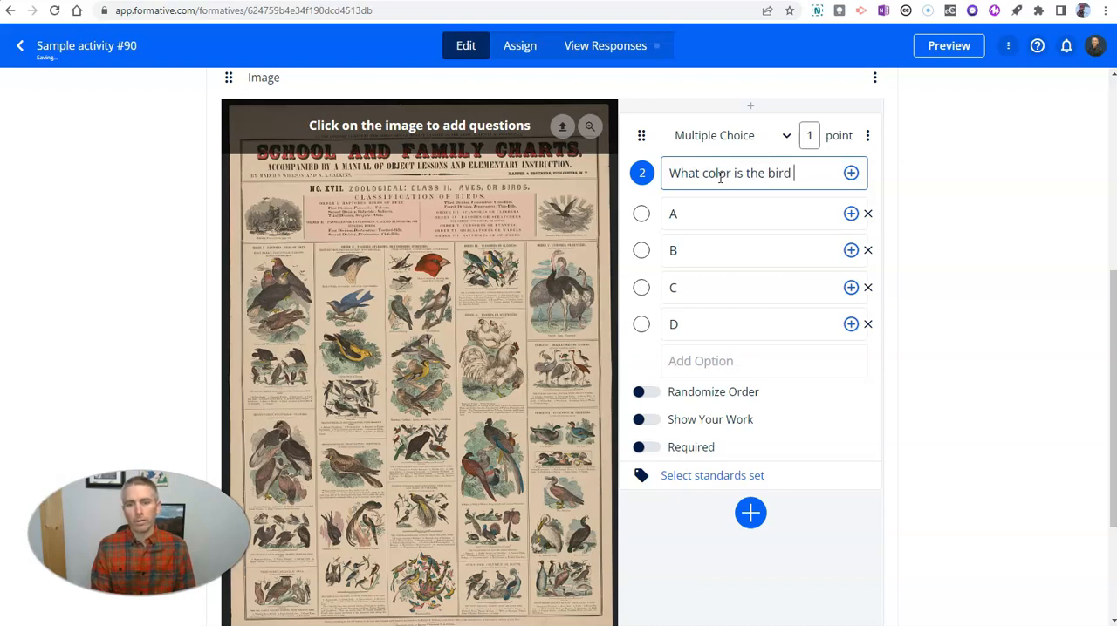
{"action": "type", "text": "in the cn"}
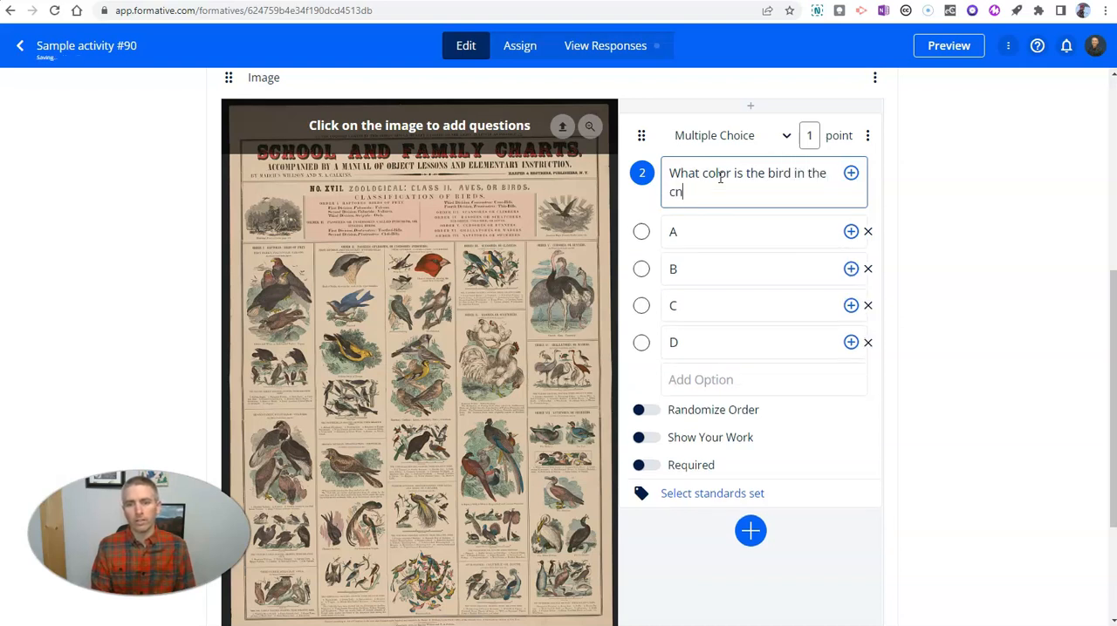
{"action": "type", "text": "enter of"}
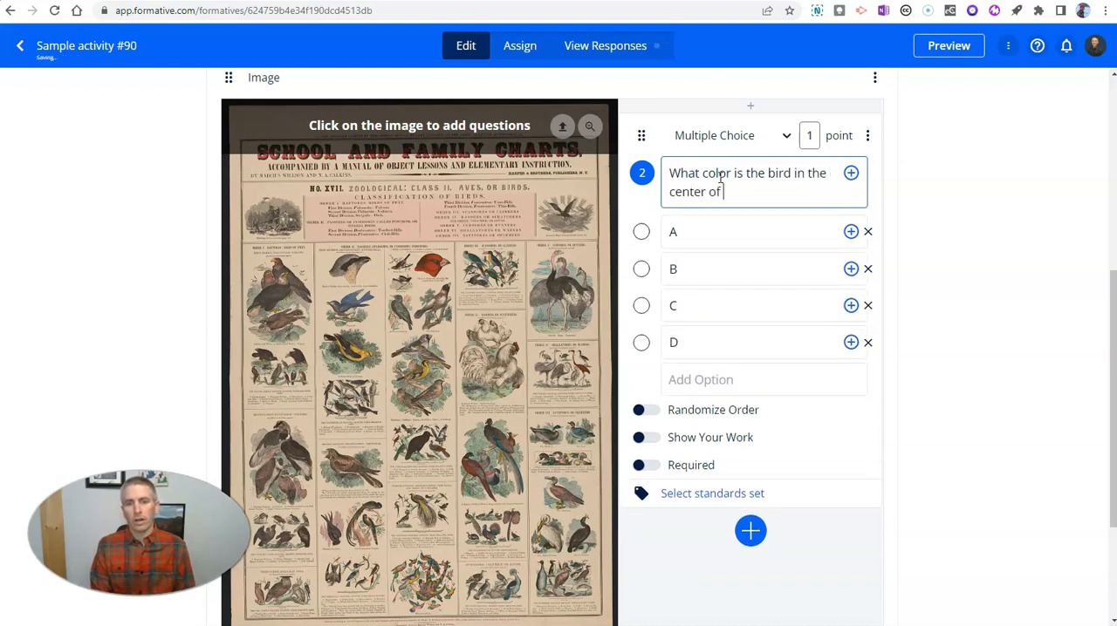
{"action": "type", "text": "the ch"}
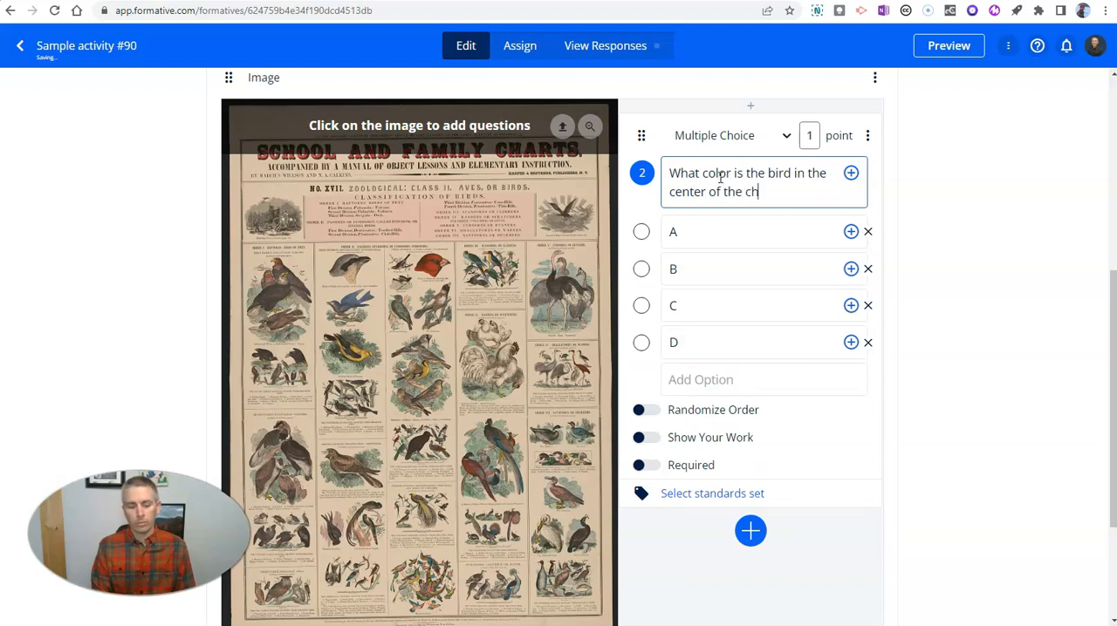
{"action": "type", "text": "art?"}
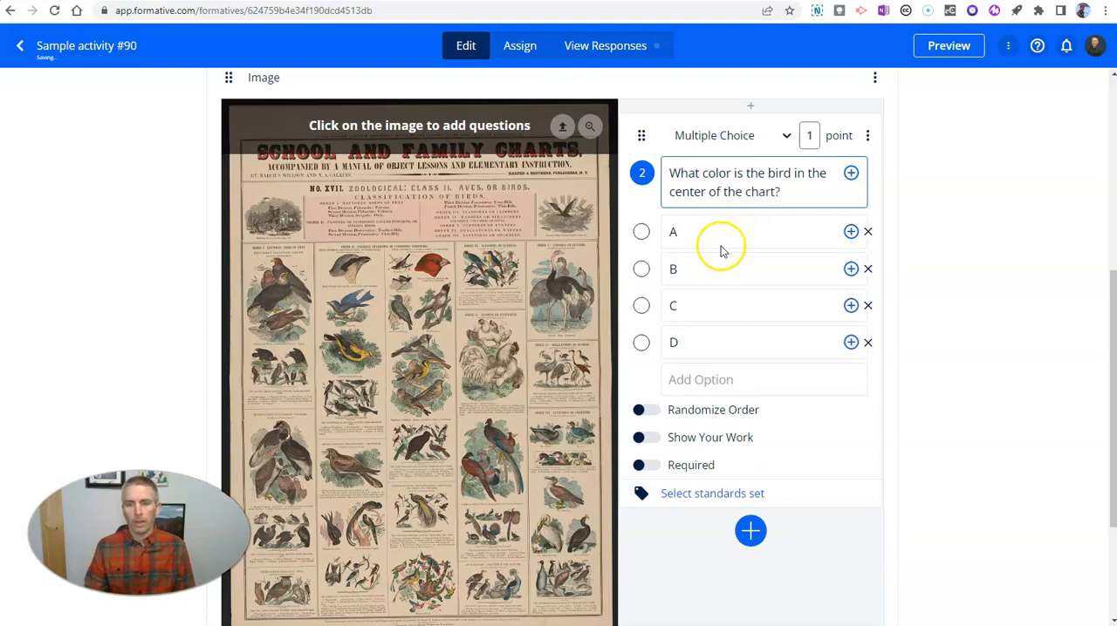
{"action": "type", "text": "Red"}
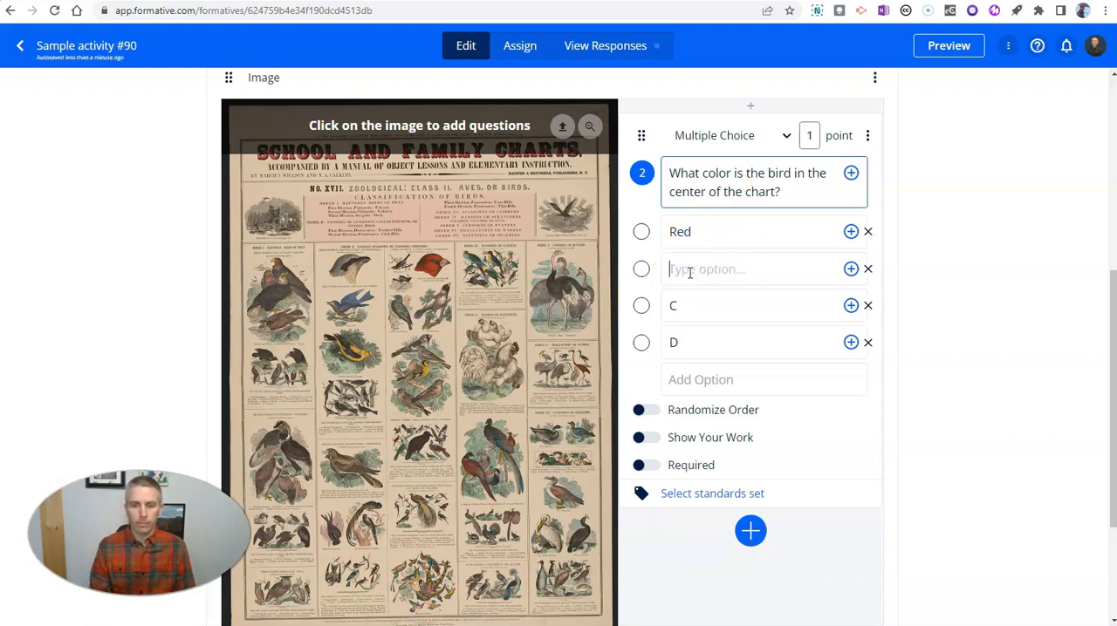
{"action": "type", "text": "Blue"}
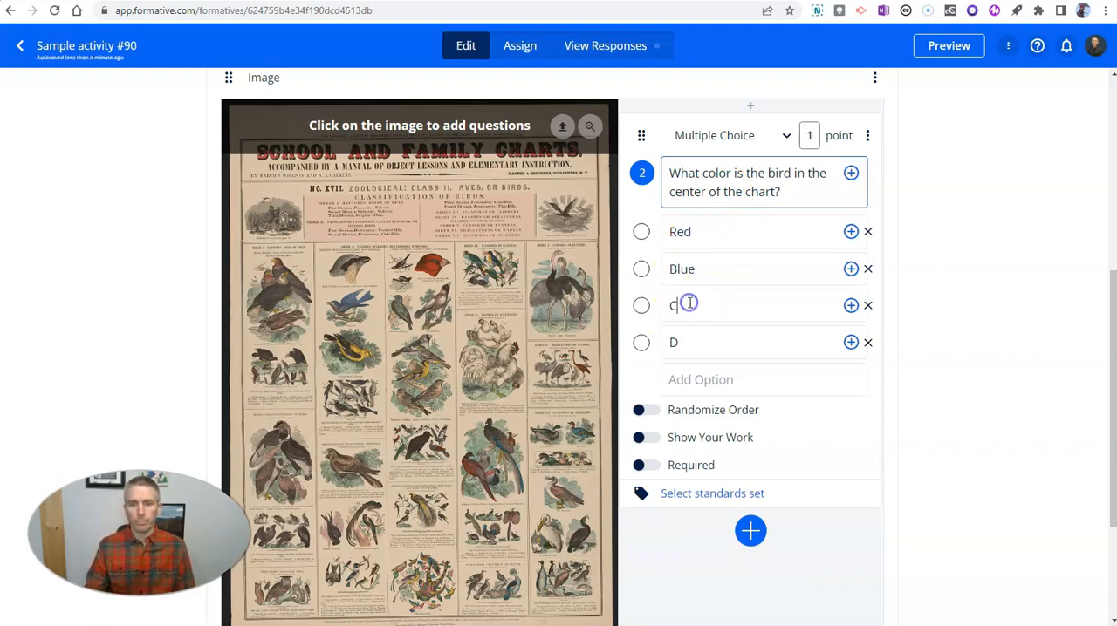
{"action": "type", "text": "reen"}
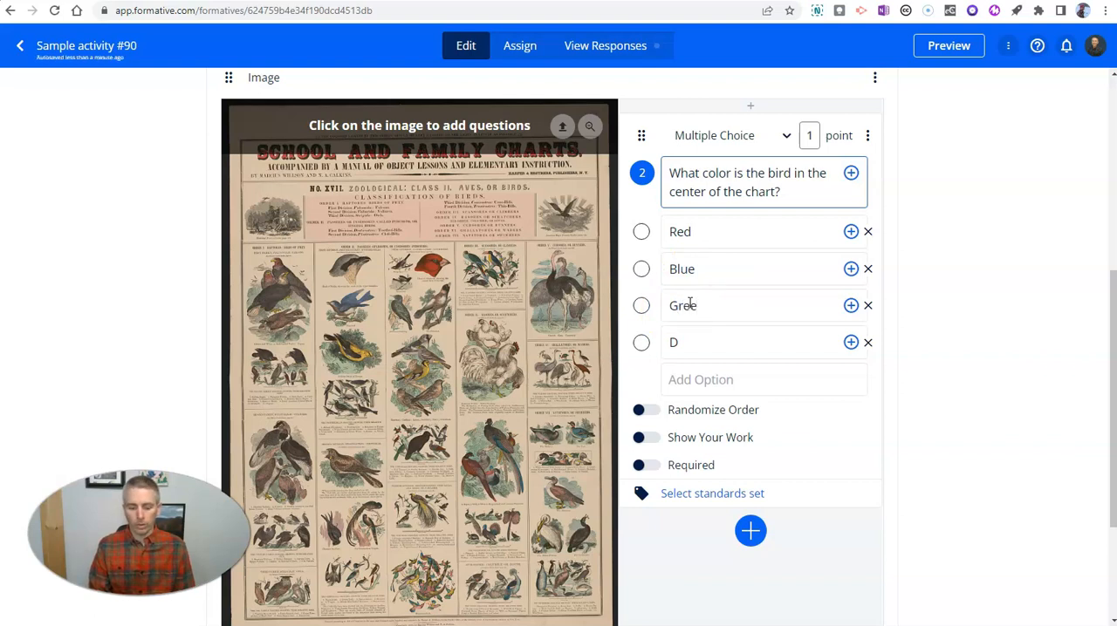
{"action": "left_click", "coordinate": [867, 342]}
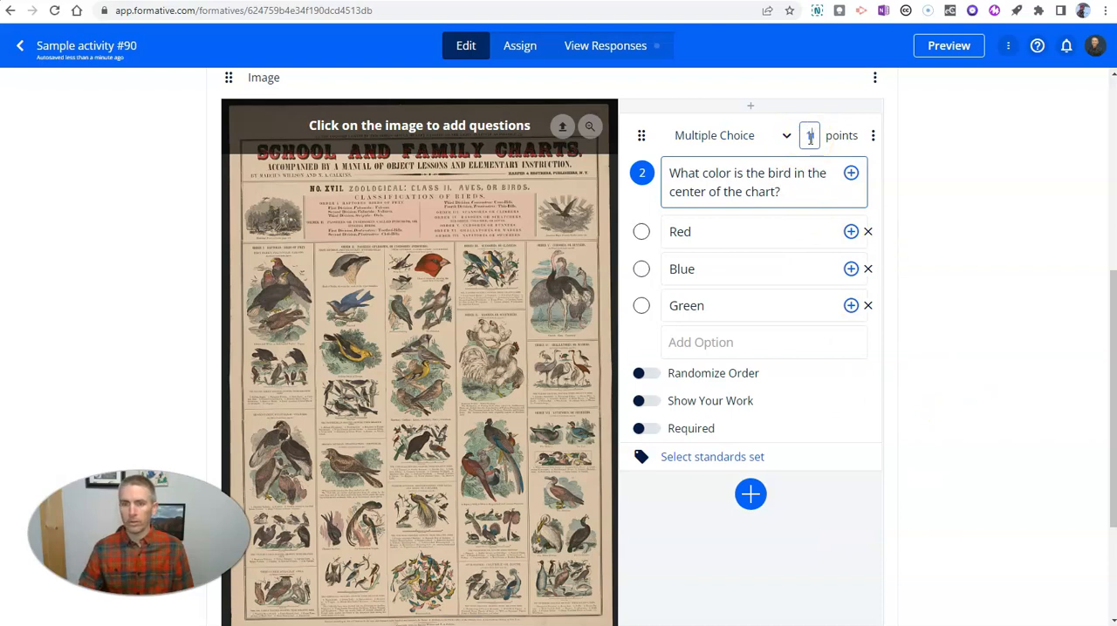
- Start a new picture-or-document section and choose Upload Document
{"action": "scroll", "scroll_direction": "down", "scroll_amount": 3}
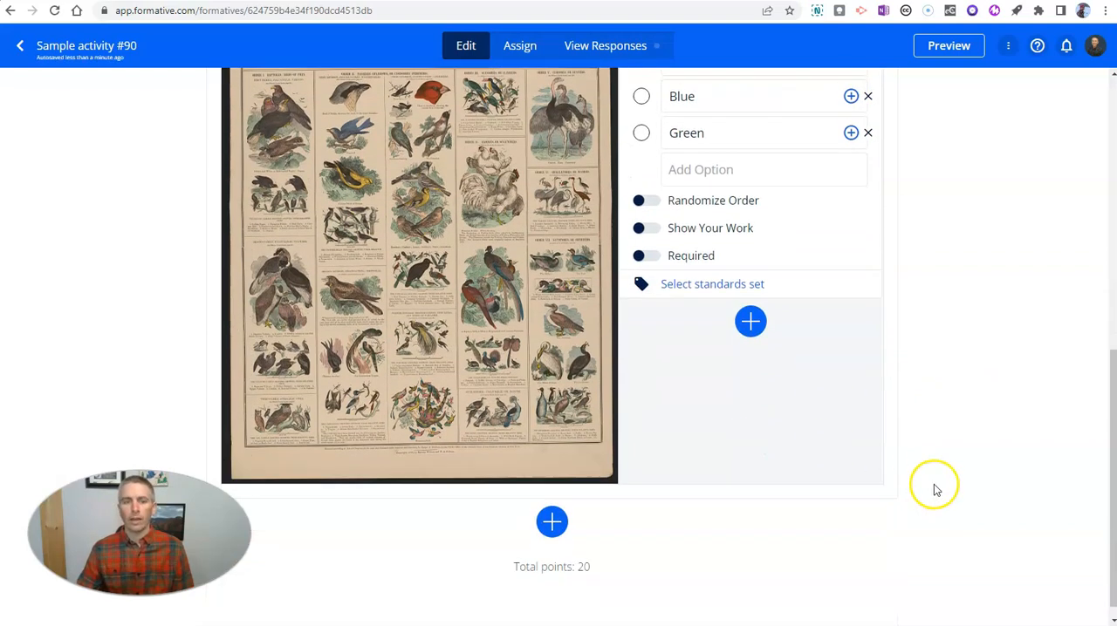
{"action": "scroll", "scroll_direction": "up", "scroll_amount": 3}
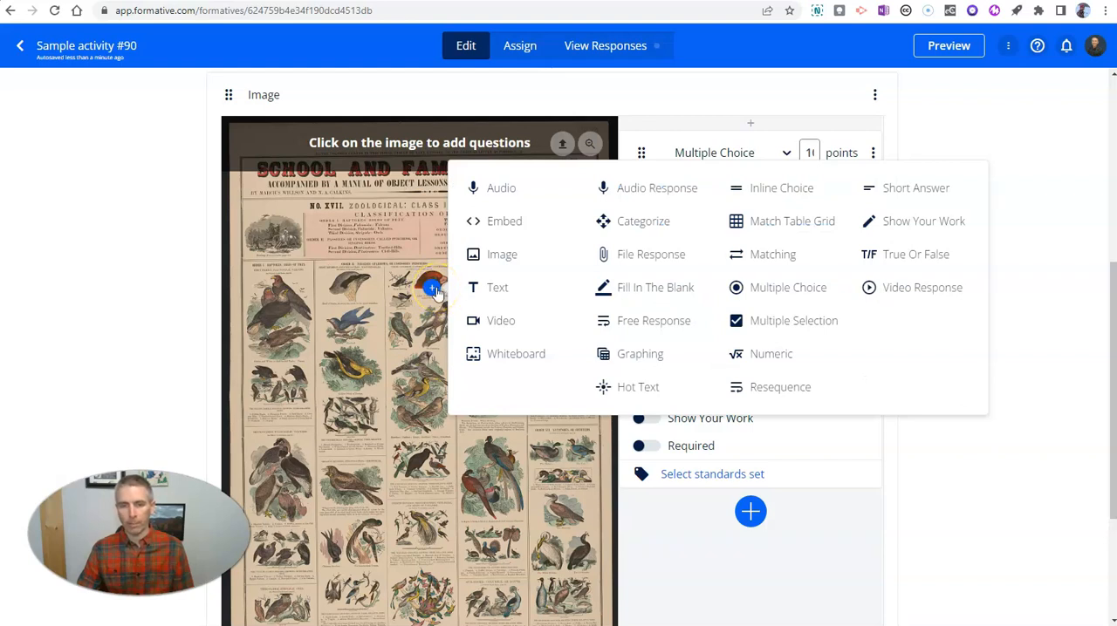
{"action": "mouse_move", "coordinate": [801, 568]}
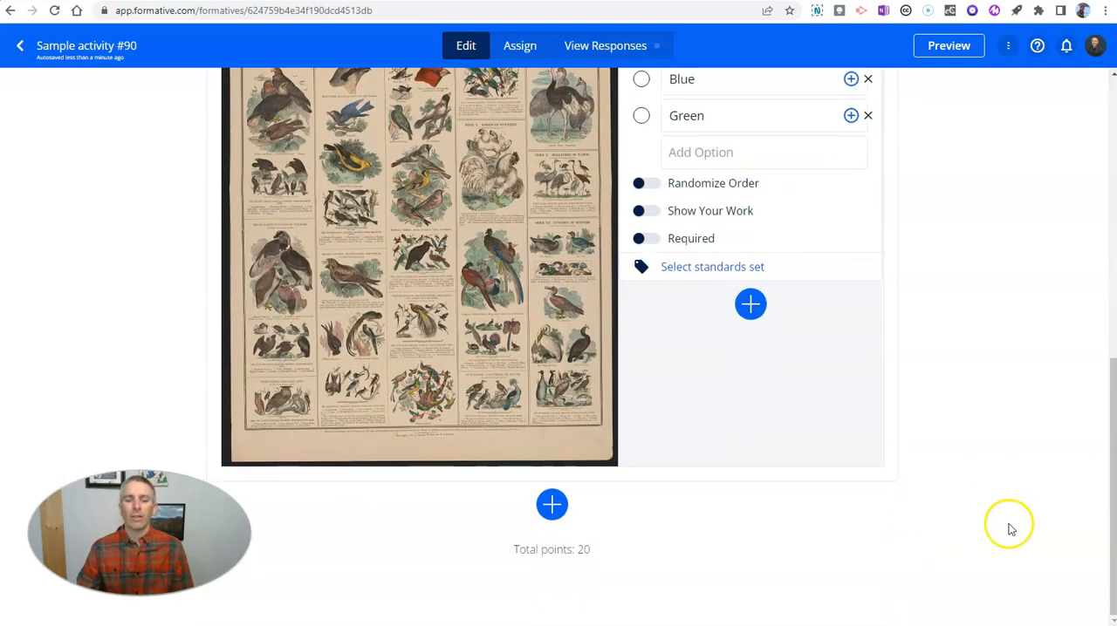
{"action": "left_click", "coordinate": [551, 504]}
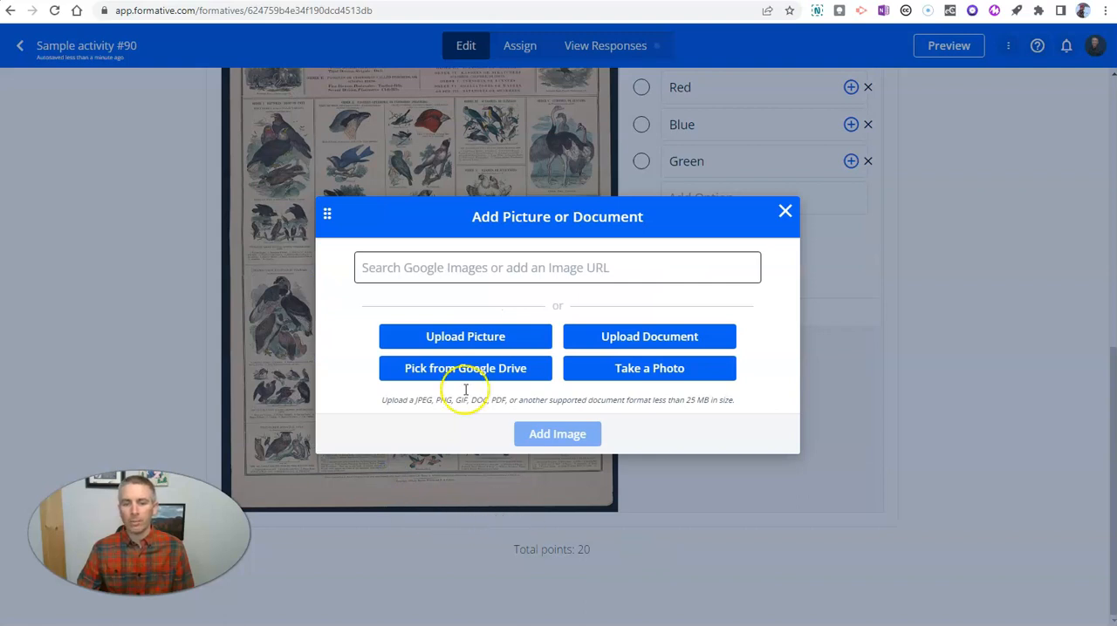
{"action": "mouse_move", "coordinate": [649, 337]}
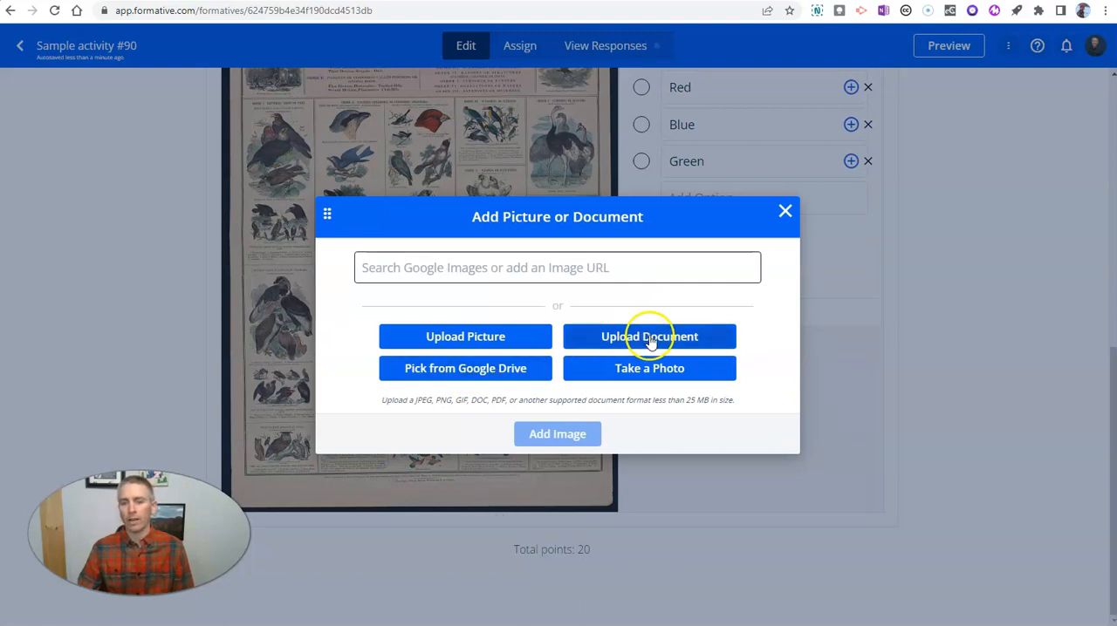
{"action": "left_click", "coordinate": [649, 336]}
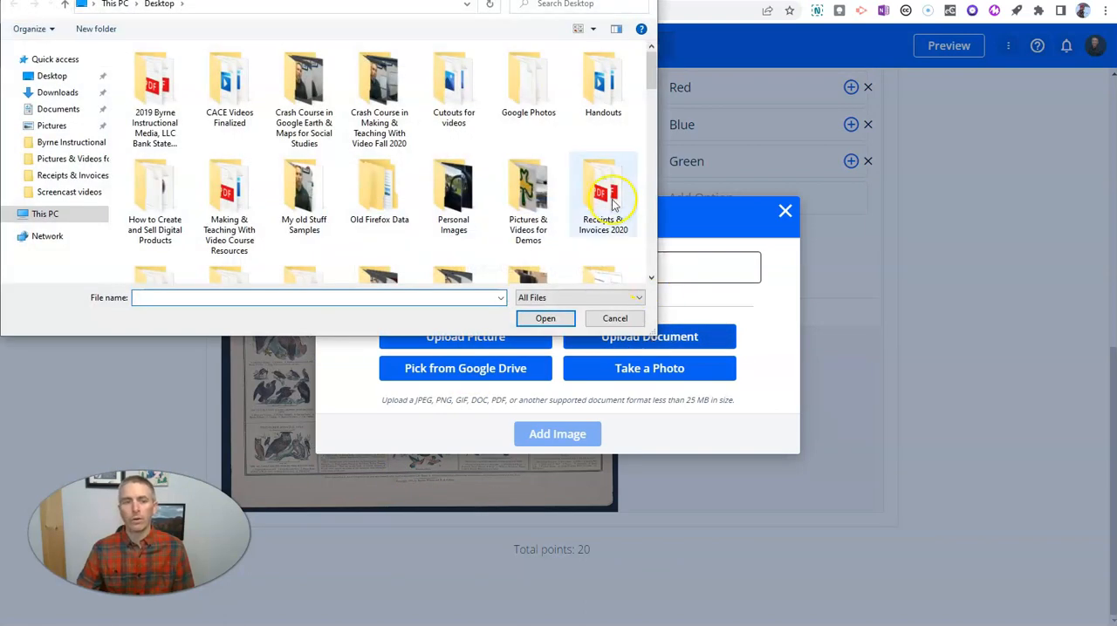
- Open the 'Guide to Finding Media to Use in Classroom Projects' PDF from Downloads
{"action": "left_click", "coordinate": [57, 93]}
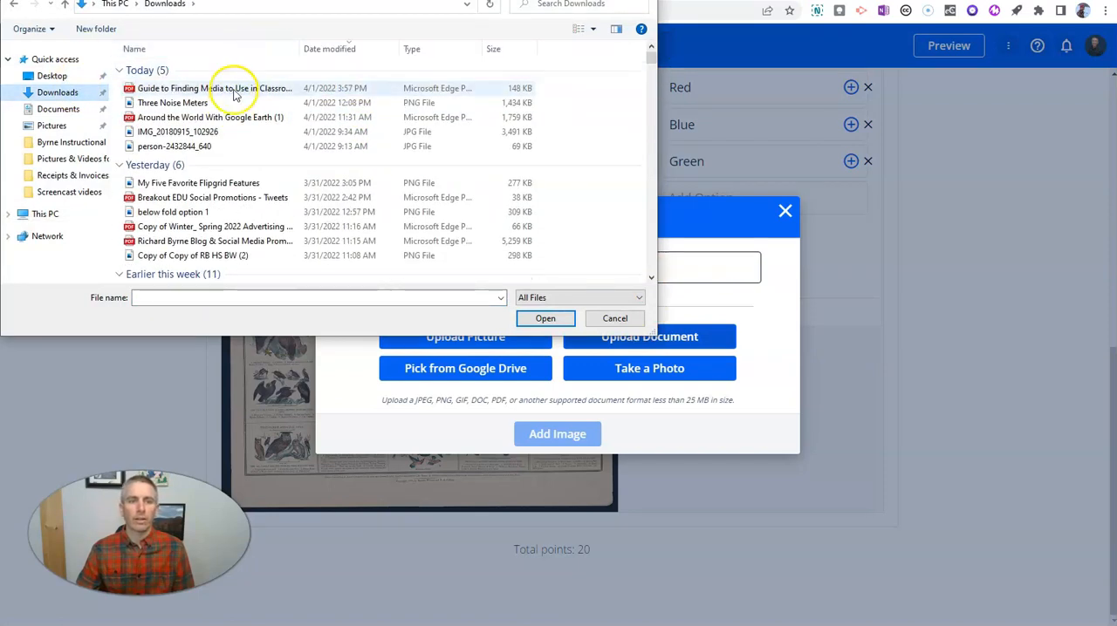
{"action": "left_click", "coordinate": [213, 87]}
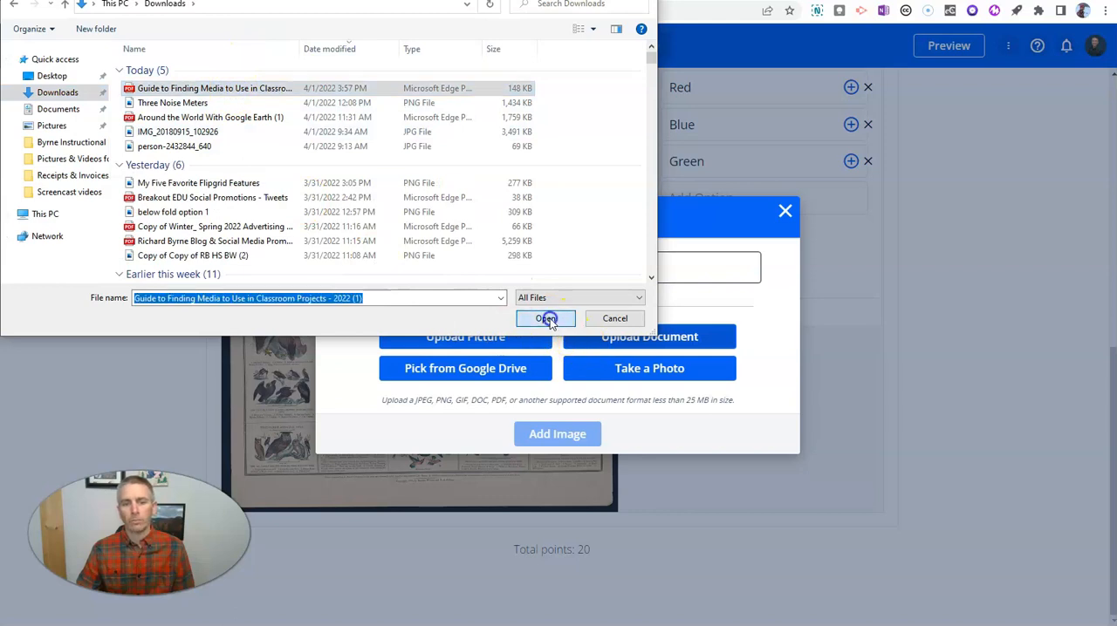
{"action": "left_click", "coordinate": [547, 318]}
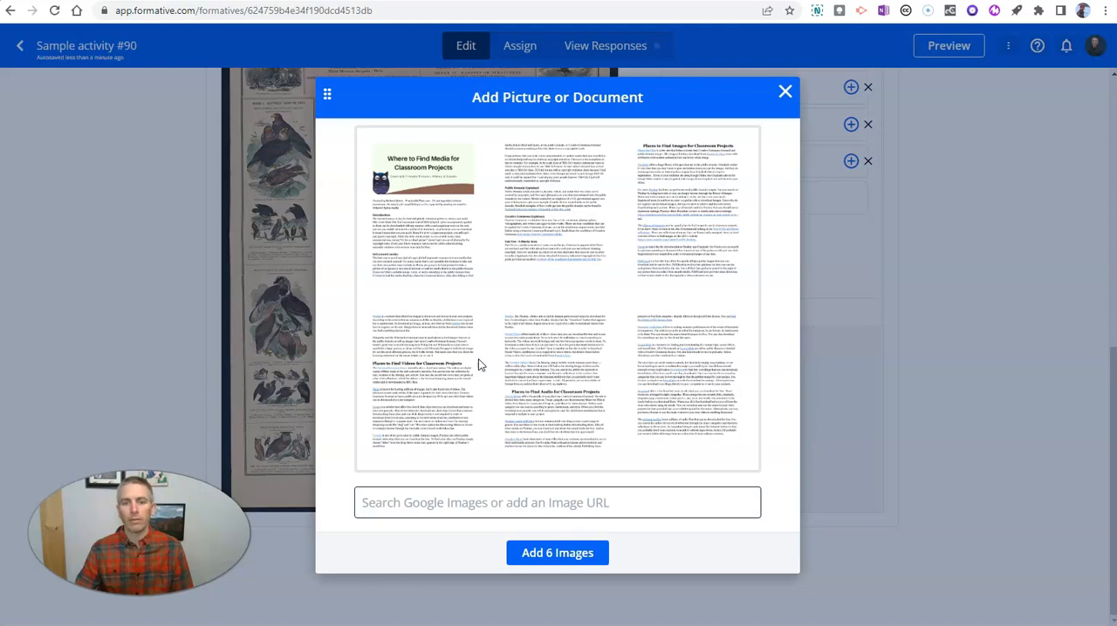
{"action": "mouse_move", "coordinate": [558, 552]}
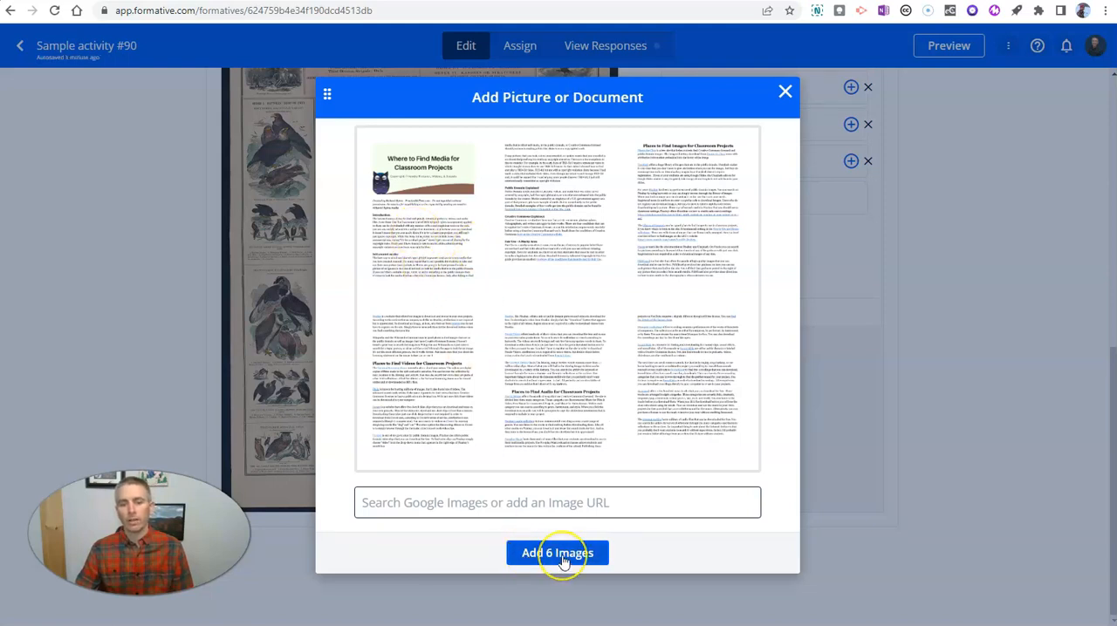
- Insert all six pages of the media guide PDF into the activity
{"action": "left_click", "coordinate": [557, 553]}
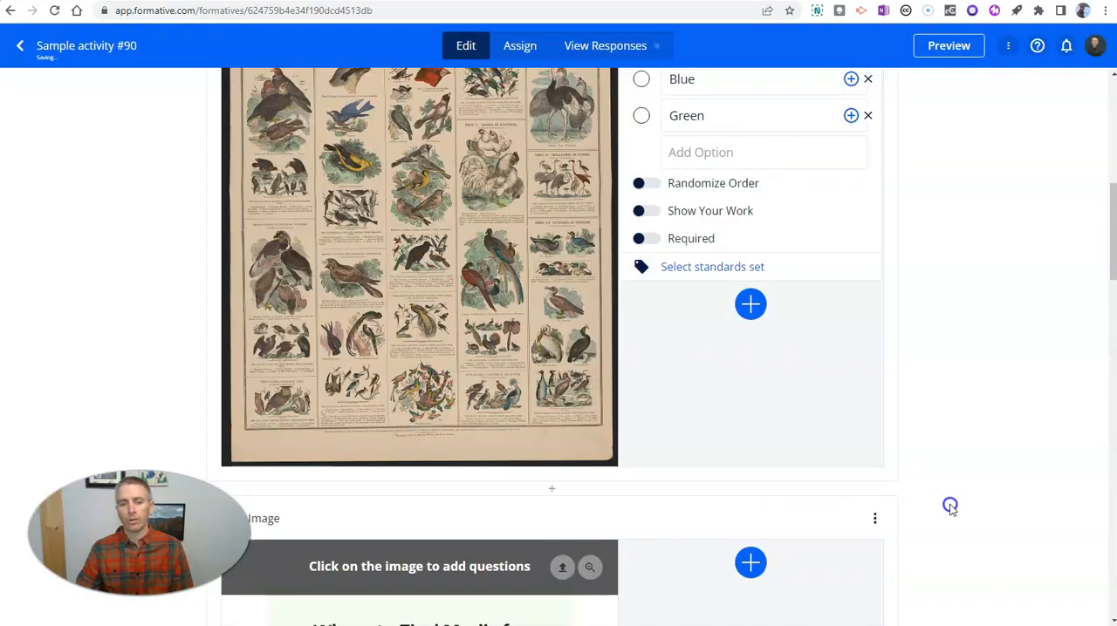
{"action": "scroll", "scroll_direction": "down", "scroll_amount": 3}
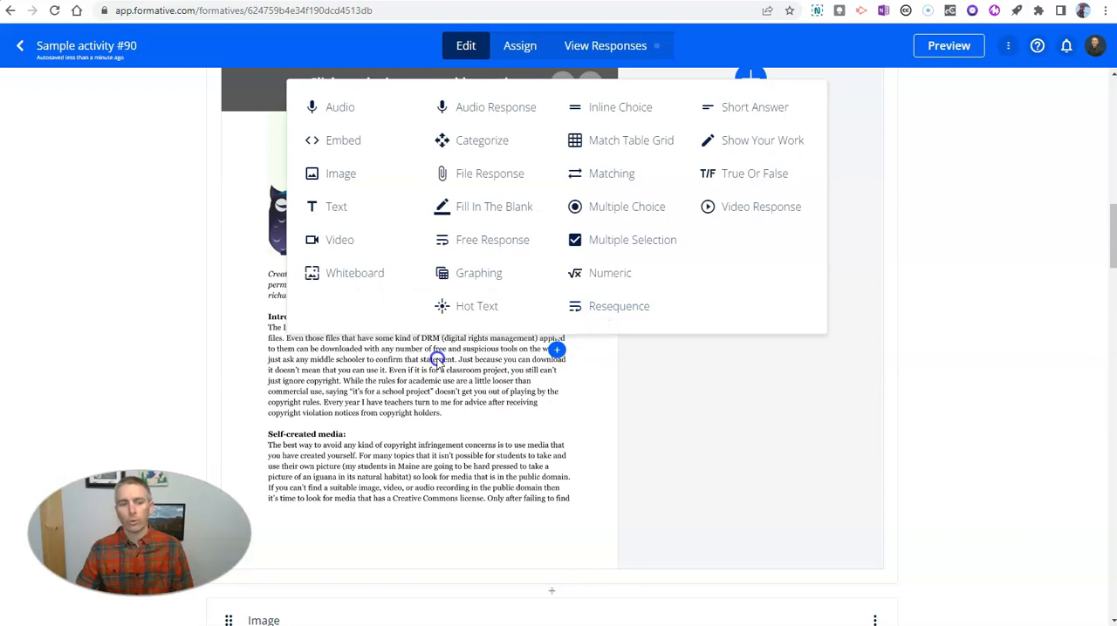
{"action": "mouse_move", "coordinate": [761, 141]}
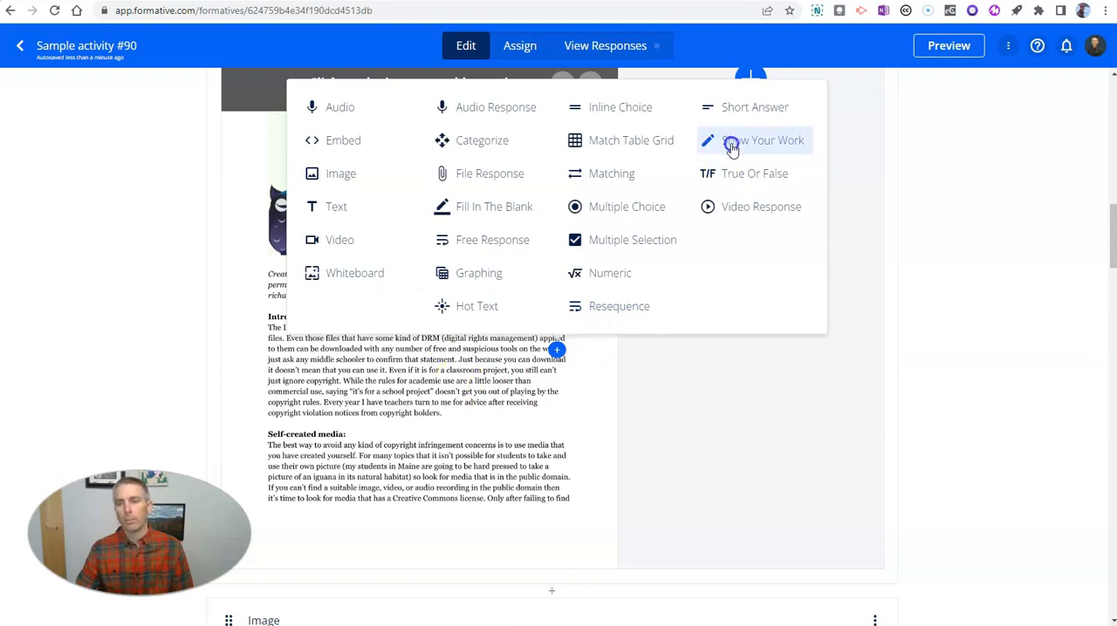
{"action": "mouse_move", "coordinate": [626, 206]}
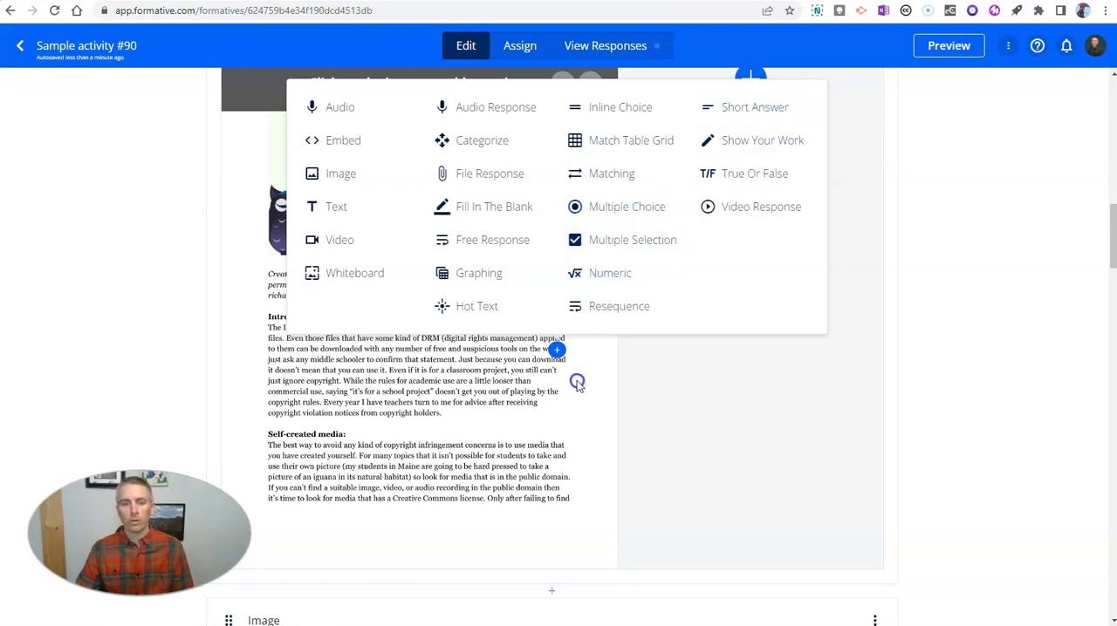
- Add a Short Answer question asking why any web image can't be used in class projects
{"action": "left_click", "coordinate": [754, 106]}
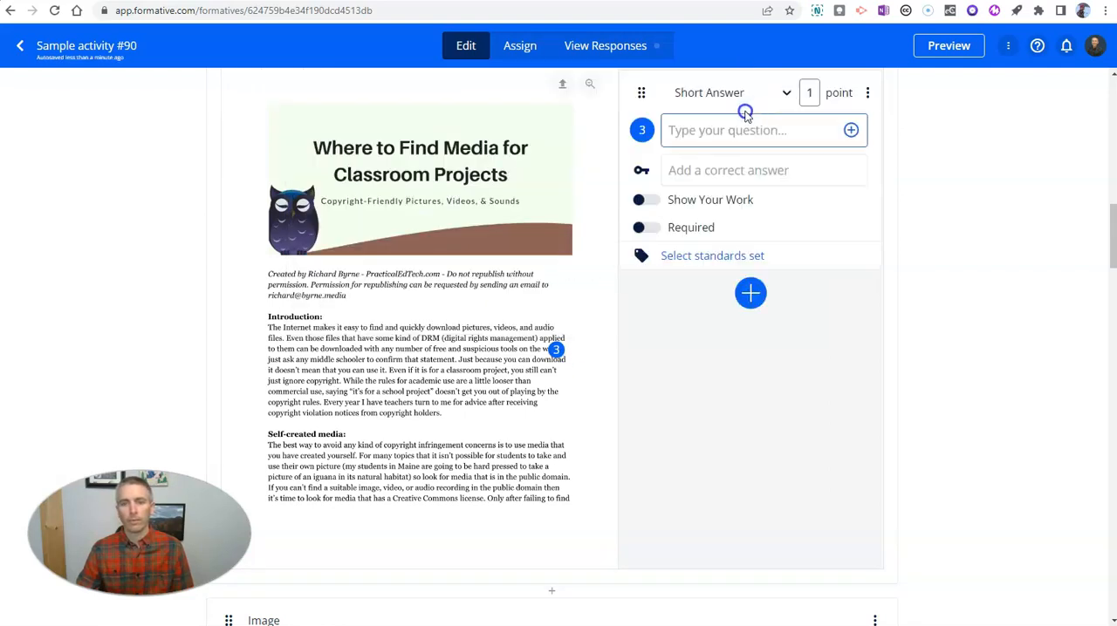
{"action": "mouse_move", "coordinate": [727, 137]}
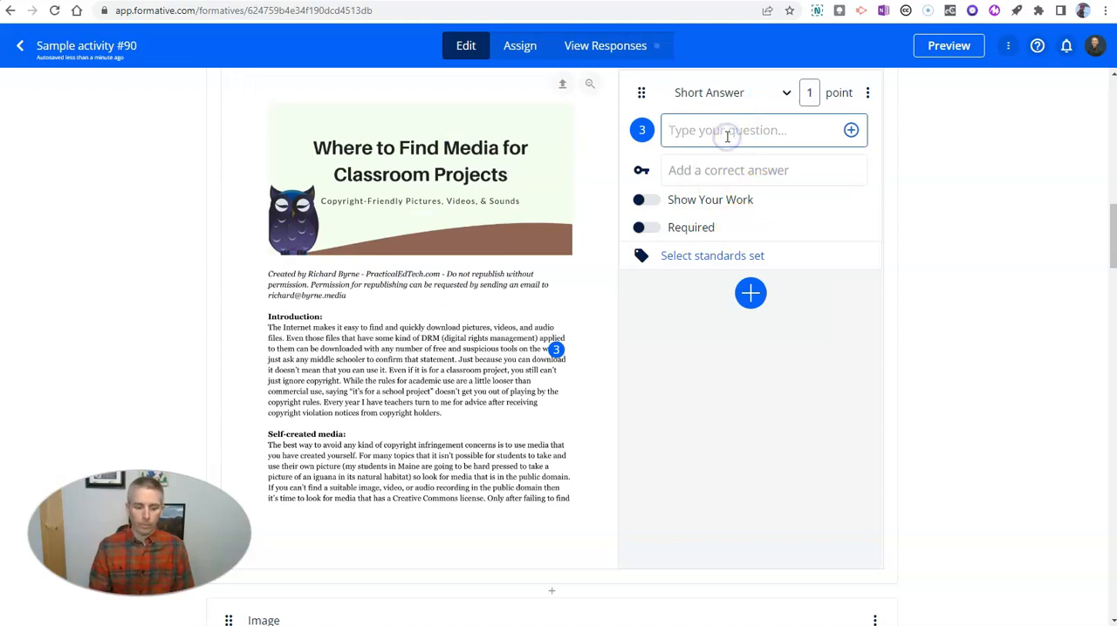
{"action": "type", "text": "Why can't y"}
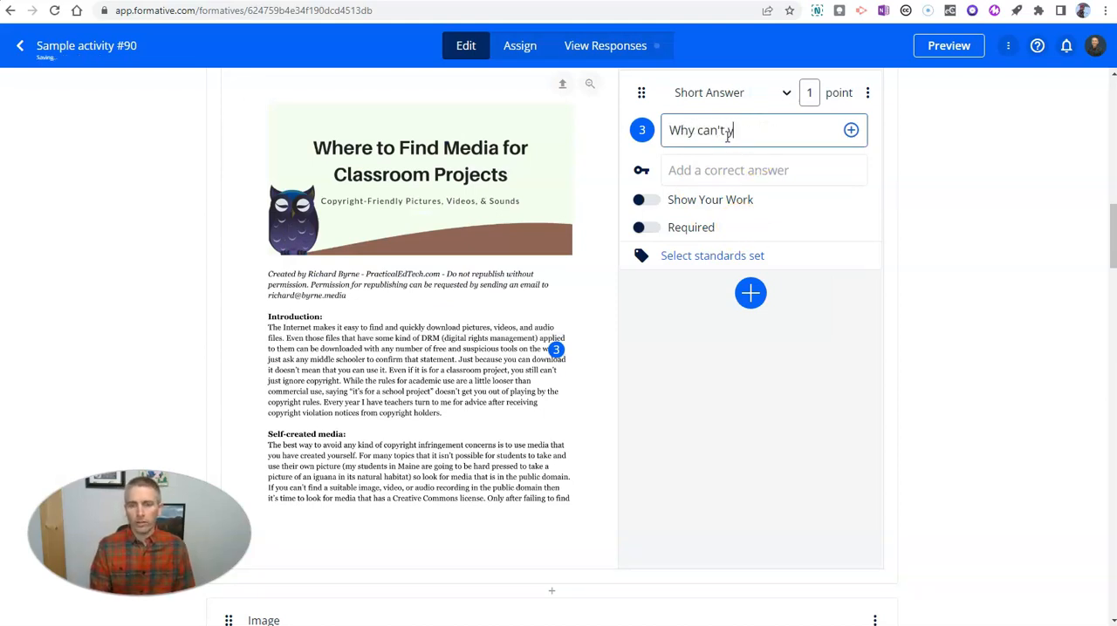
{"action": "type", "text": "ou just"}
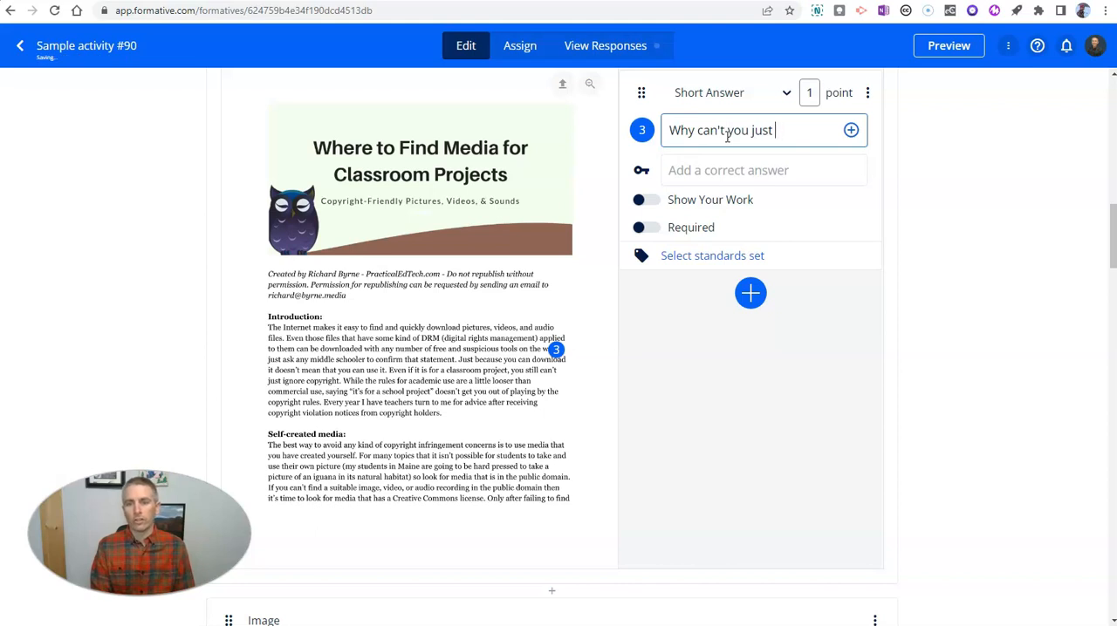
{"action": "type", "text": "use any image y"}
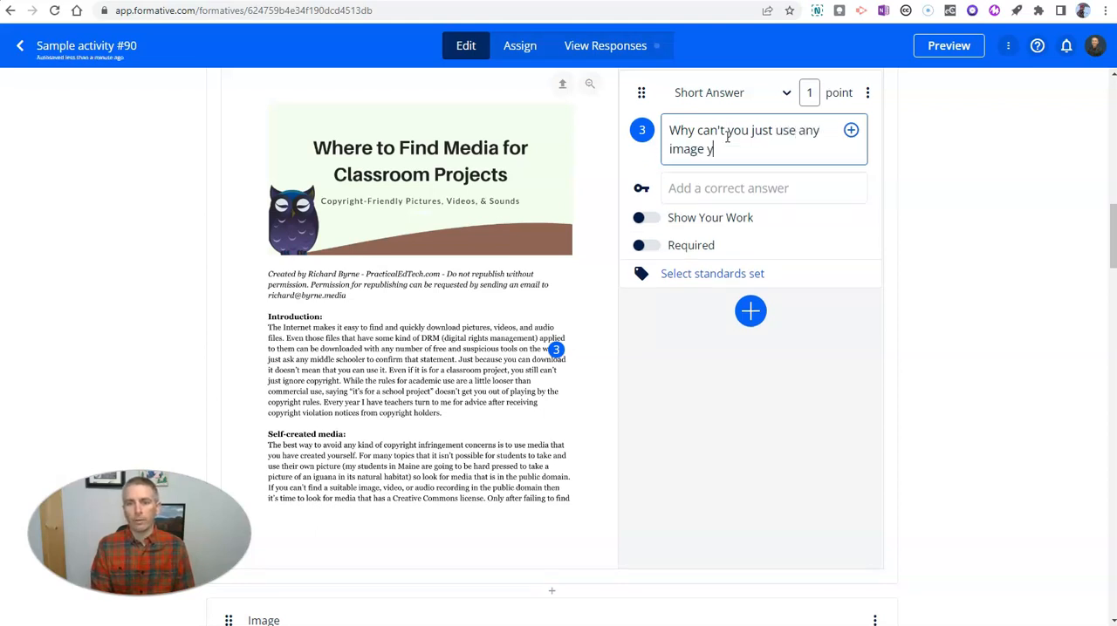
{"action": "type", "text": "ou find on the web"}
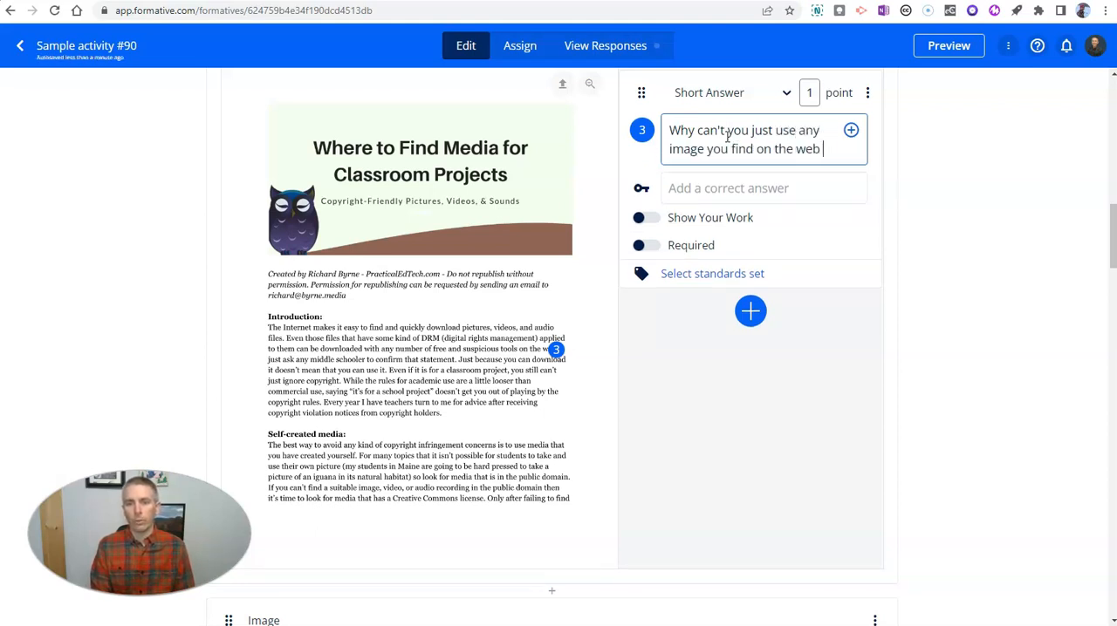
{"action": "type", "text": "in your projects for cla"}
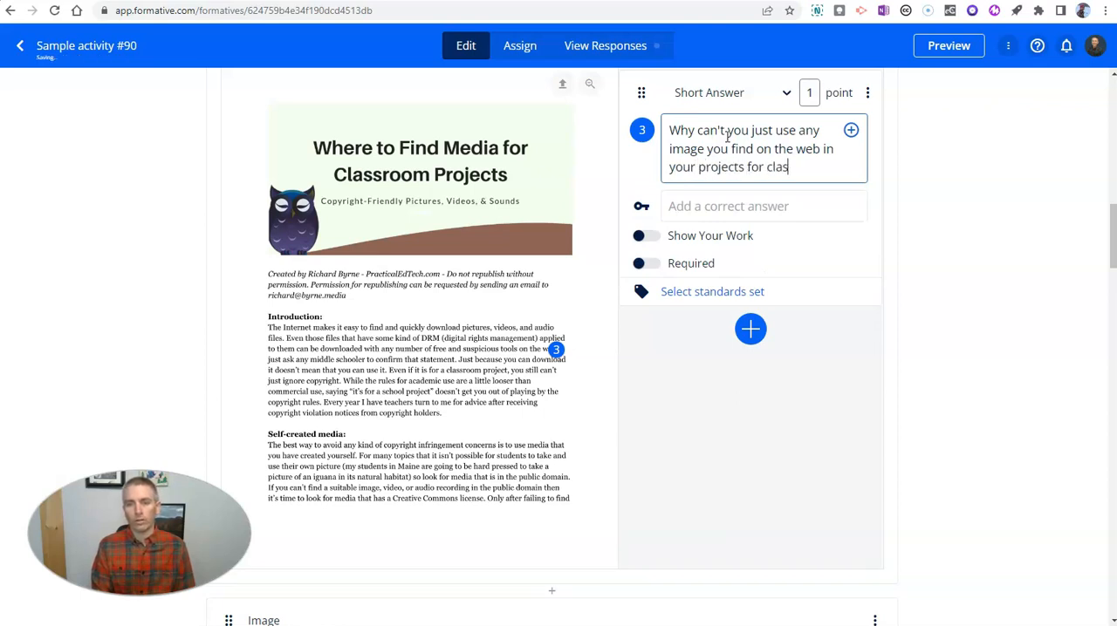
{"action": "type", "text": "s?"}
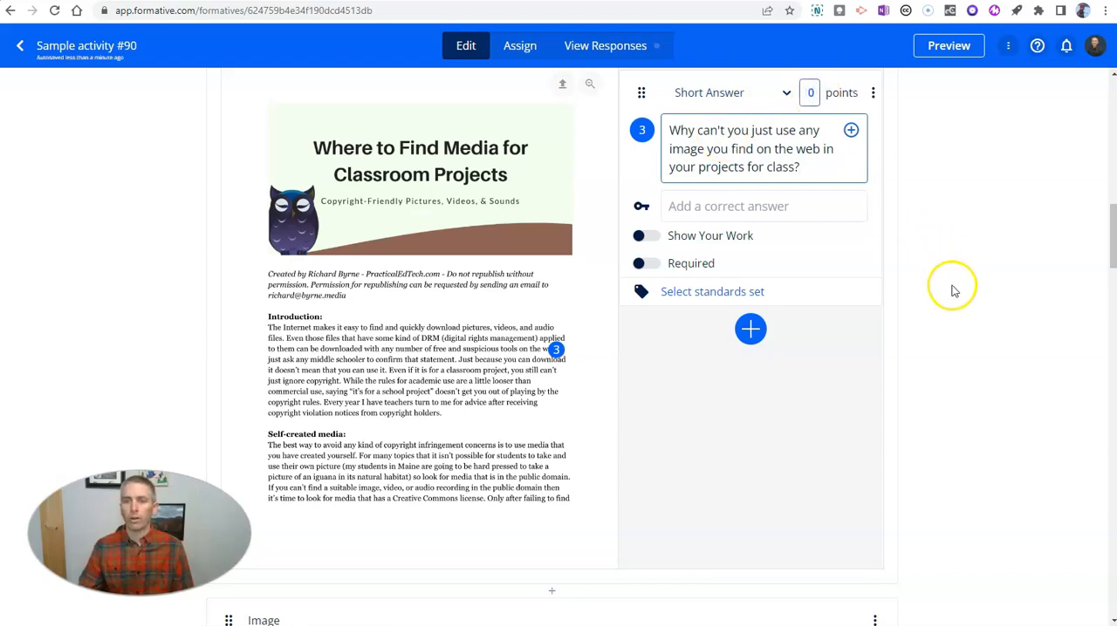
{"action": "scroll", "scroll_direction": "down", "scroll_amount": 3}
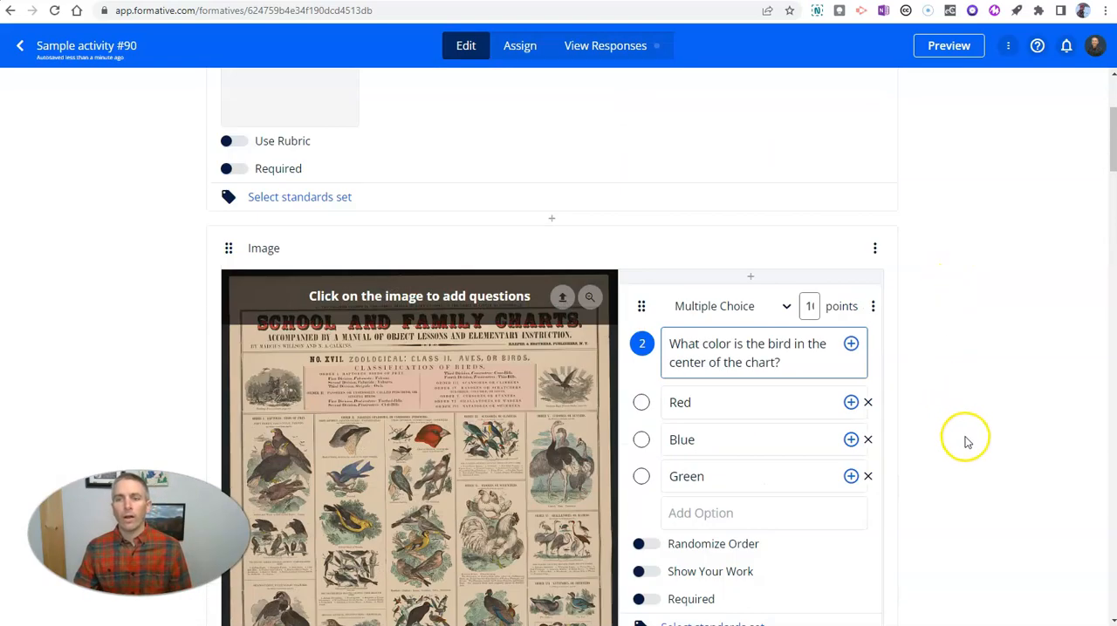
- Open the student preview of Sample activity #90 at desktop size and scroll down
{"action": "left_click", "coordinate": [948, 46]}
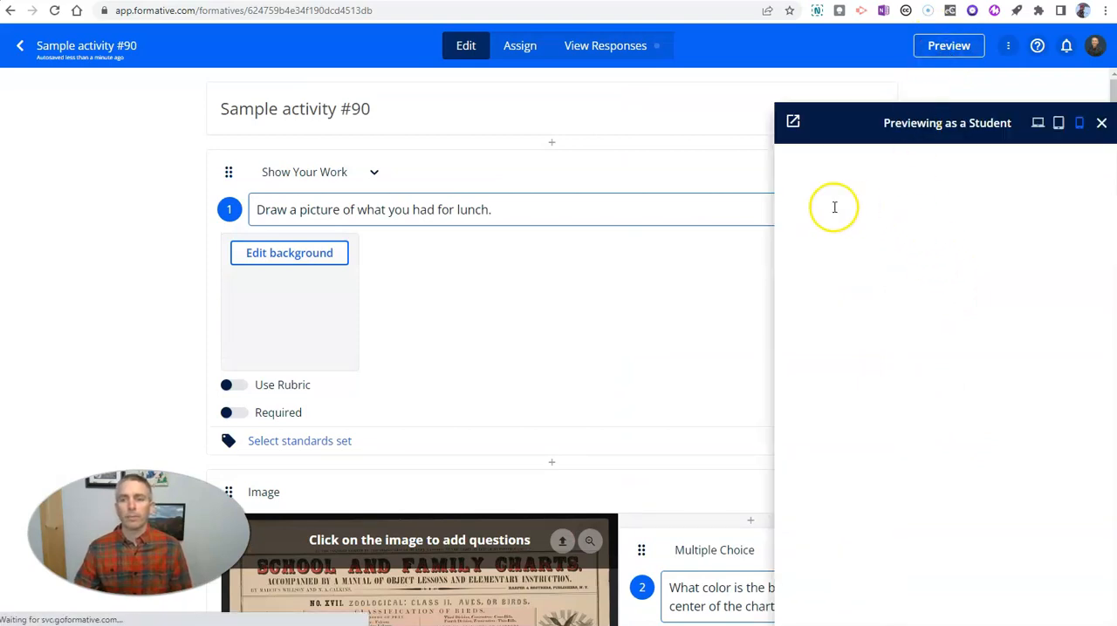
{"action": "mouse_move", "coordinate": [1038, 124]}
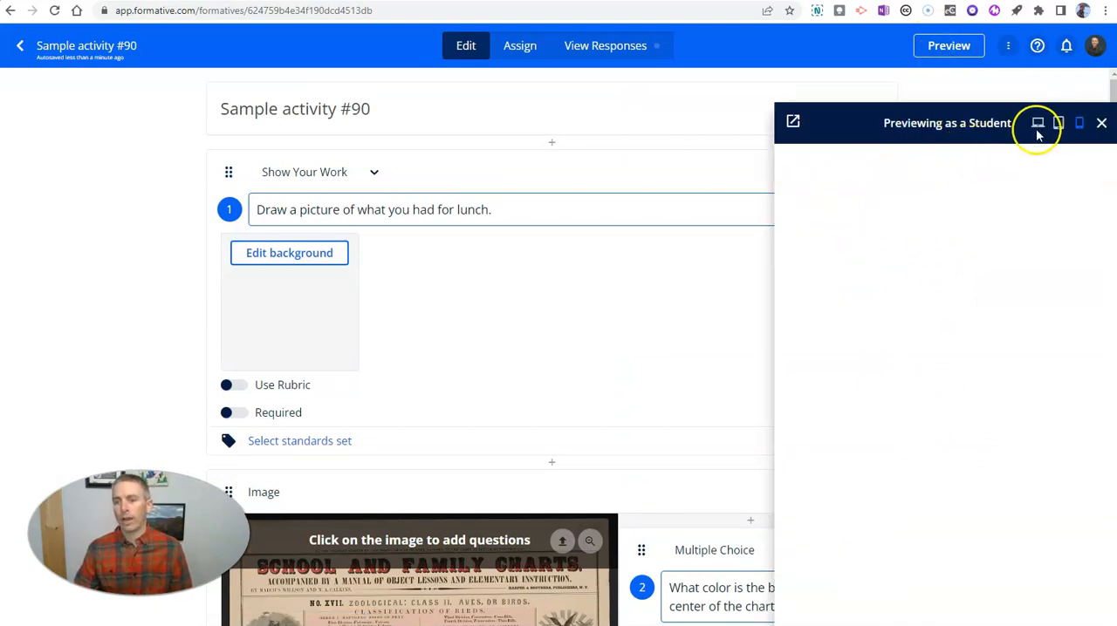
{"action": "left_click", "coordinate": [1038, 123]}
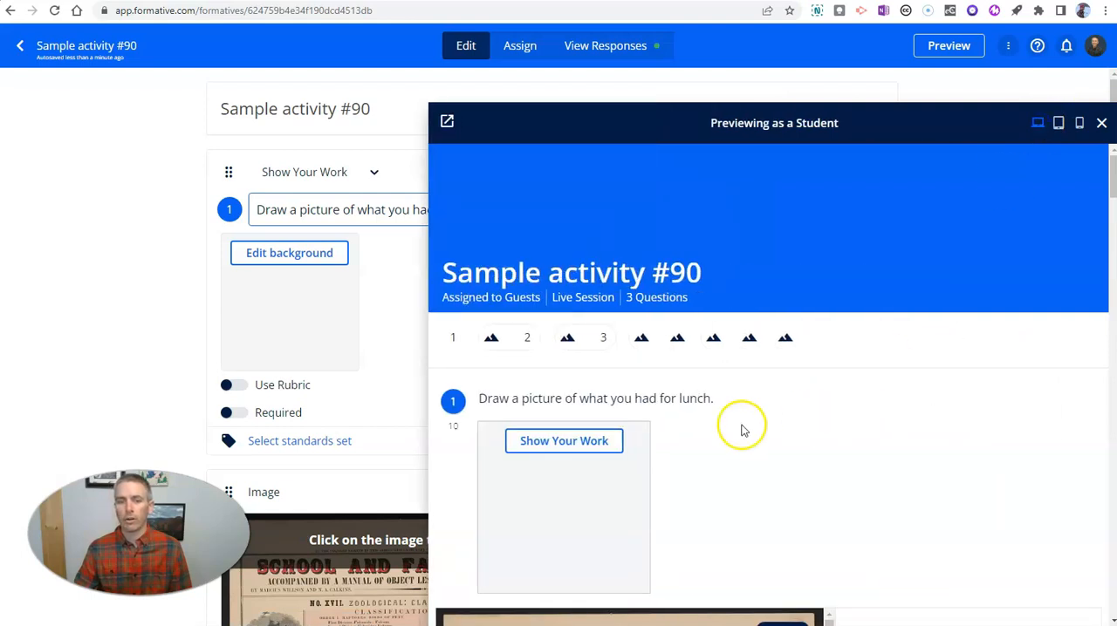
{"action": "mouse_move", "coordinate": [767, 416]}
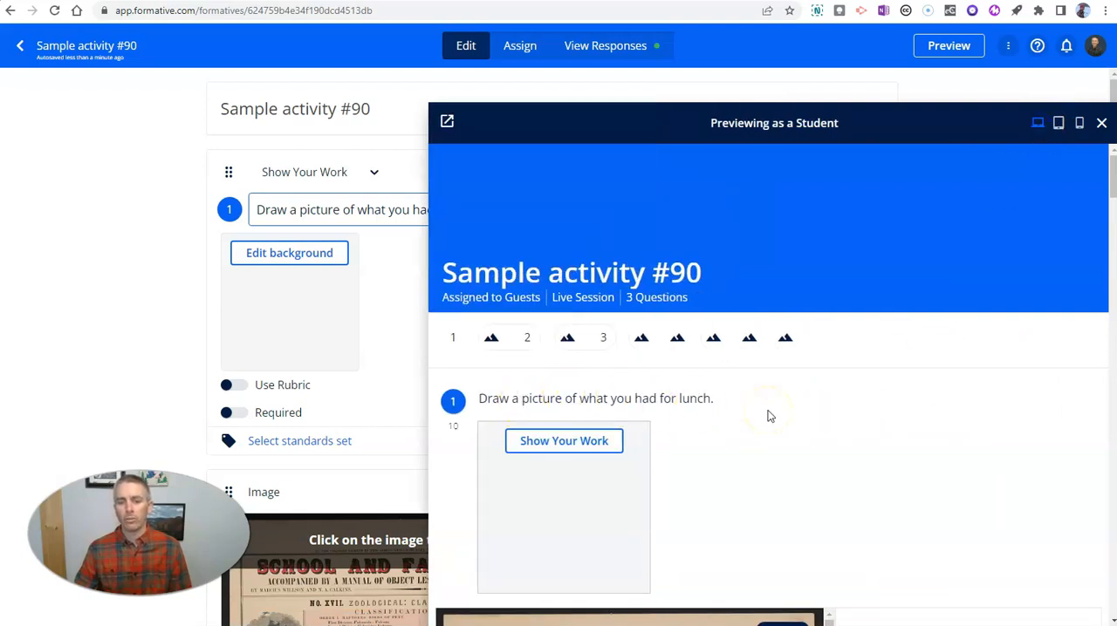
{"action": "scroll", "scroll_direction": "down", "scroll_amount": 3}
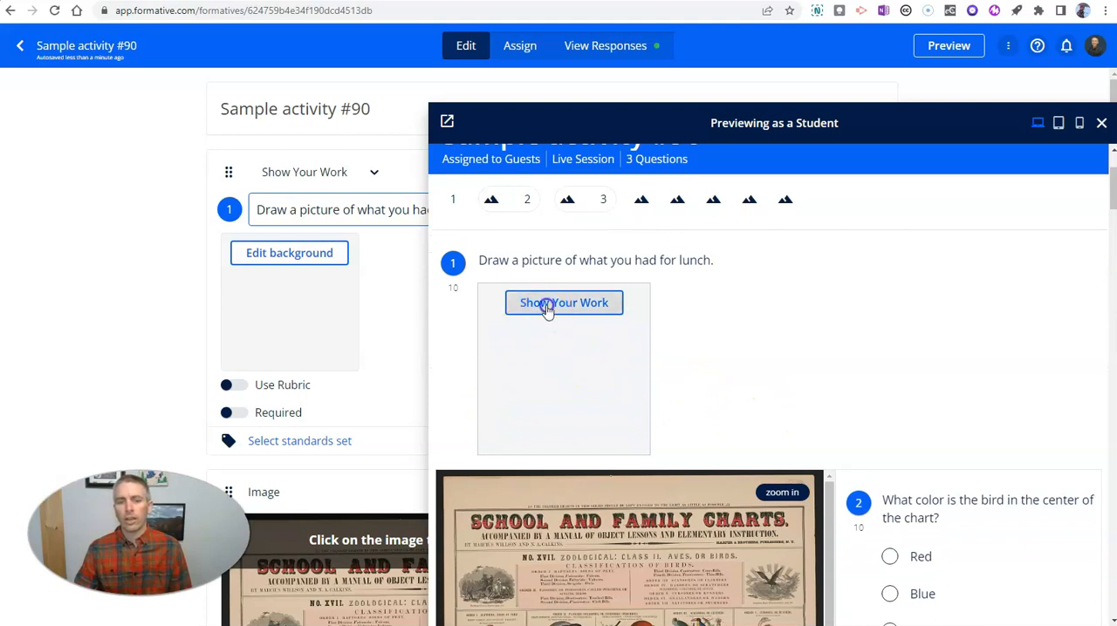
- Start the lunch drawing answer by sketching a bowl shape on the canvas
{"action": "left_click", "coordinate": [563, 303]}
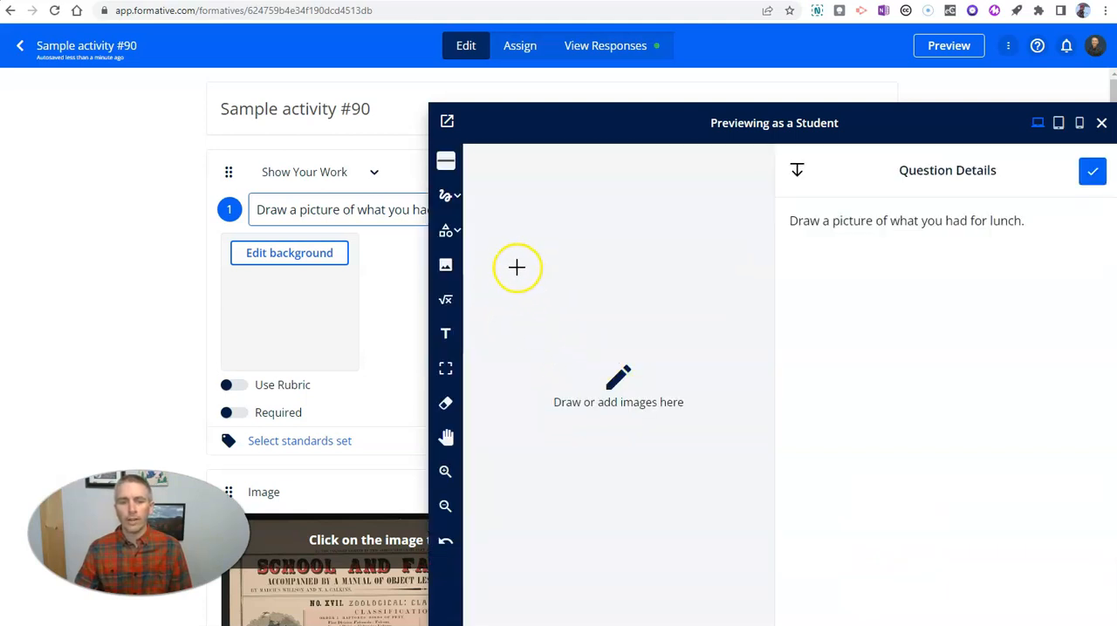
{"action": "mouse_move", "coordinate": [538, 326]}
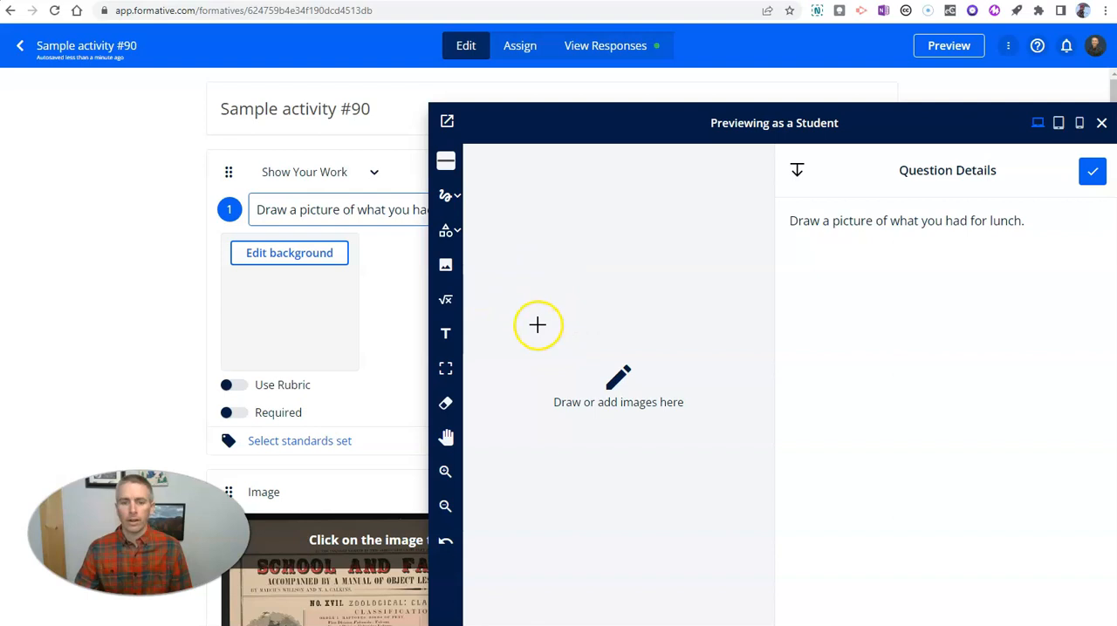
{"action": "left_click_drag", "start_coordinate": [538, 325], "coordinate": [567, 375]}
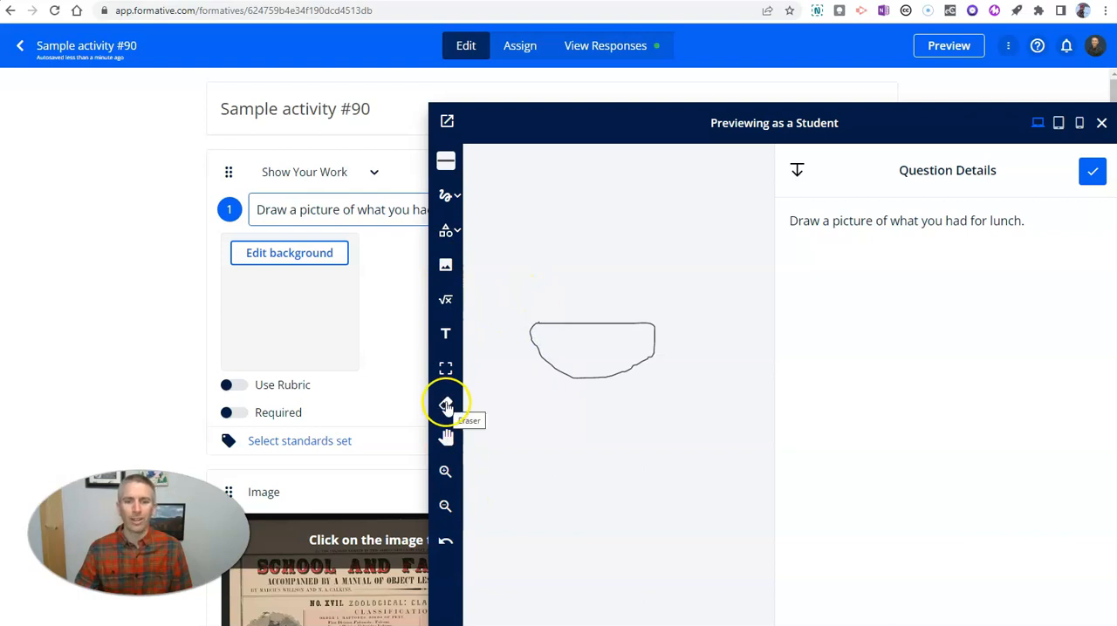
- Set the freehand pen to orange, medium thickness, and draw a wavy line across the bowl
{"action": "left_click", "coordinate": [445, 194]}
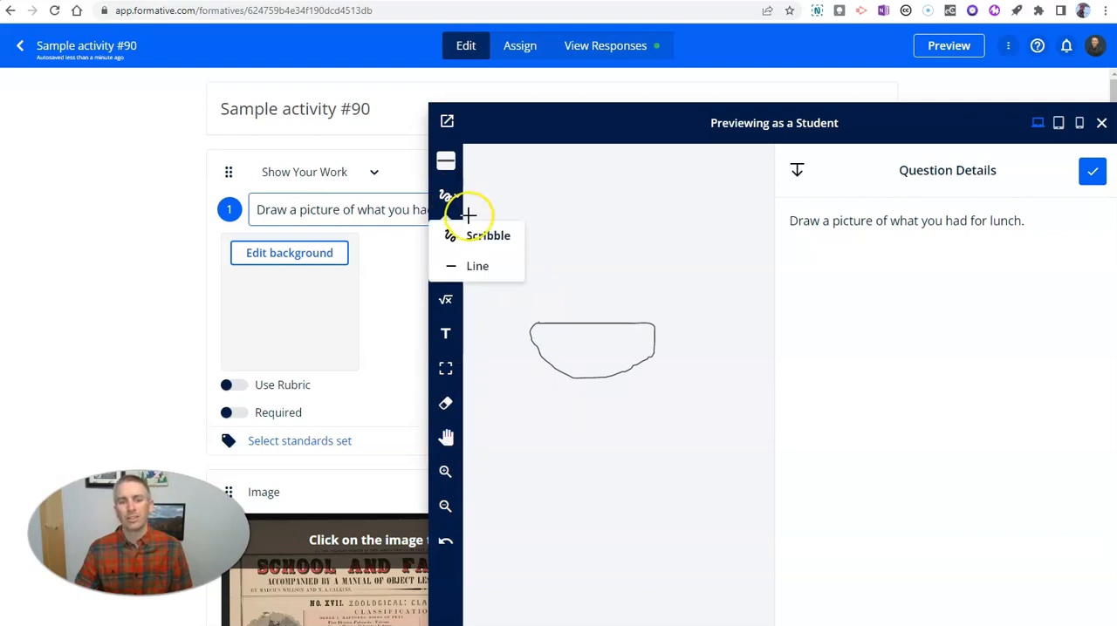
{"action": "left_click", "coordinate": [446, 195]}
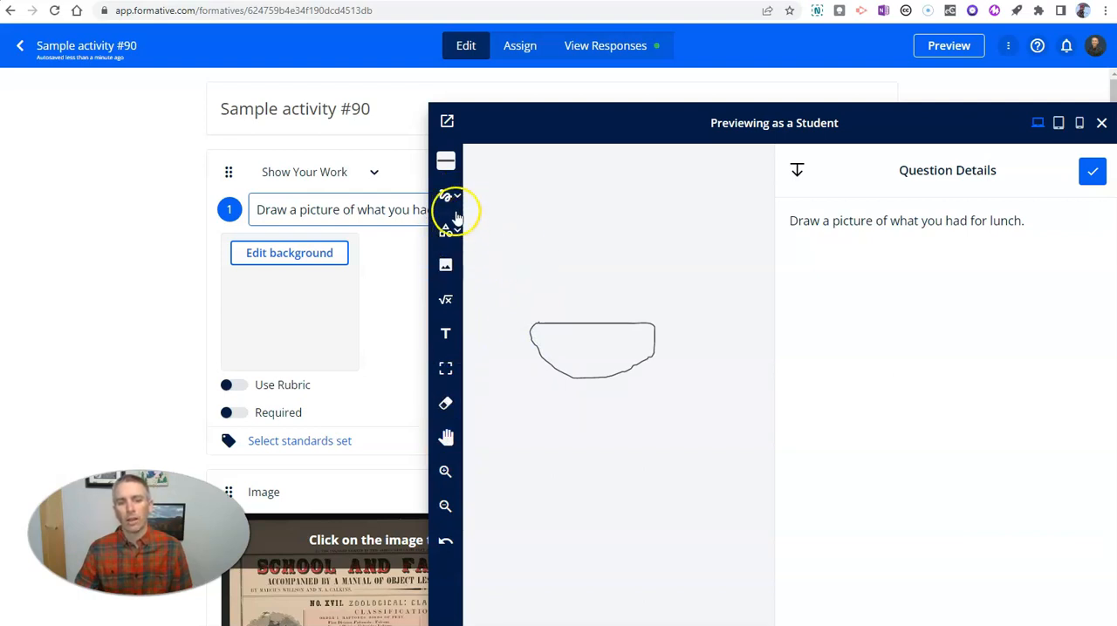
{"action": "left_click", "coordinate": [446, 196]}
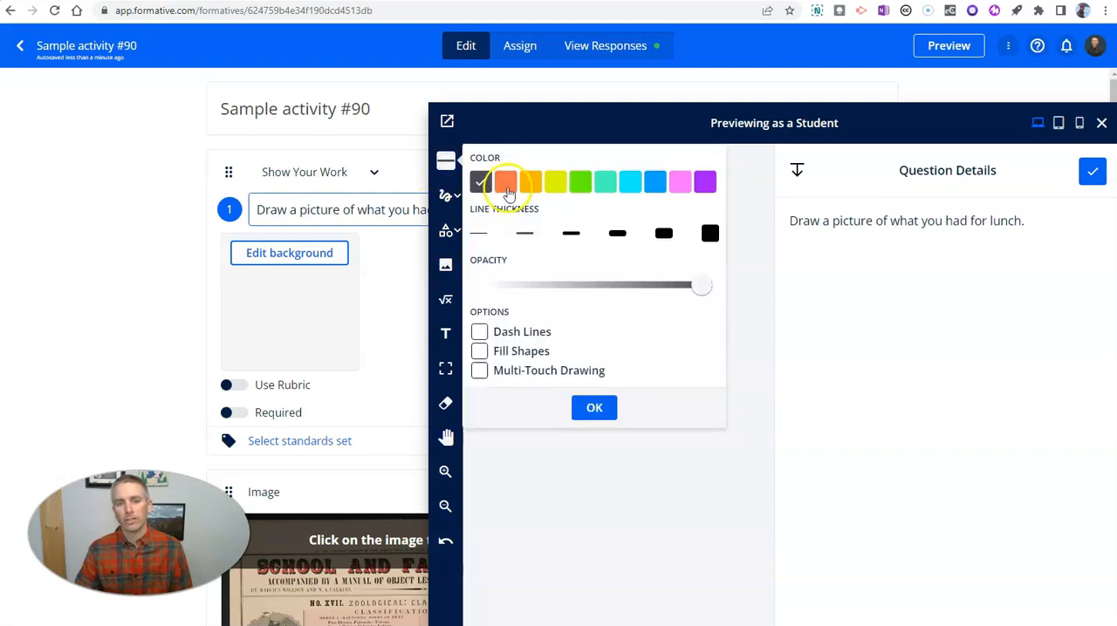
{"action": "left_click", "coordinate": [479, 182]}
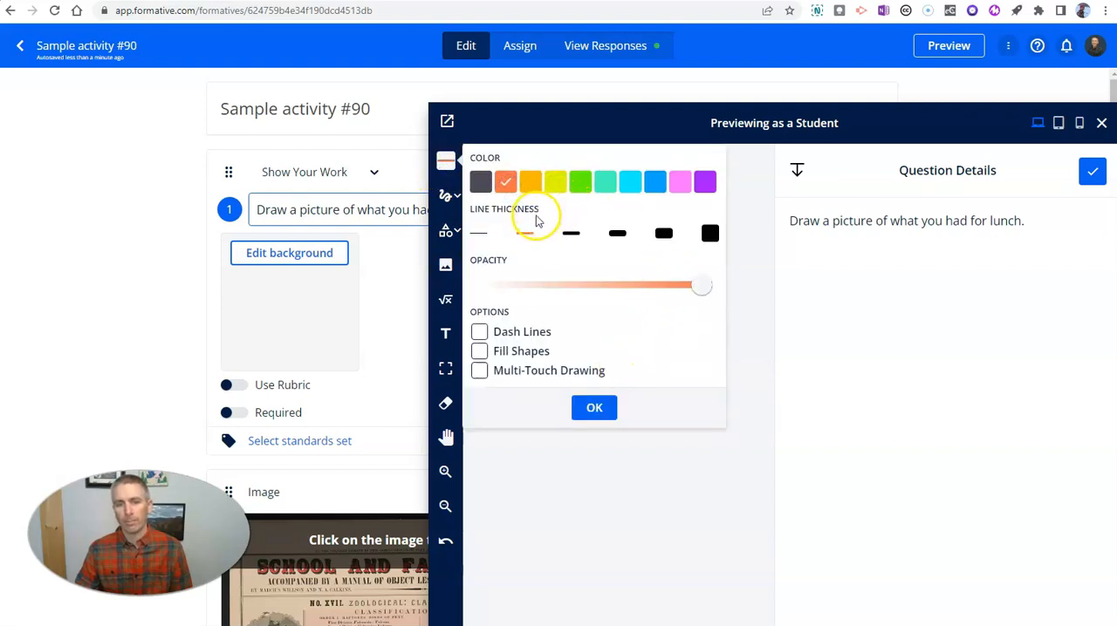
{"action": "left_click", "coordinate": [571, 233]}
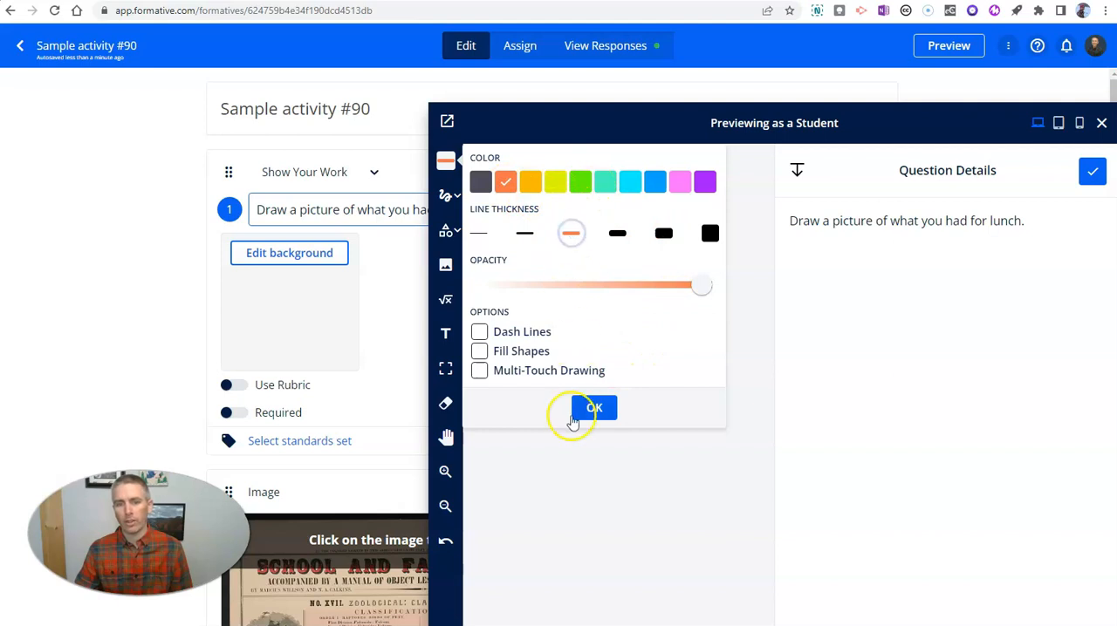
{"action": "left_click", "coordinate": [594, 408]}
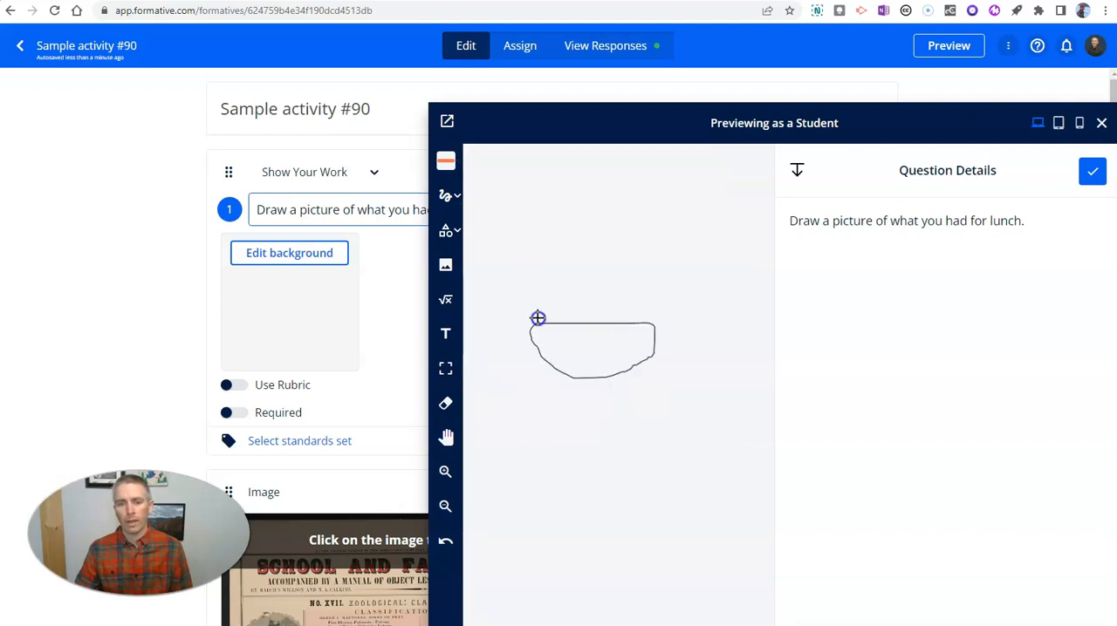
{"action": "left_click_drag", "start_coordinate": [538, 318], "coordinate": [622, 321]}
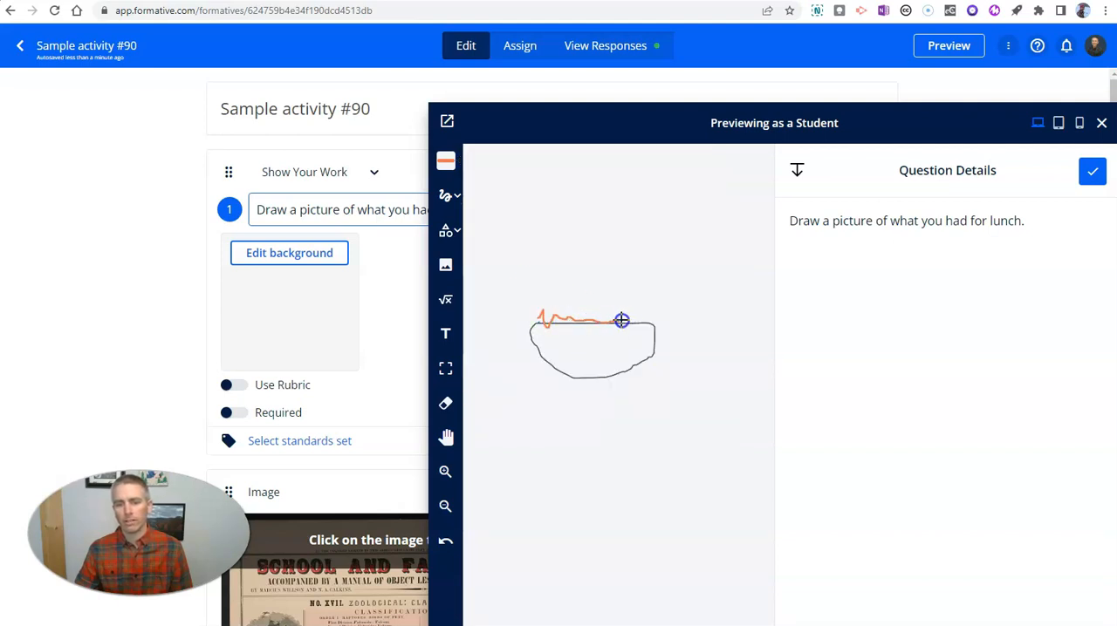
- Switch the pen back to black and submit the drawing
{"action": "left_click", "coordinate": [445, 160]}
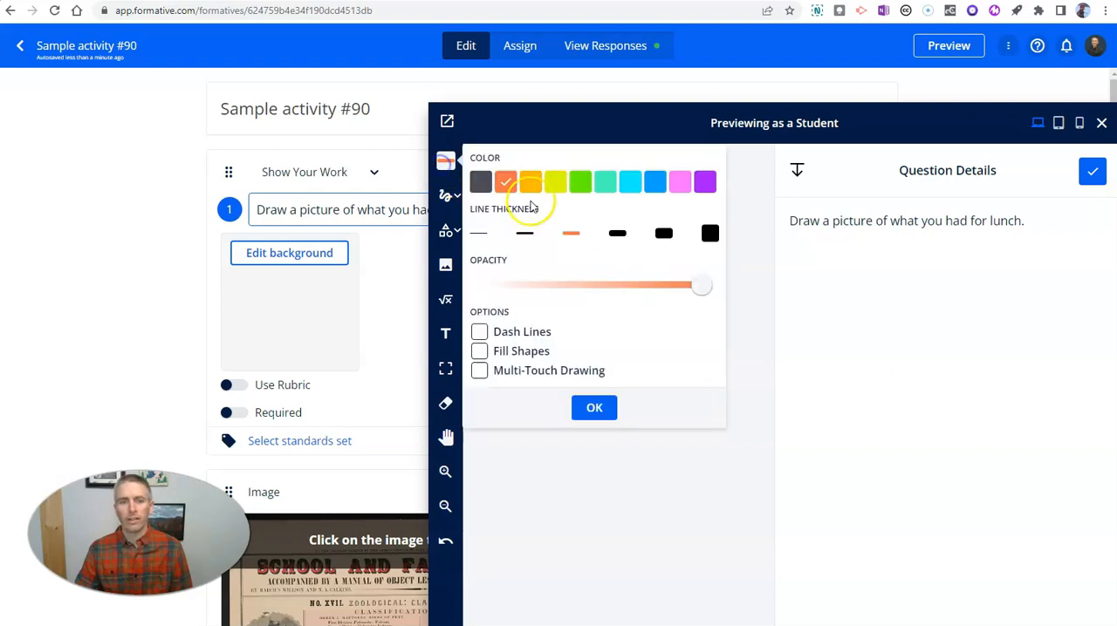
{"action": "left_click", "coordinate": [479, 182]}
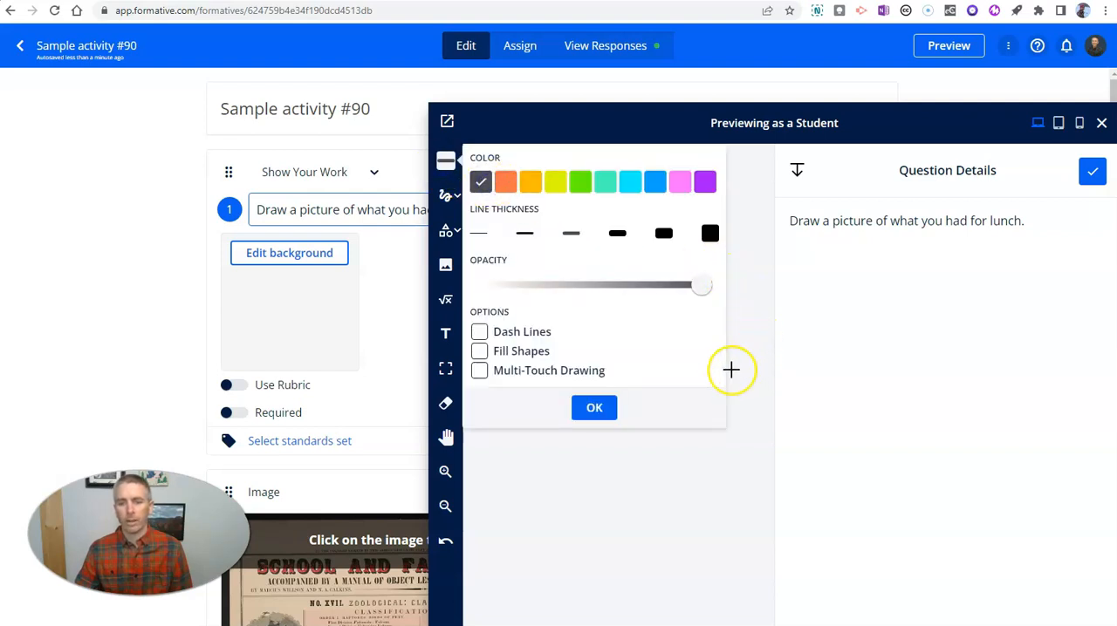
{"action": "left_click", "coordinate": [594, 408]}
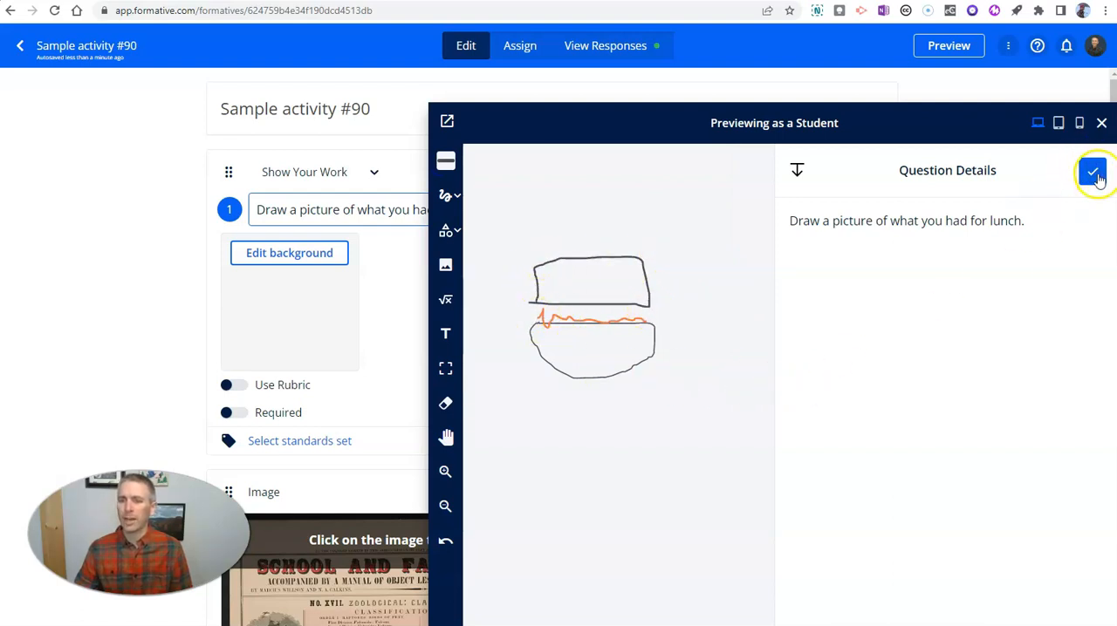
{"action": "left_click", "coordinate": [1093, 170]}
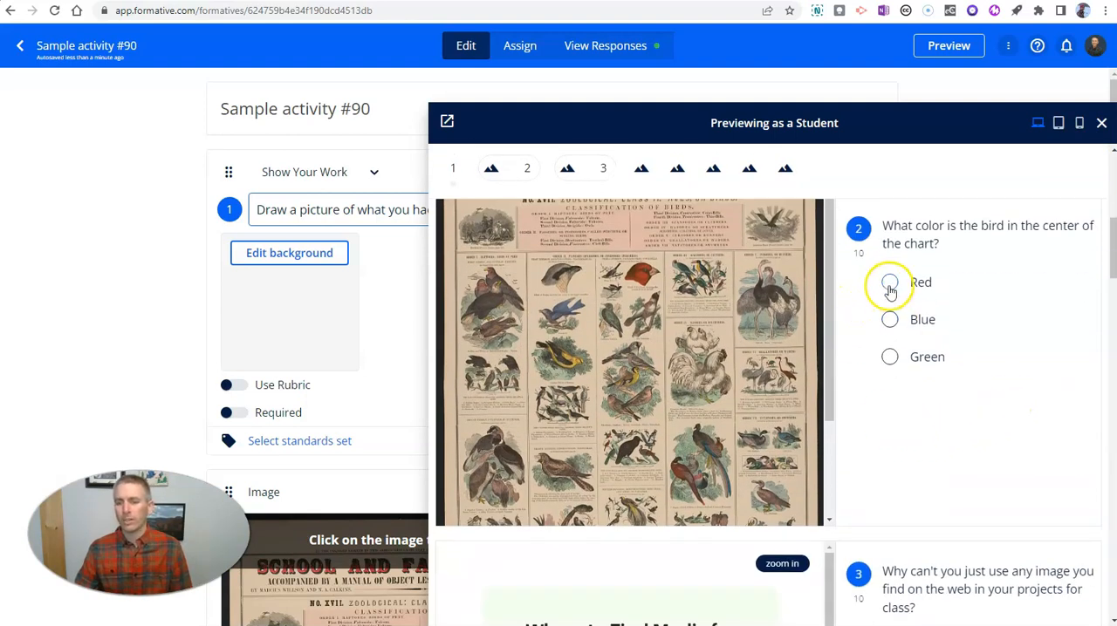
- Choose Red for the bird colour and answer 'Because you have to respect copyright'
{"action": "left_click", "coordinate": [889, 282]}
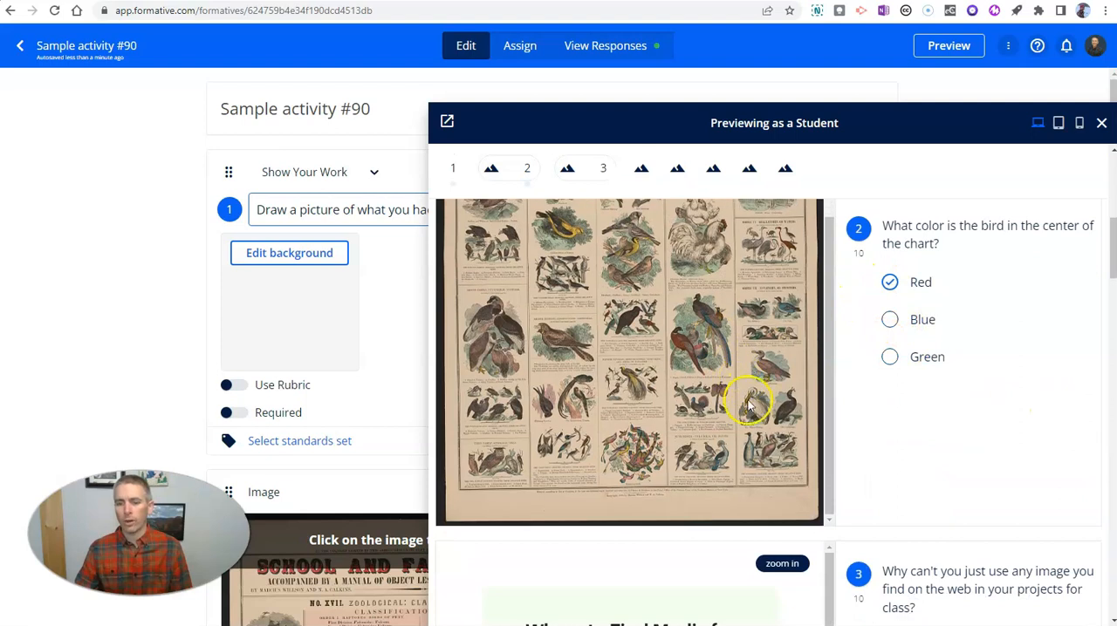
{"action": "scroll", "scroll_direction": "down", "scroll_amount": 3}
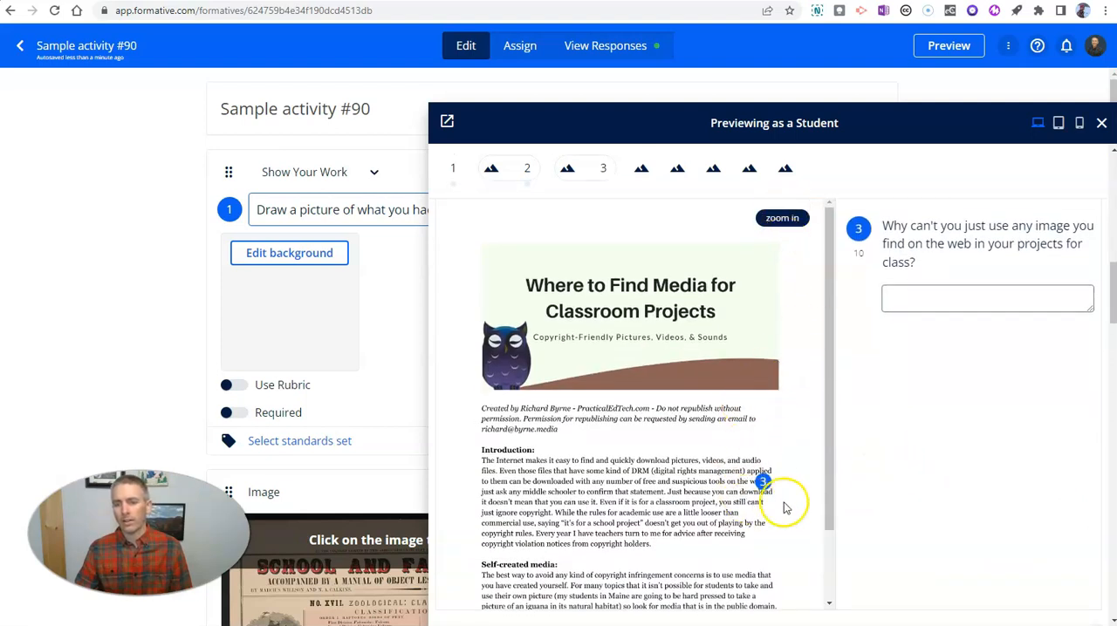
{"action": "mouse_move", "coordinate": [740, 490]}
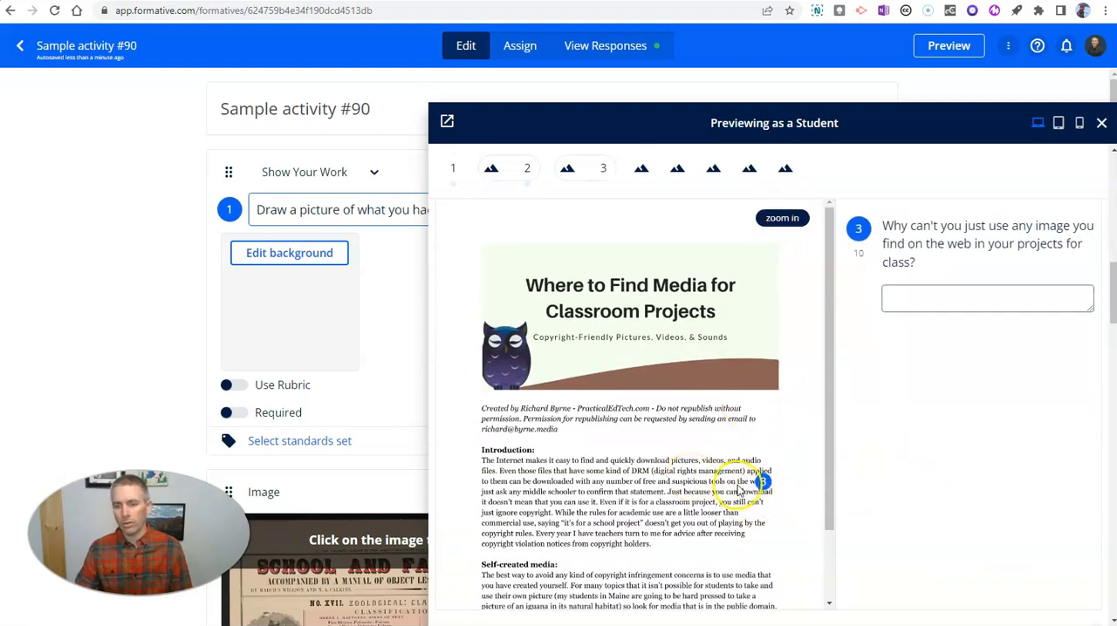
{"action": "left_click", "coordinate": [987, 298]}
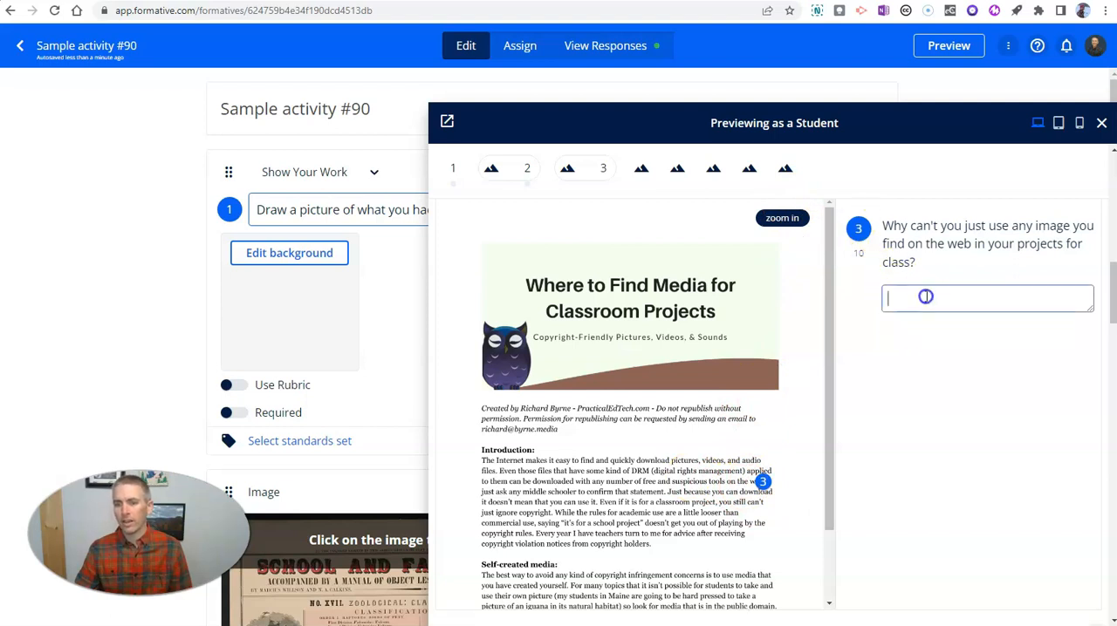
{"action": "type", "text": "Bec"}
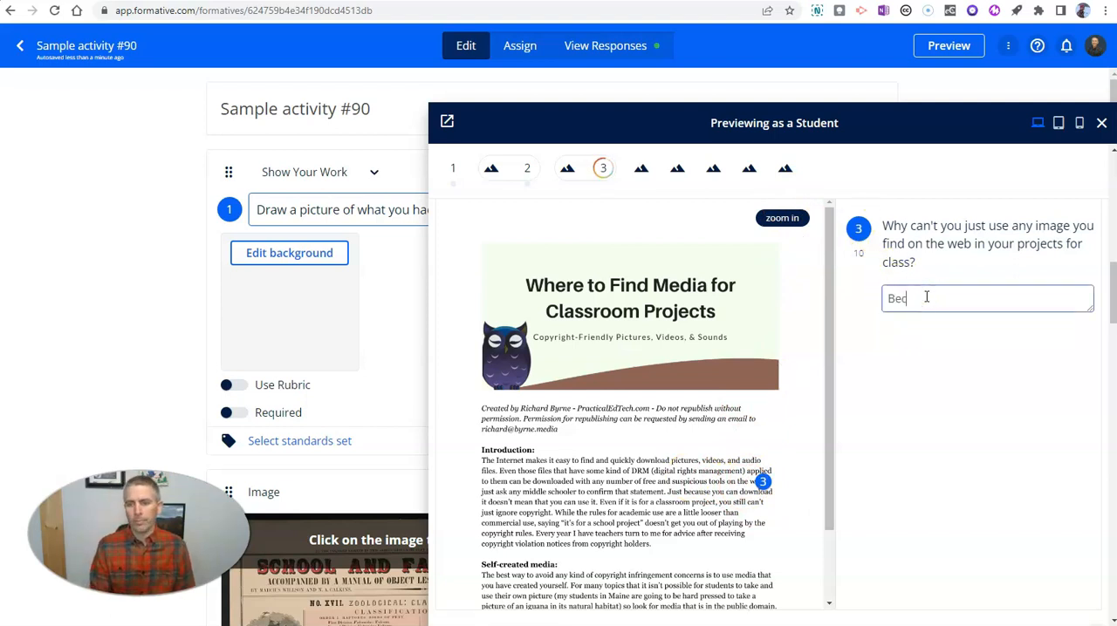
{"action": "type", "text": "ause"}
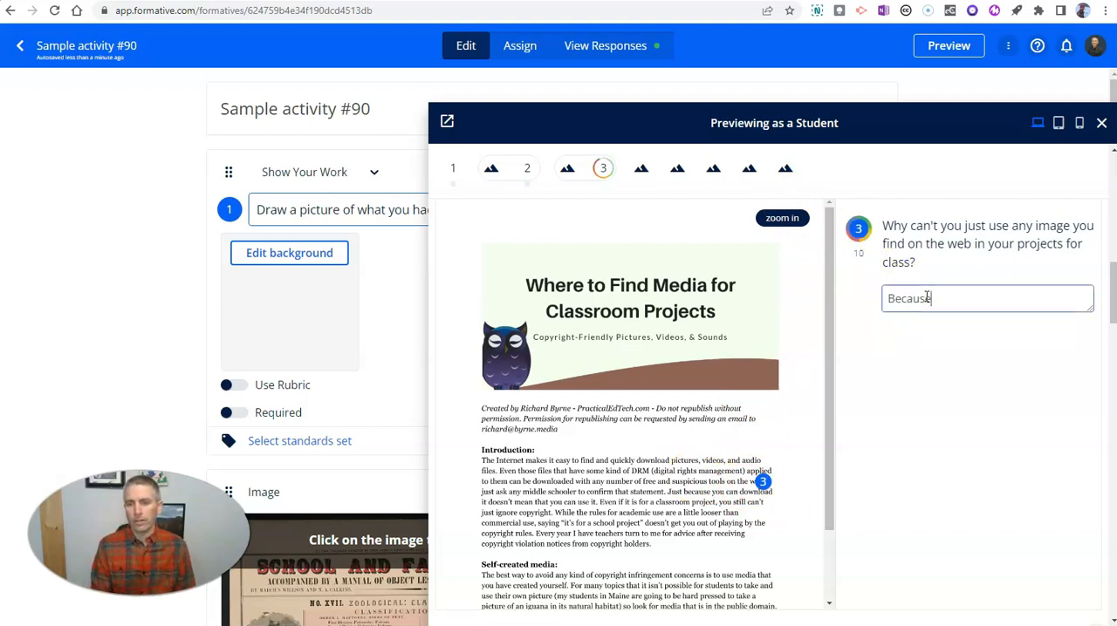
{"action": "type", "text": "you have to respe"}
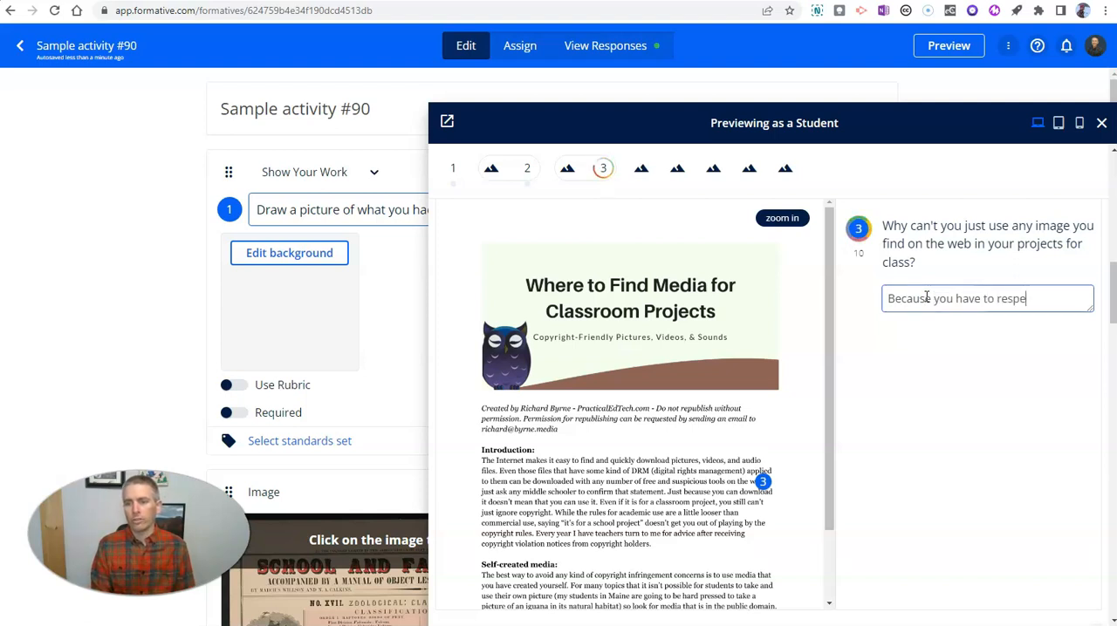
{"action": "type", "text": "ct copyright"}
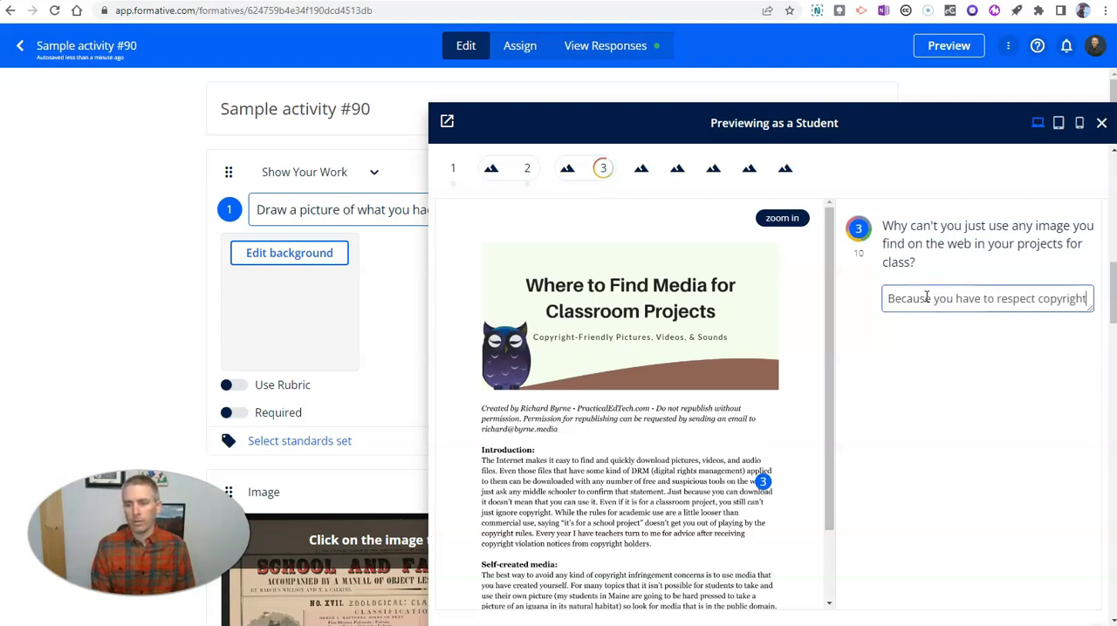
{"action": "scroll", "scroll_direction": "down", "scroll_amount": 3}
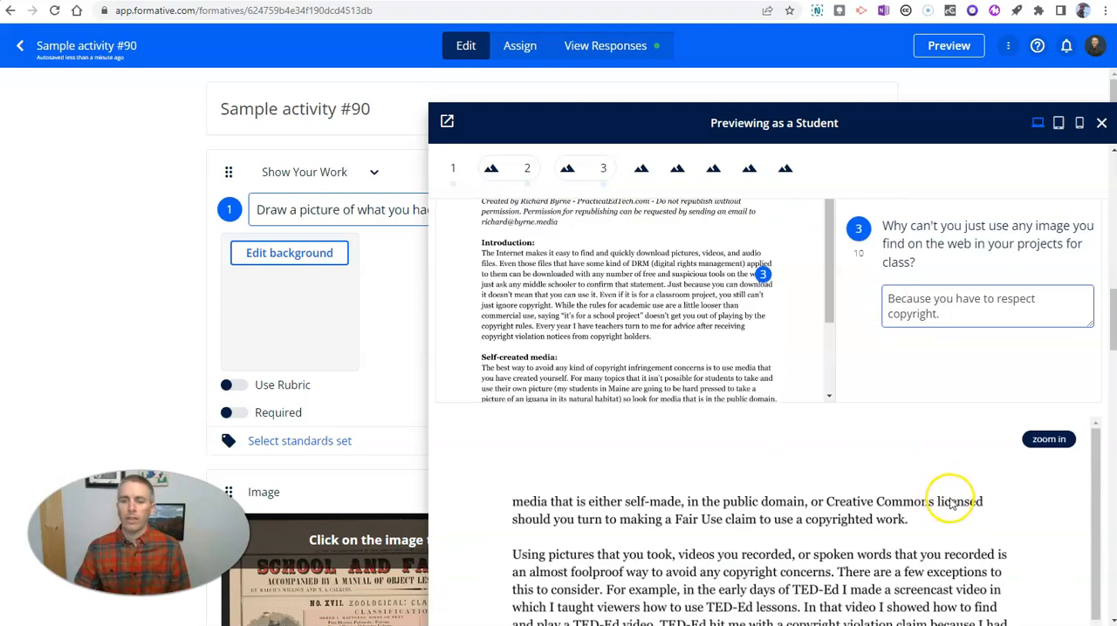
{"action": "scroll", "scroll_direction": "down", "scroll_amount": 3}
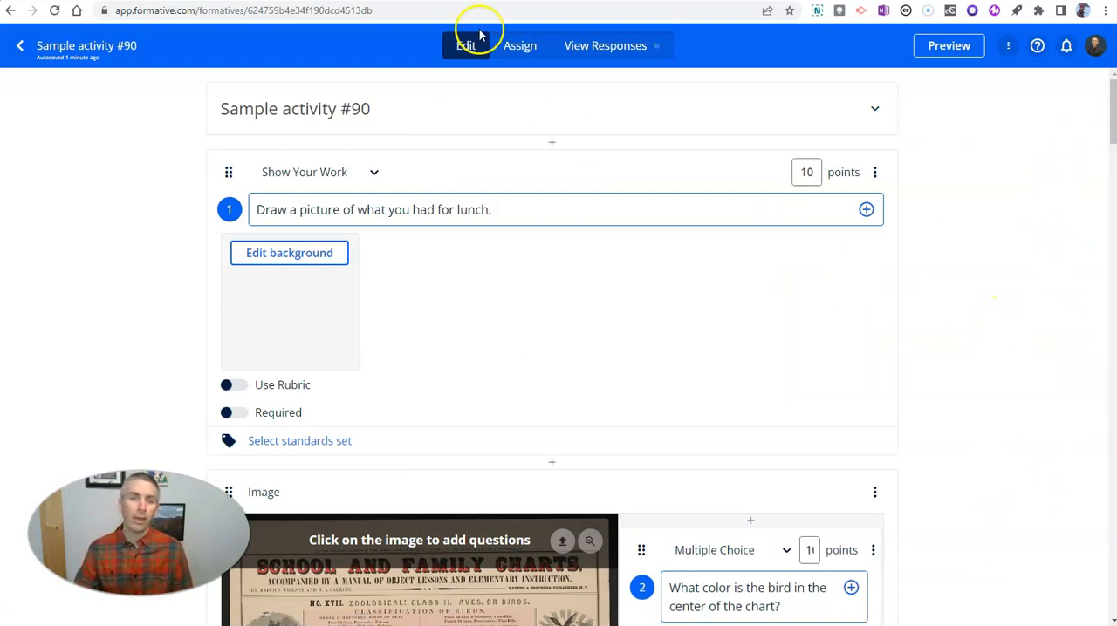
- Assign the activity to Guest Students and close the Join Instructions dialog
{"action": "left_click", "coordinate": [519, 45]}
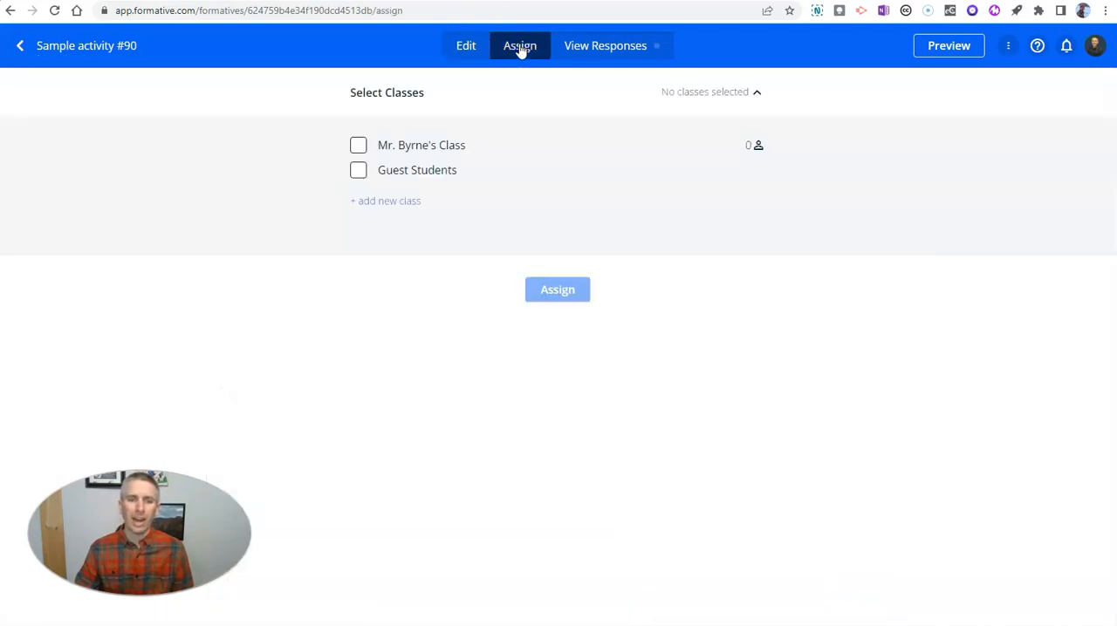
{"action": "mouse_move", "coordinate": [374, 201]}
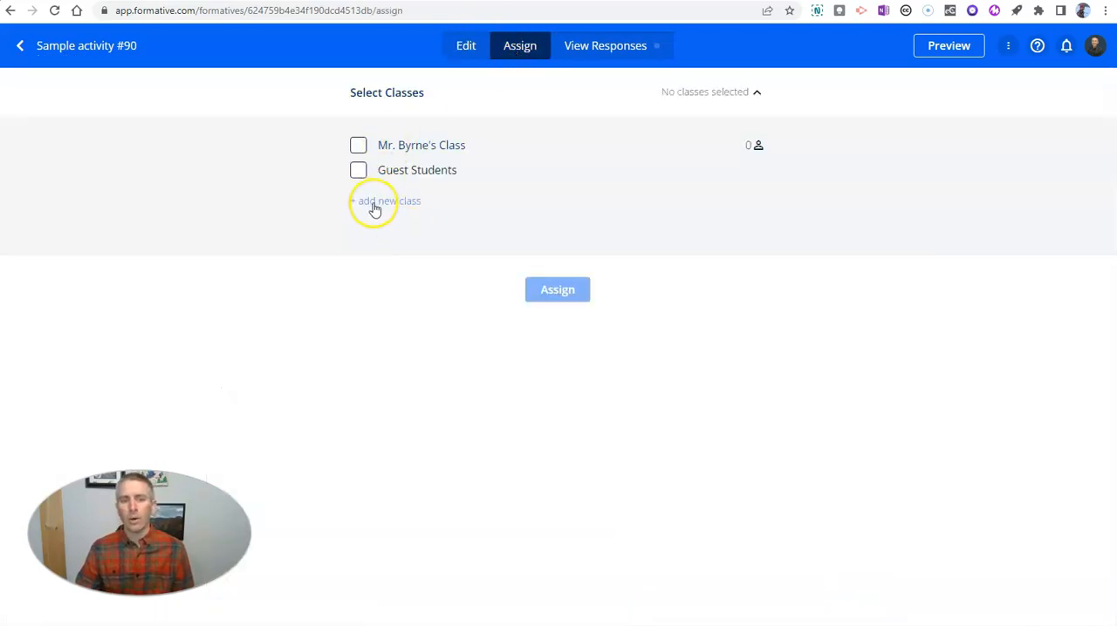
{"action": "left_click", "coordinate": [358, 170]}
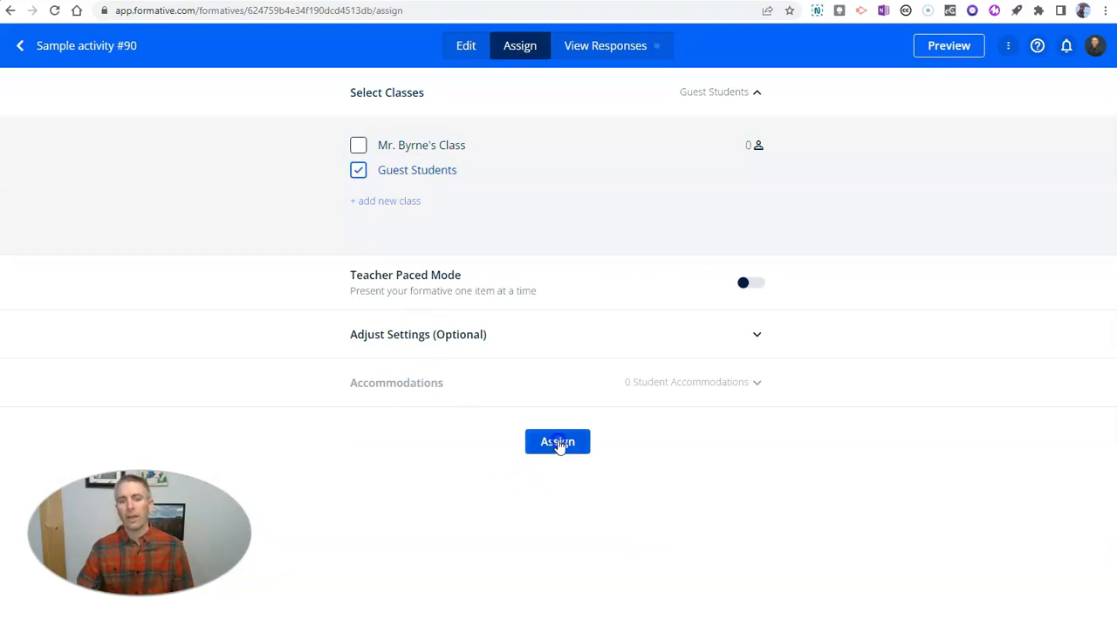
{"action": "left_click", "coordinate": [558, 441]}
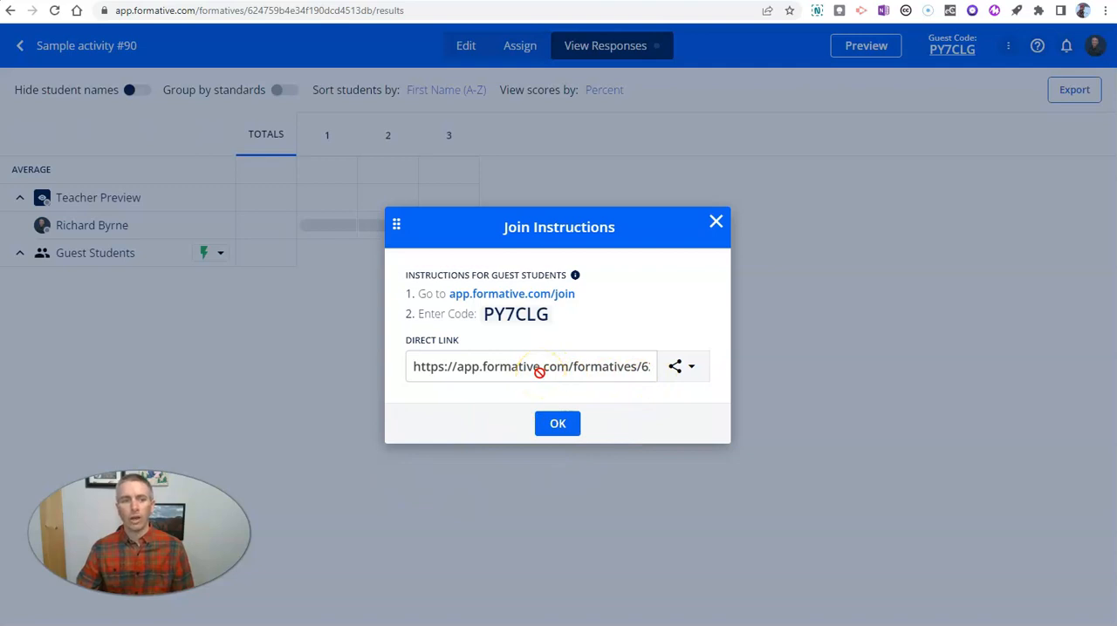
{"action": "left_click", "coordinate": [557, 423]}
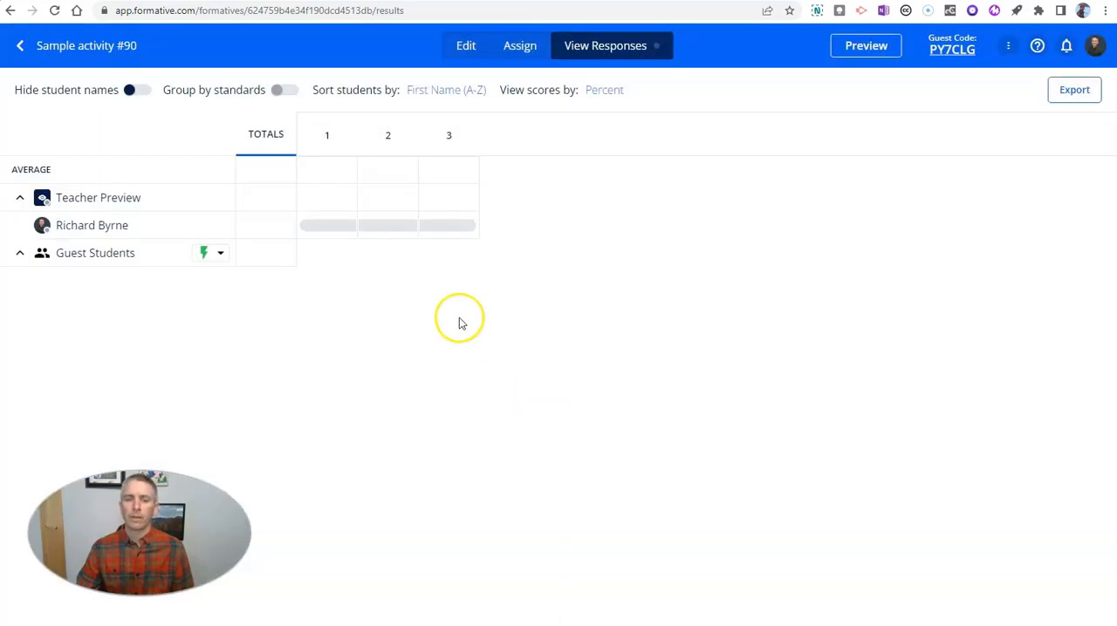
{"action": "mouse_move", "coordinate": [460, 321]}
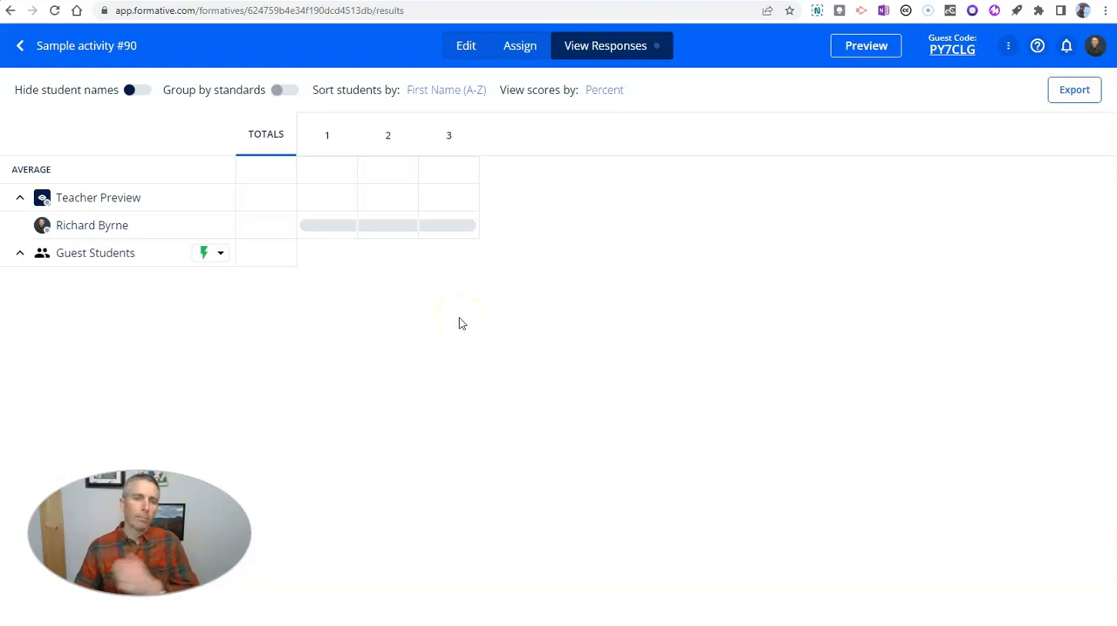
- Return to the Edit tab and scroll down to the short-answer copyright question
{"action": "left_click", "coordinate": [465, 45]}
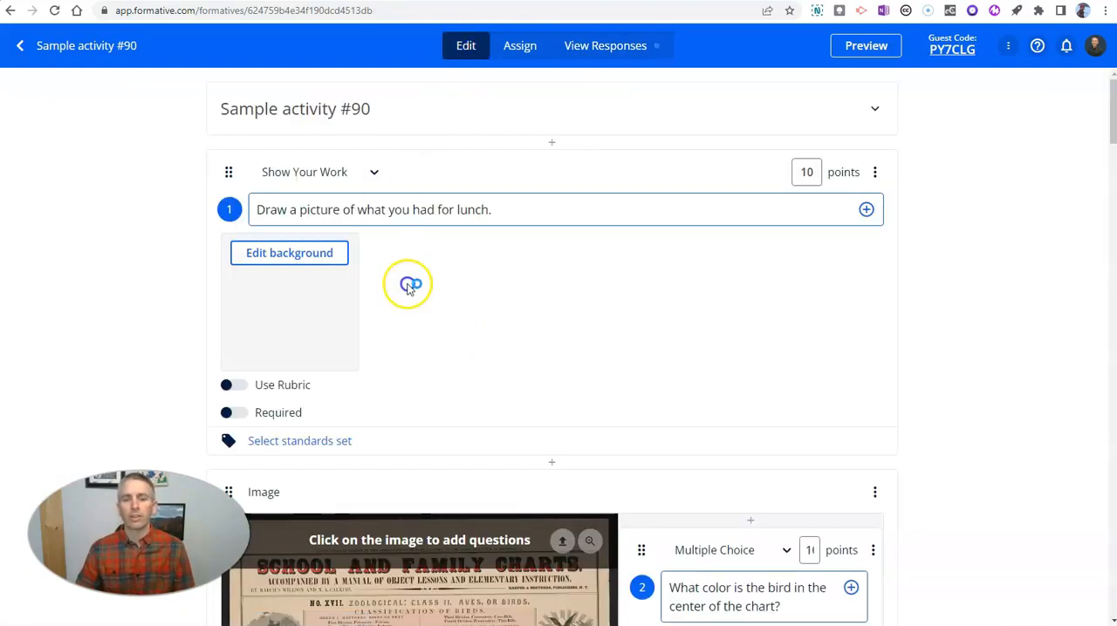
{"action": "mouse_move", "coordinate": [278, 294]}
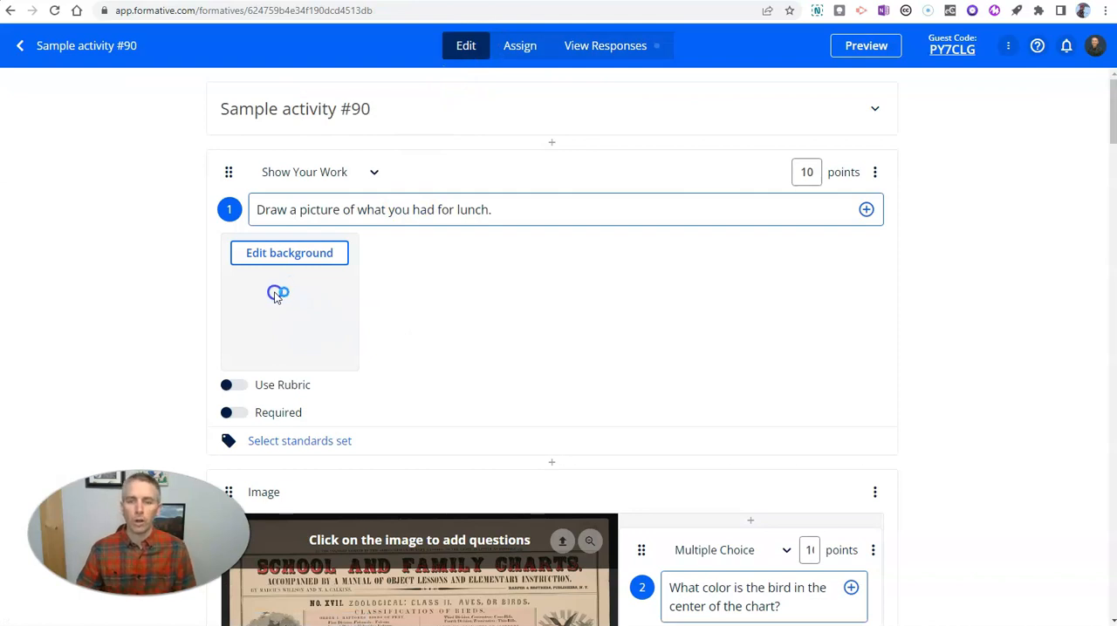
{"action": "mouse_move", "coordinate": [304, 300]}
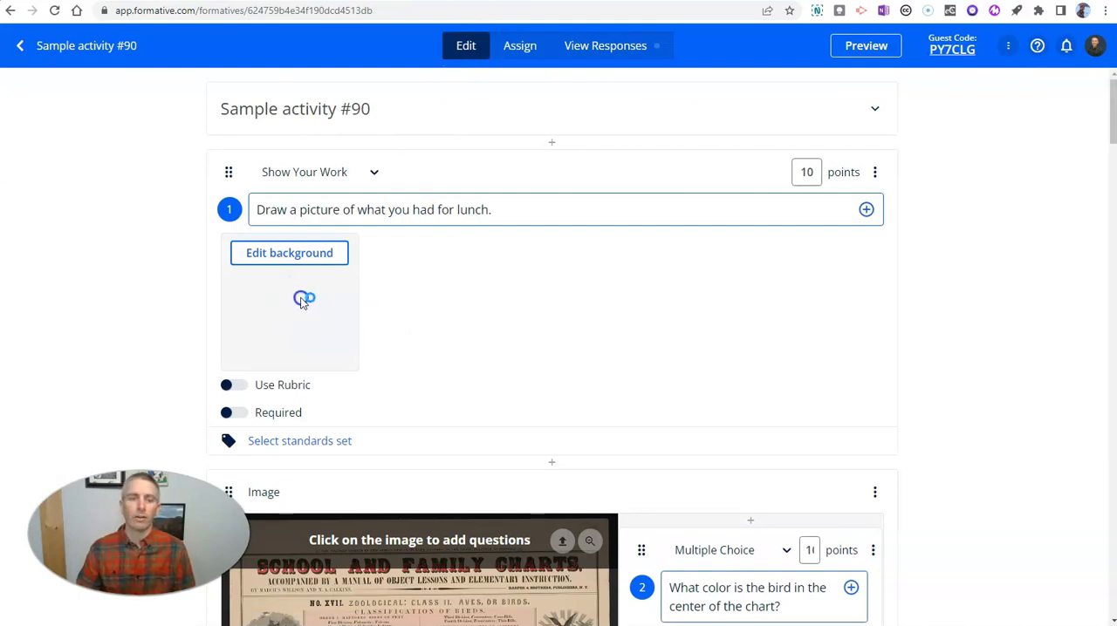
{"action": "scroll", "scroll_direction": "down", "scroll_amount": 3}
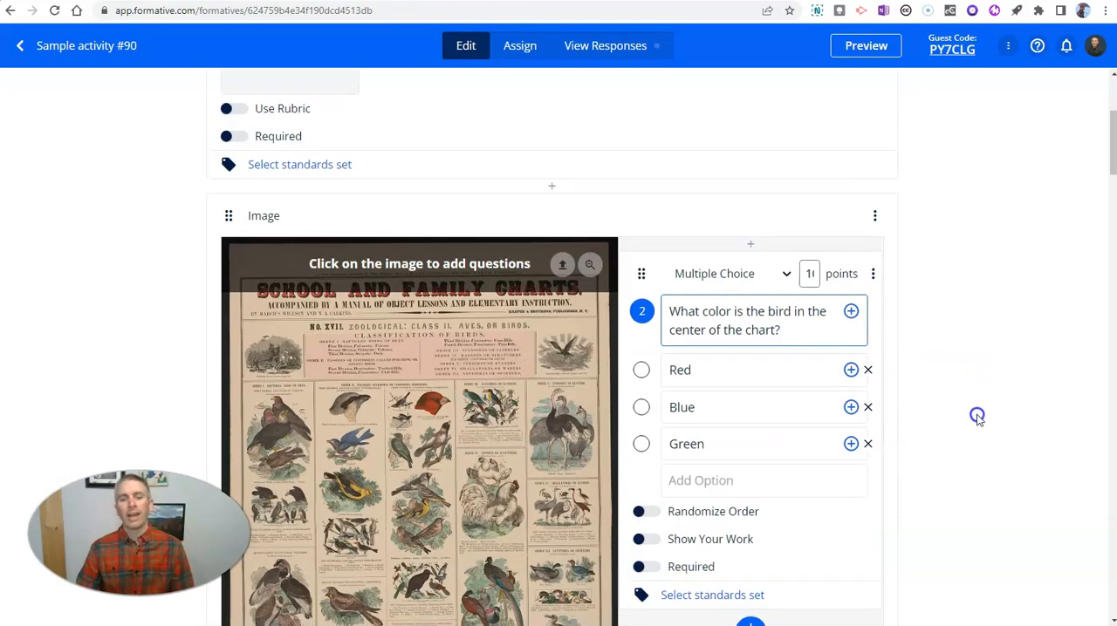
{"action": "scroll", "scroll_direction": "down", "scroll_amount": 3}
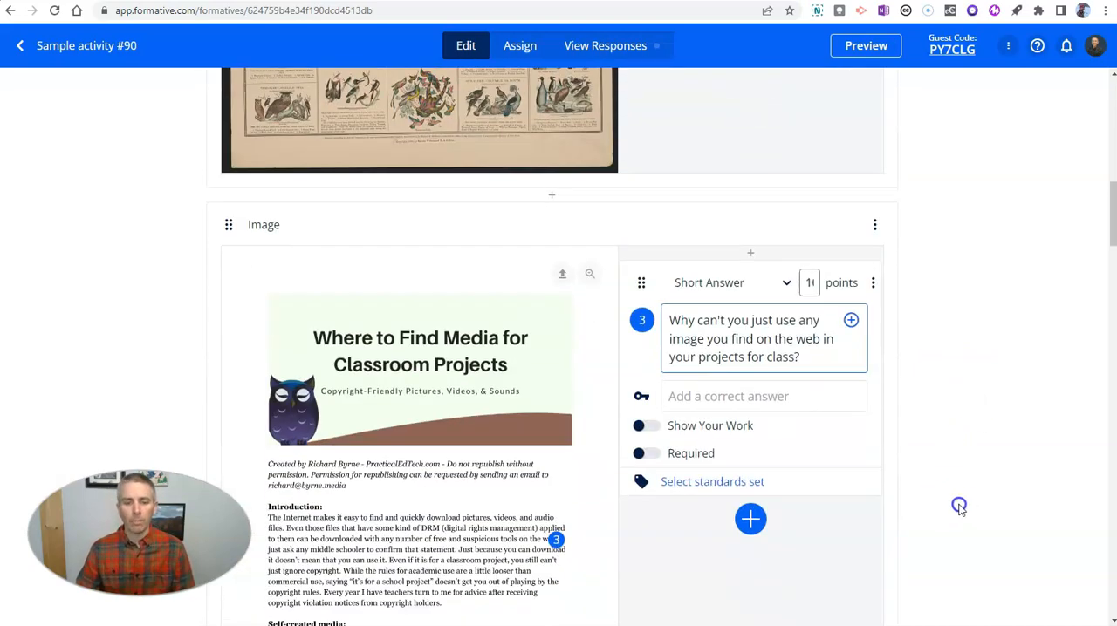
{"action": "scroll", "scroll_direction": "down", "scroll_amount": 3}
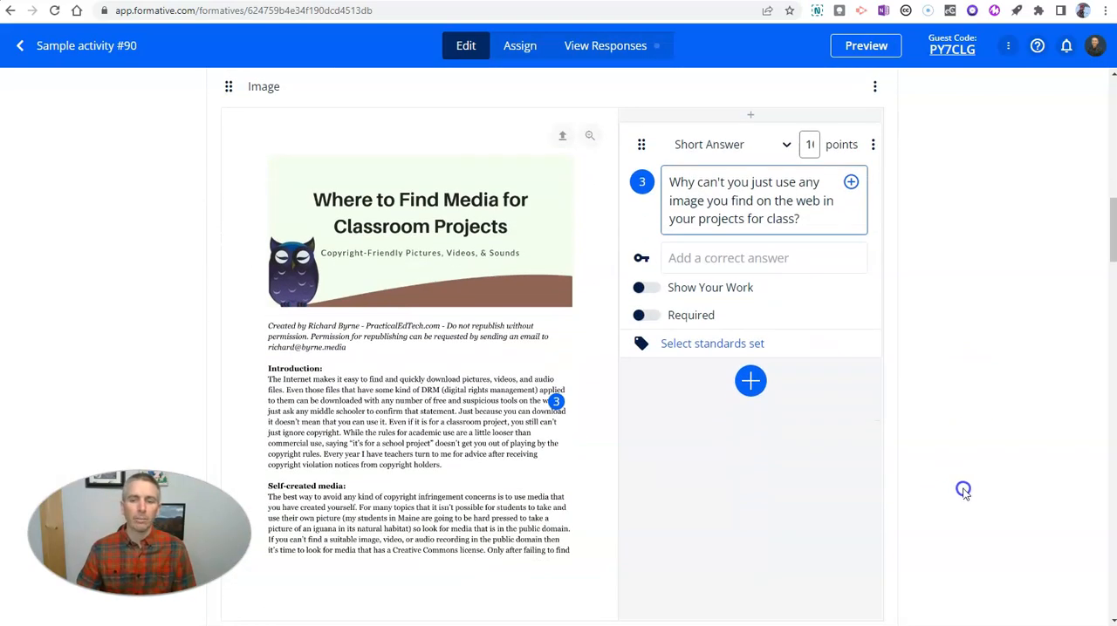
{"action": "mouse_move", "coordinate": [551, 457]}
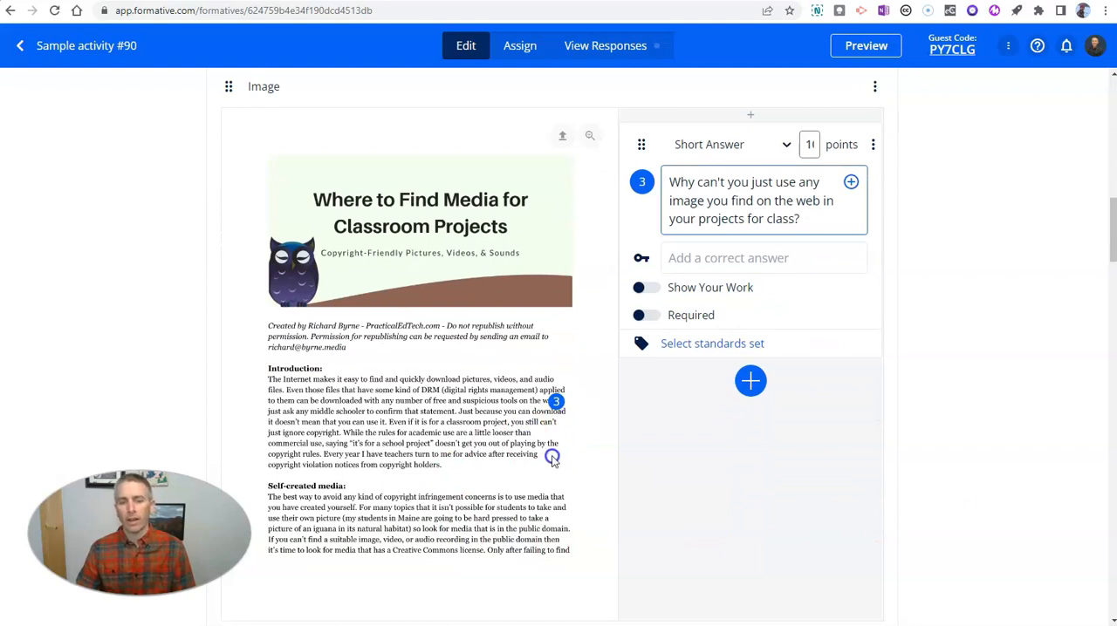
{"action": "mouse_move", "coordinate": [557, 415]}
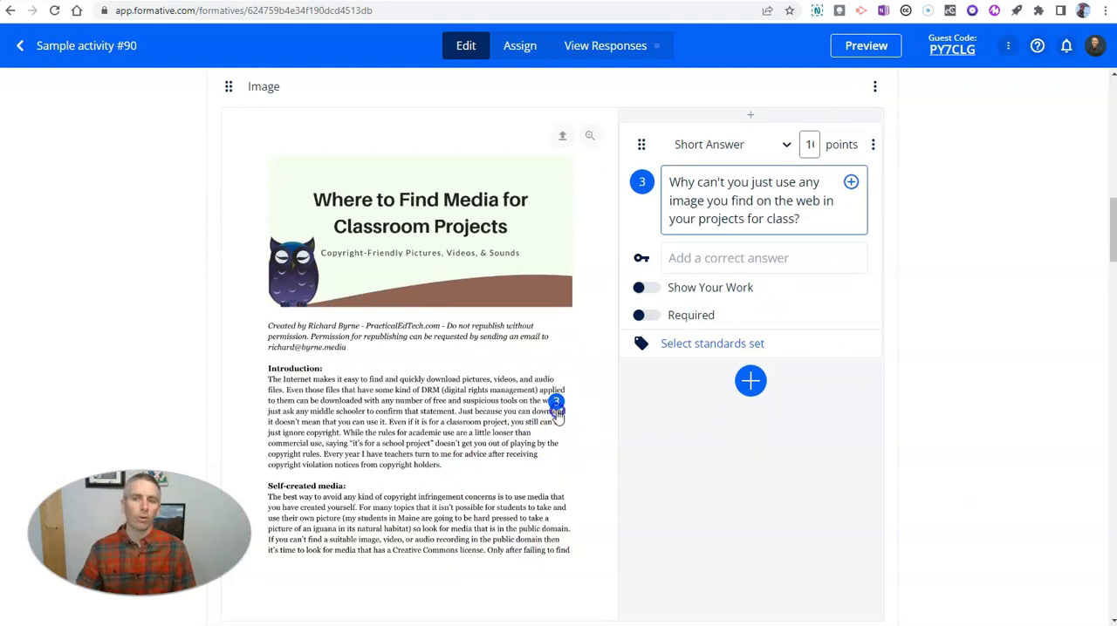